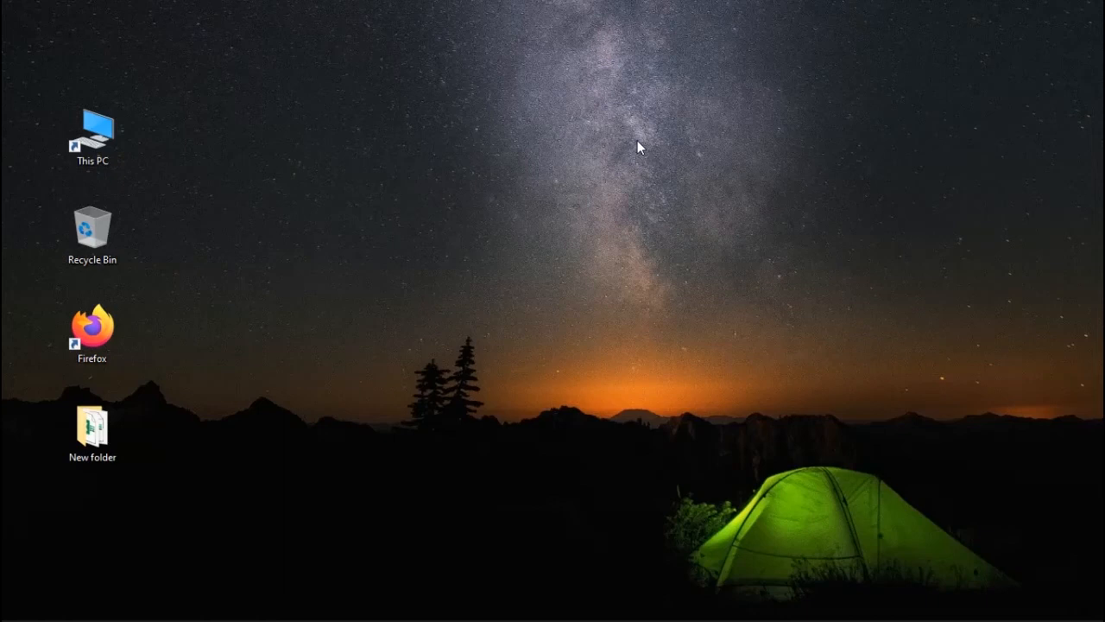
Step: Create a new desktop file named morse_code.py and open it for editing
{"action": "right_click", "coordinate": [639, 147]}
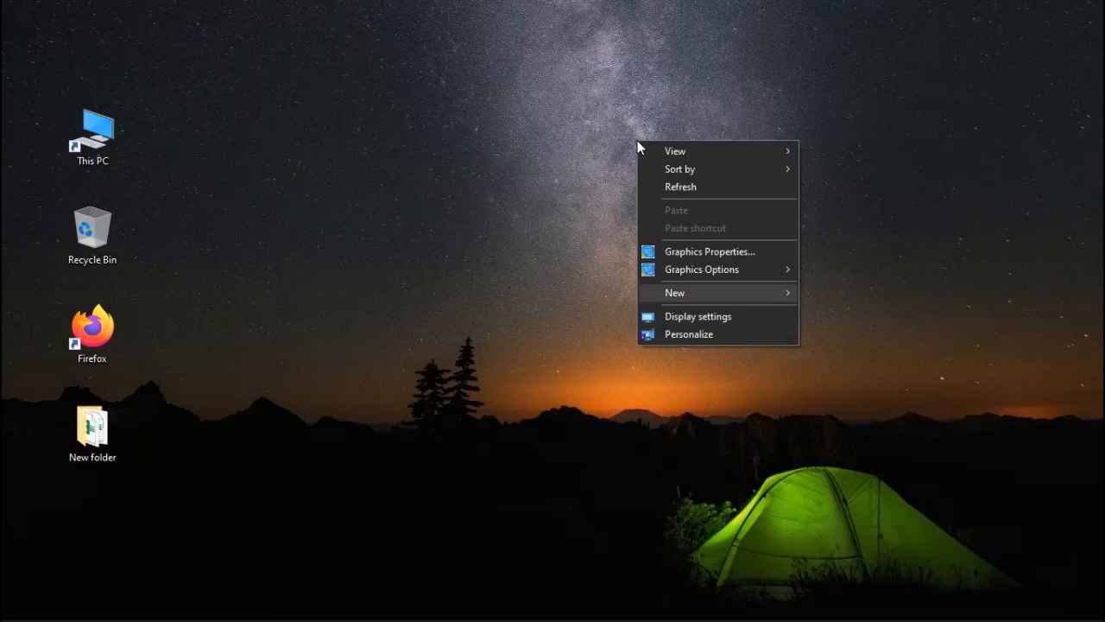
{"action": "left_click", "coordinate": [674, 292]}
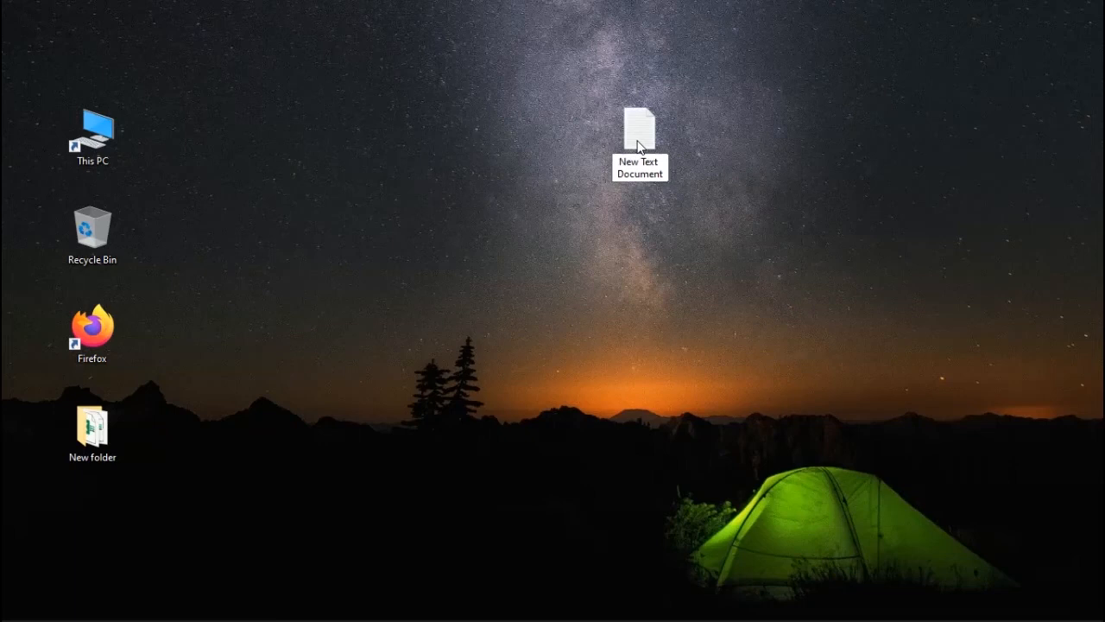
{"action": "type", "text": "morse_code"}
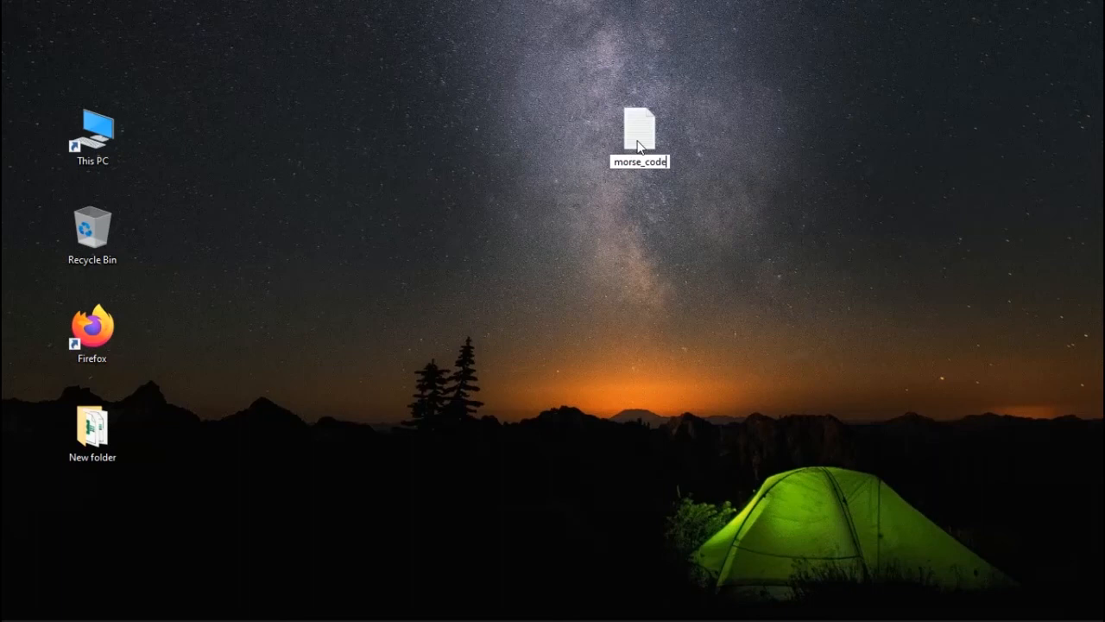
{"action": "type", "text": ".py"}
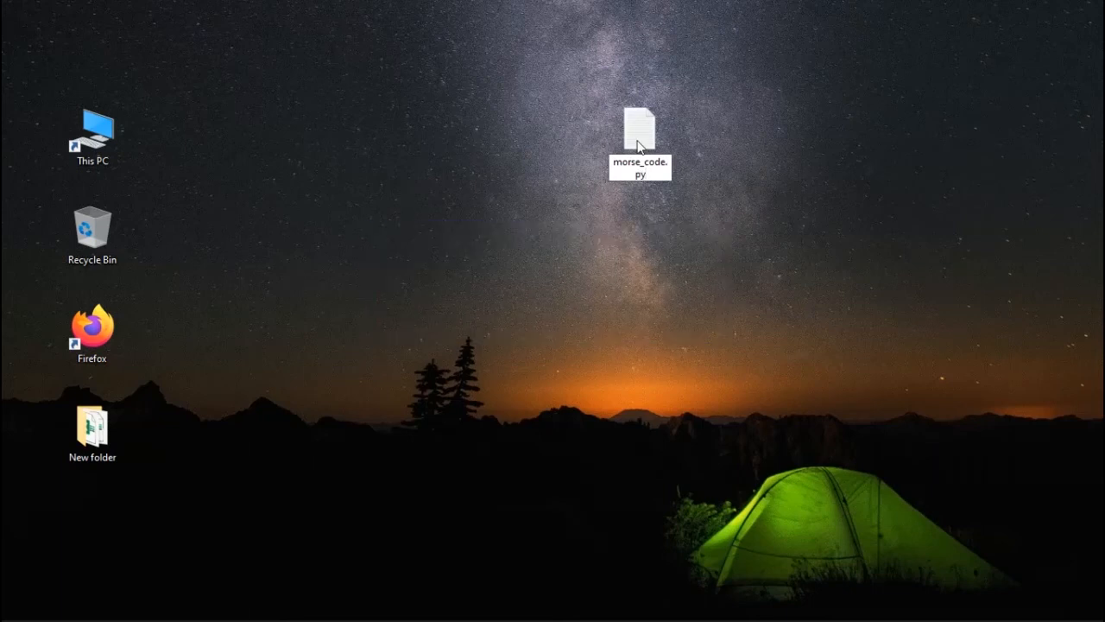
{"action": "double_click", "coordinate": [640, 130]}
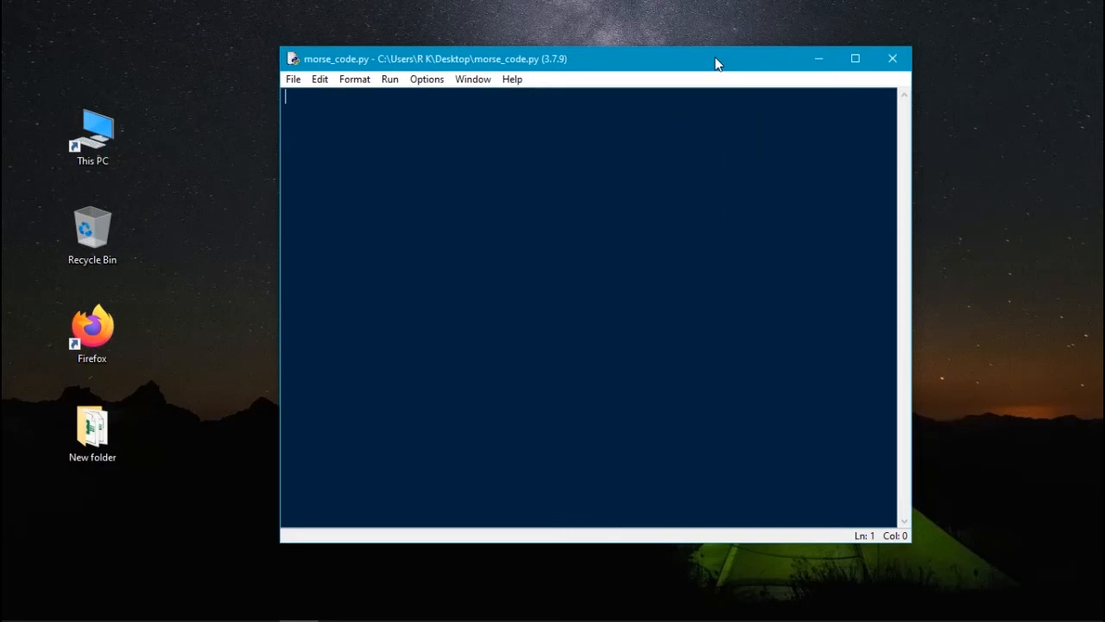
Step: Type the morse_code dictionary, beginning with 'A': '.-' and 'B': '-...'
{"action": "type", "text": "mo"}
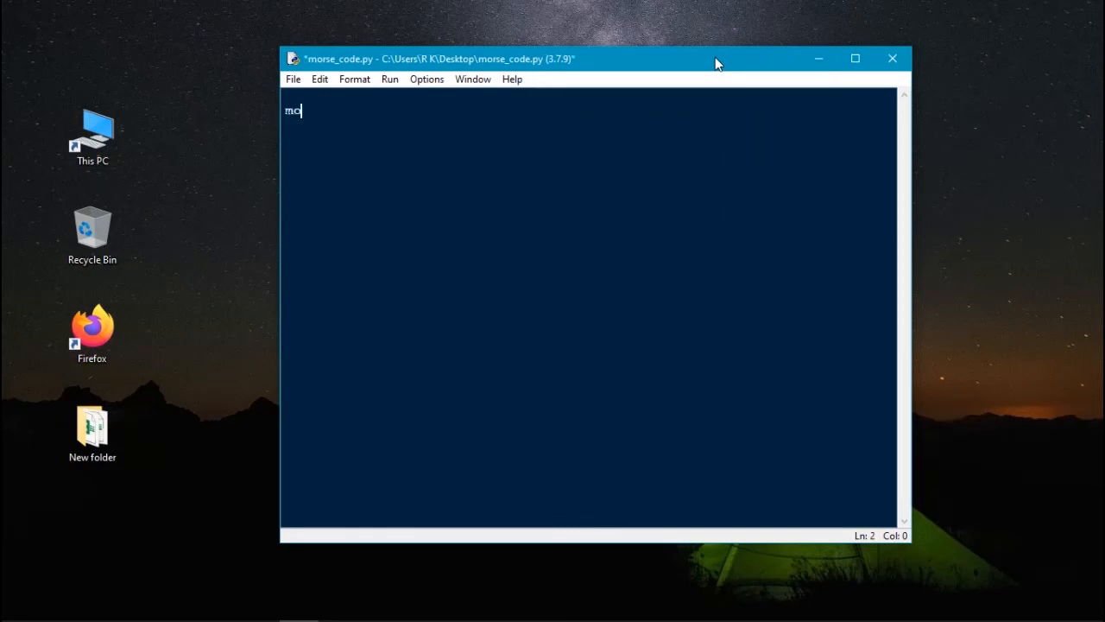
{"action": "type", "text": "rse_co"}
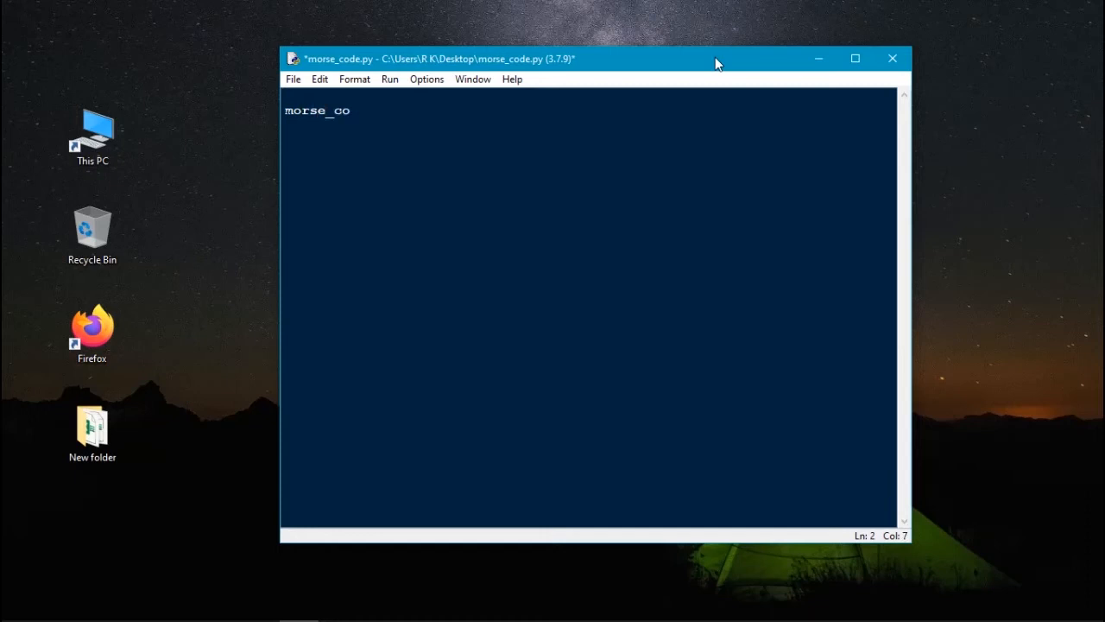
{"action": "type", "text": "de ="}
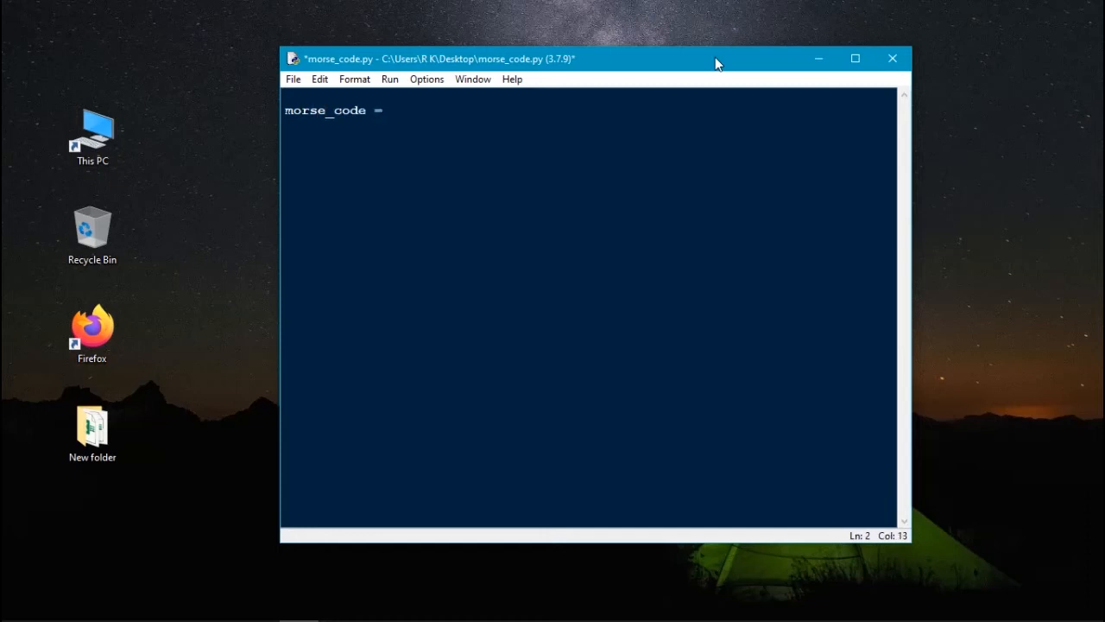
{"action": "type", "text": "{'A'"}
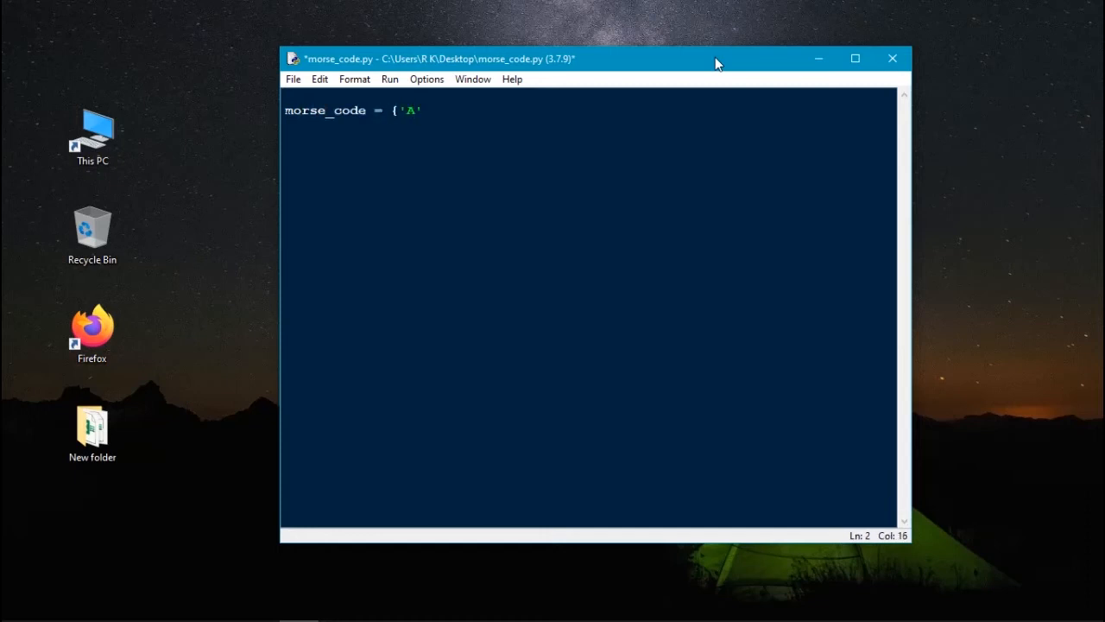
{"action": "type", "text": ":"}
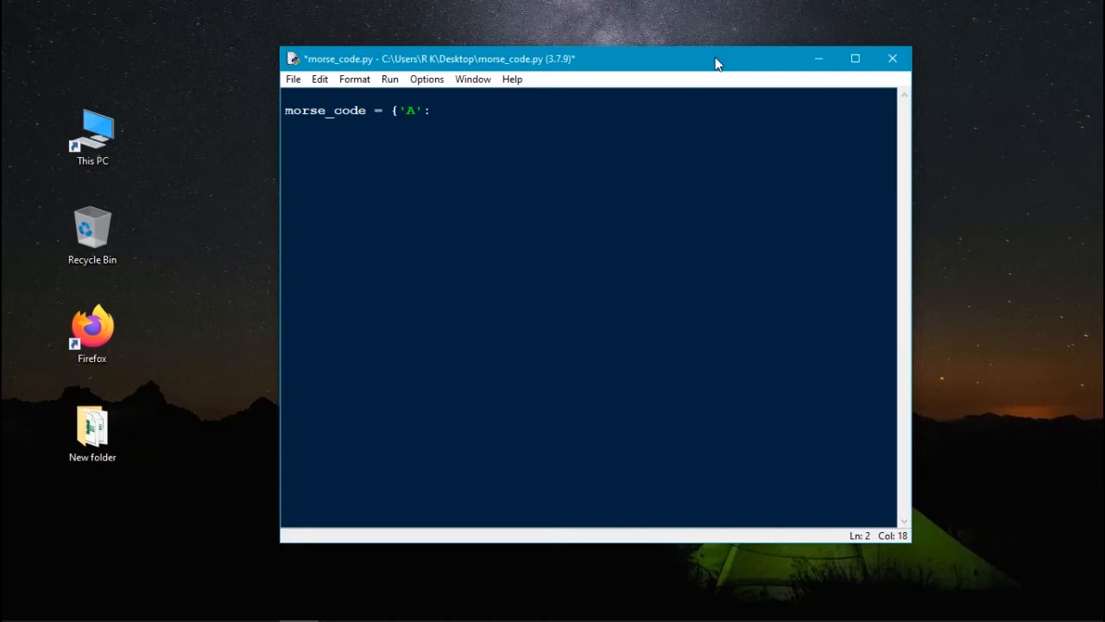
{"action": "type", "text": ".-"}
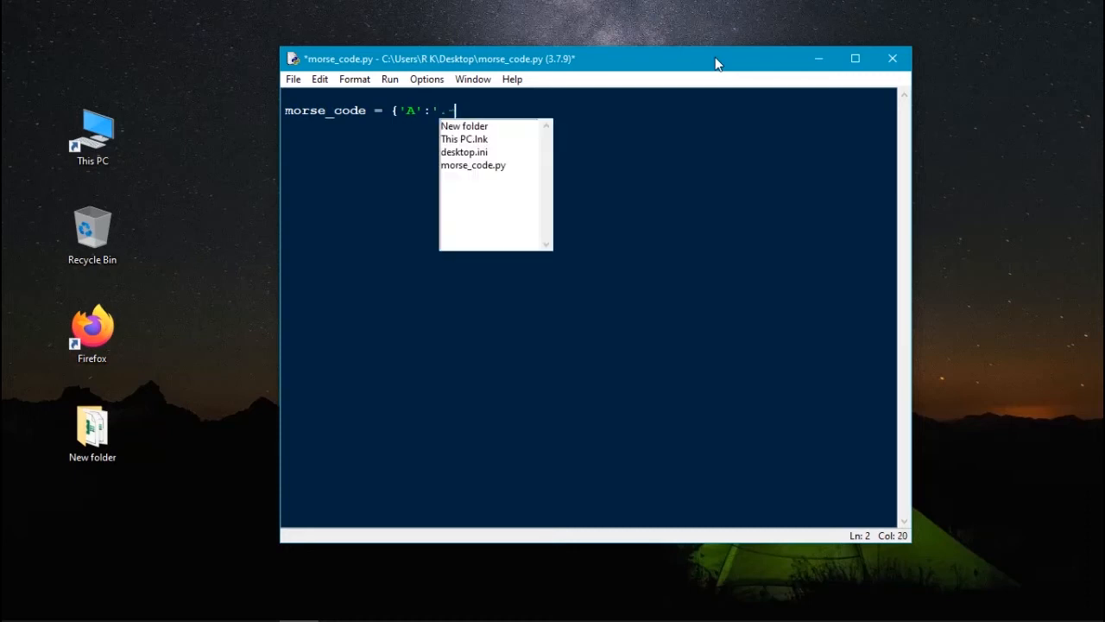
{"action": "type", "text": "',"}
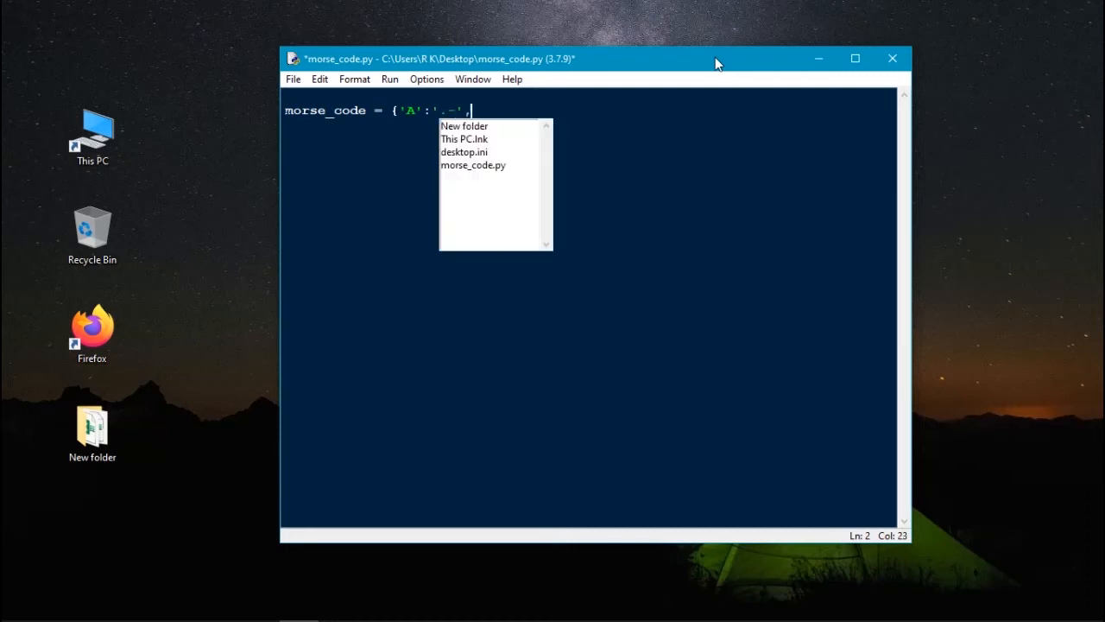
{"action": "type", "text": ",'B':"}
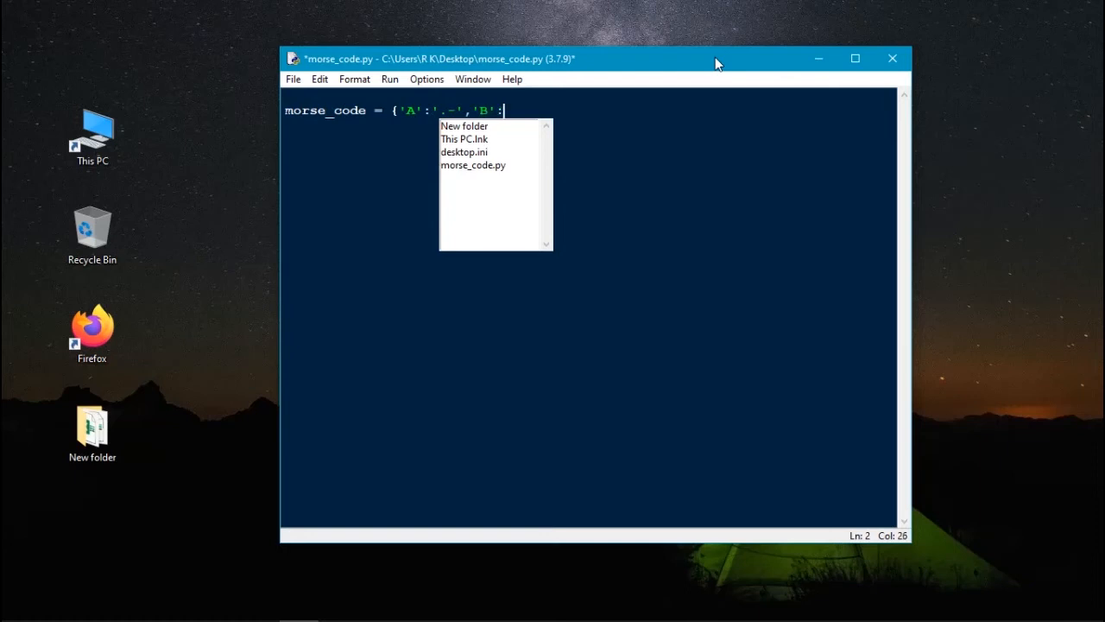
{"action": "type", "text": "'-...','C':'-.-.','D':'-..','E':'.','F':'..-.',"}
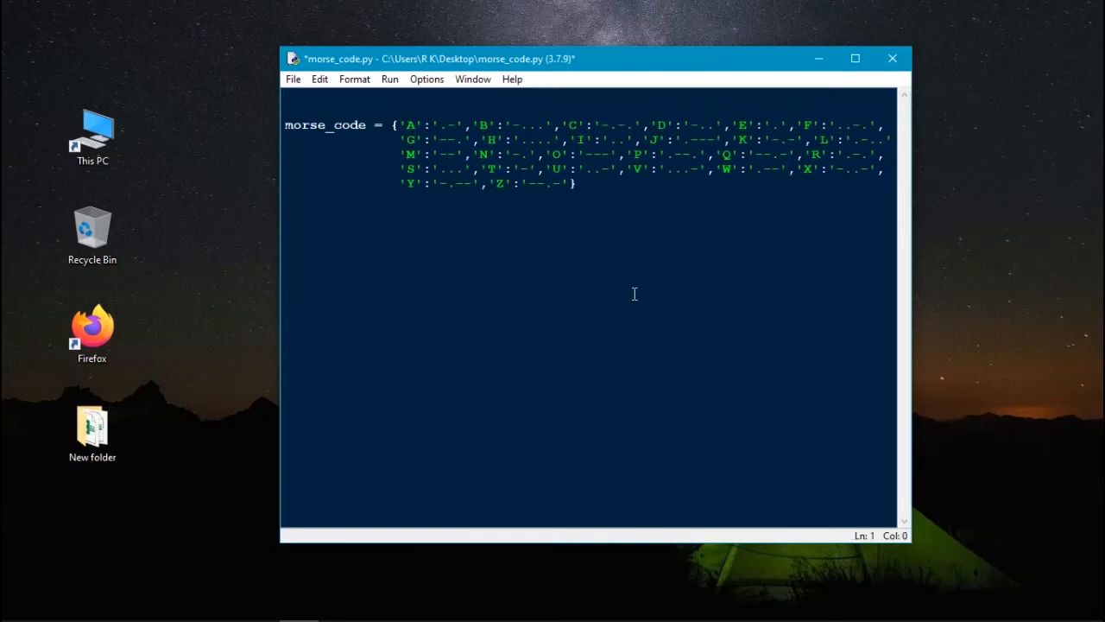
Step: Add value = 'yfghvh' and string = value.upper() above the dictionary
{"action": "type", "text": "value = 'yfghvh"}
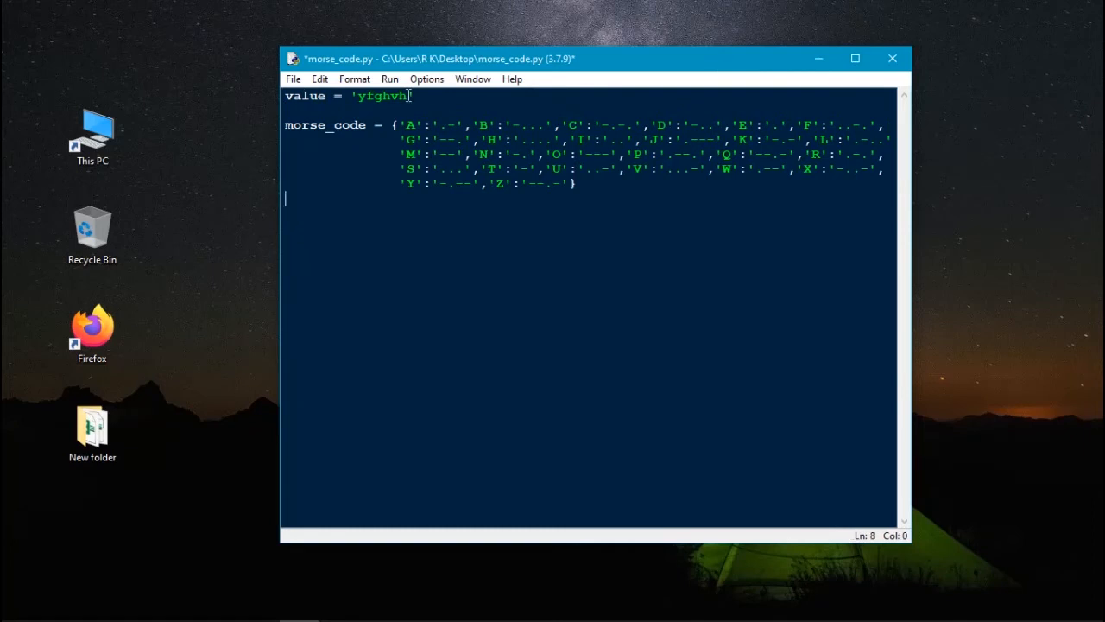
{"action": "double_click", "coordinate": [378, 96]}
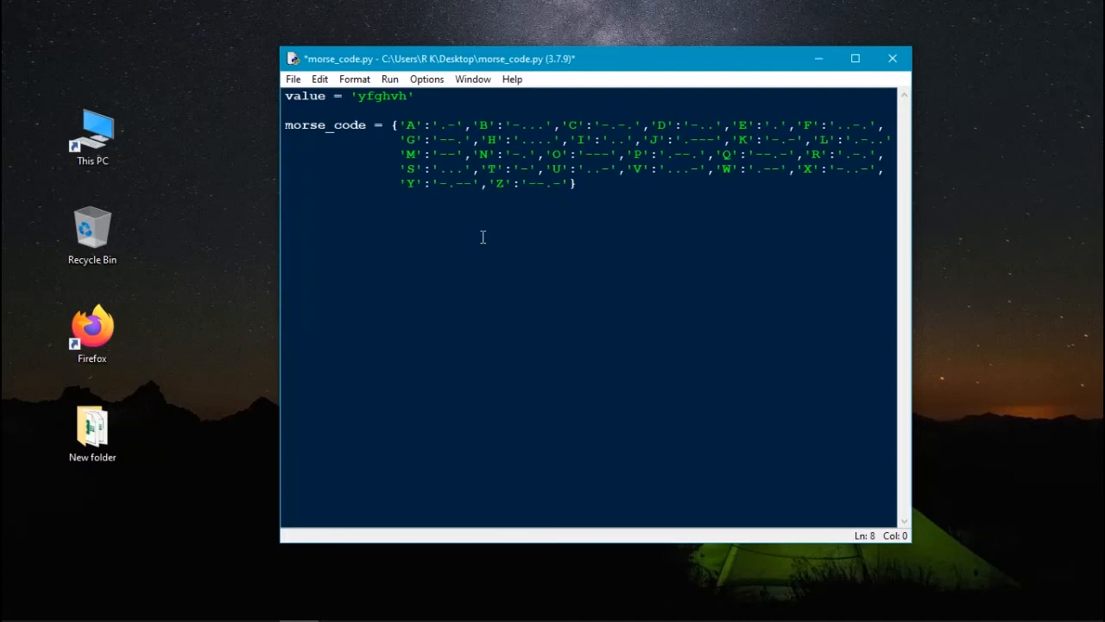
{"action": "type", "text": "val"}
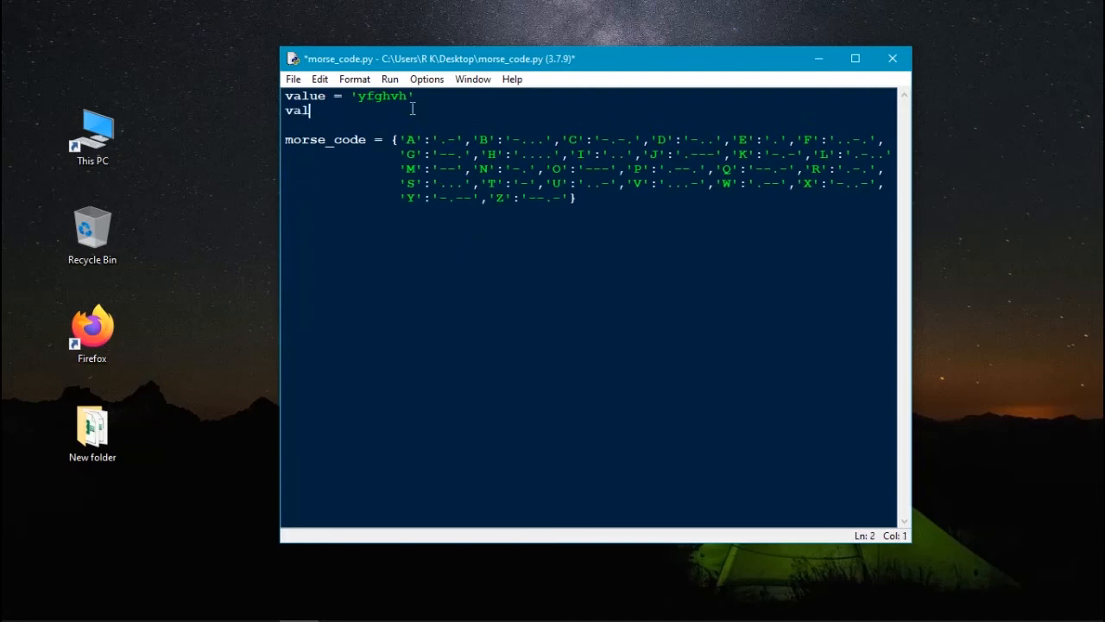
{"action": "type", "text": "ue."}
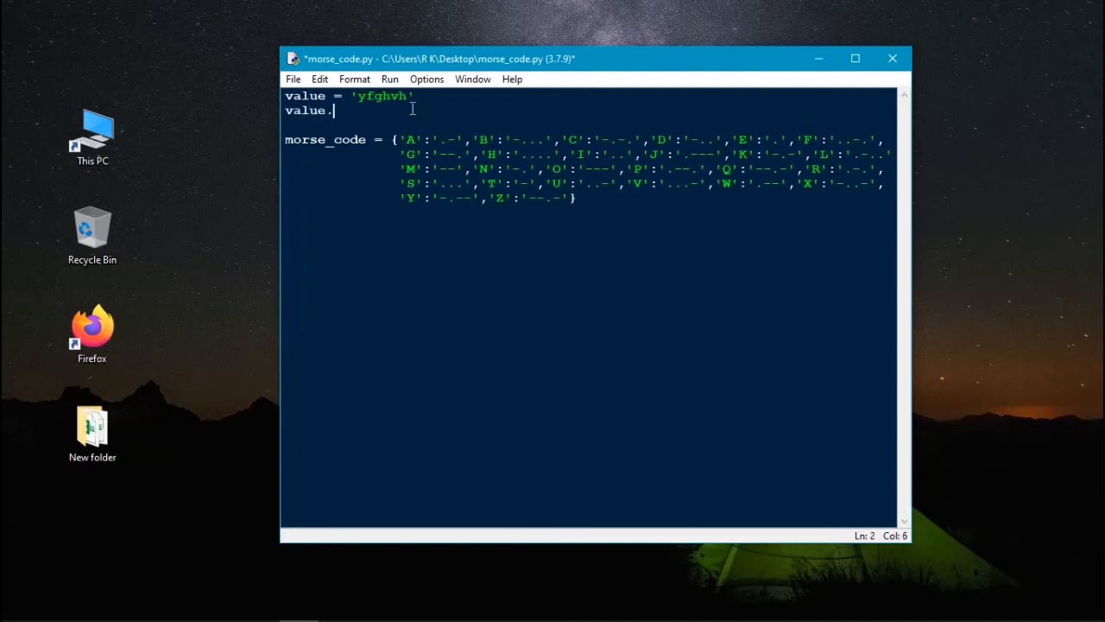
{"action": "type", "text": "upper("}
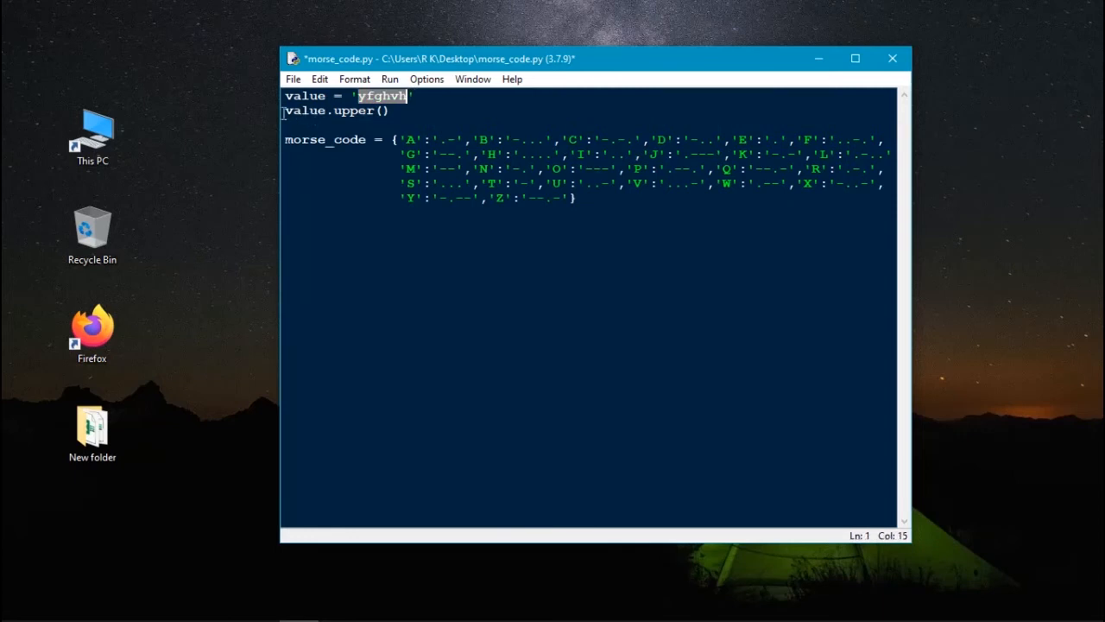
{"action": "left_click", "coordinate": [285, 111]}
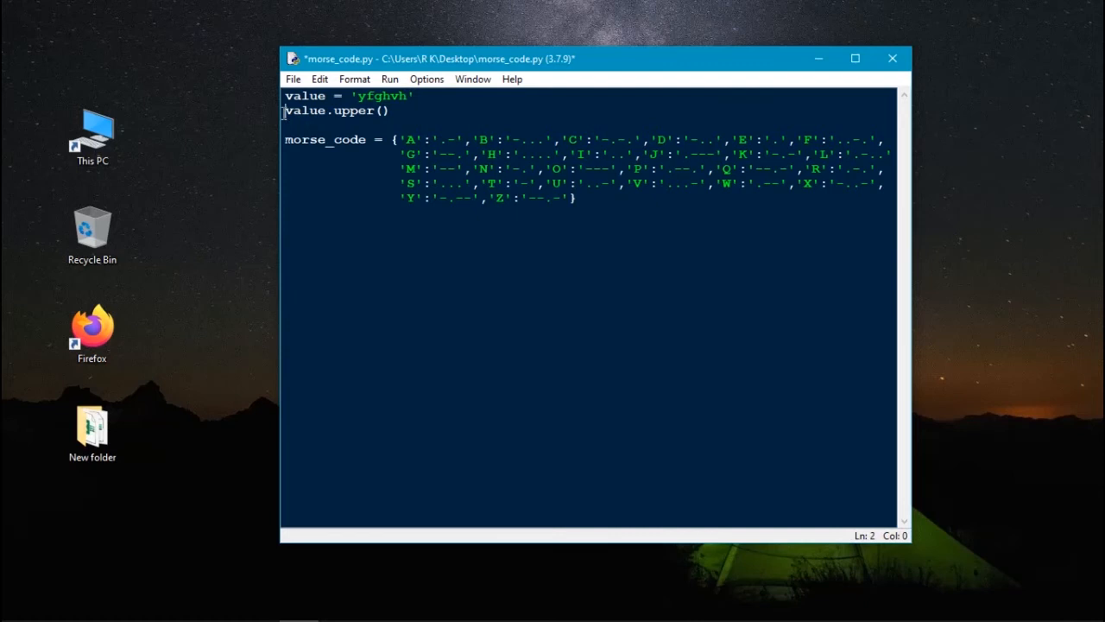
{"action": "type", "text": "string ="}
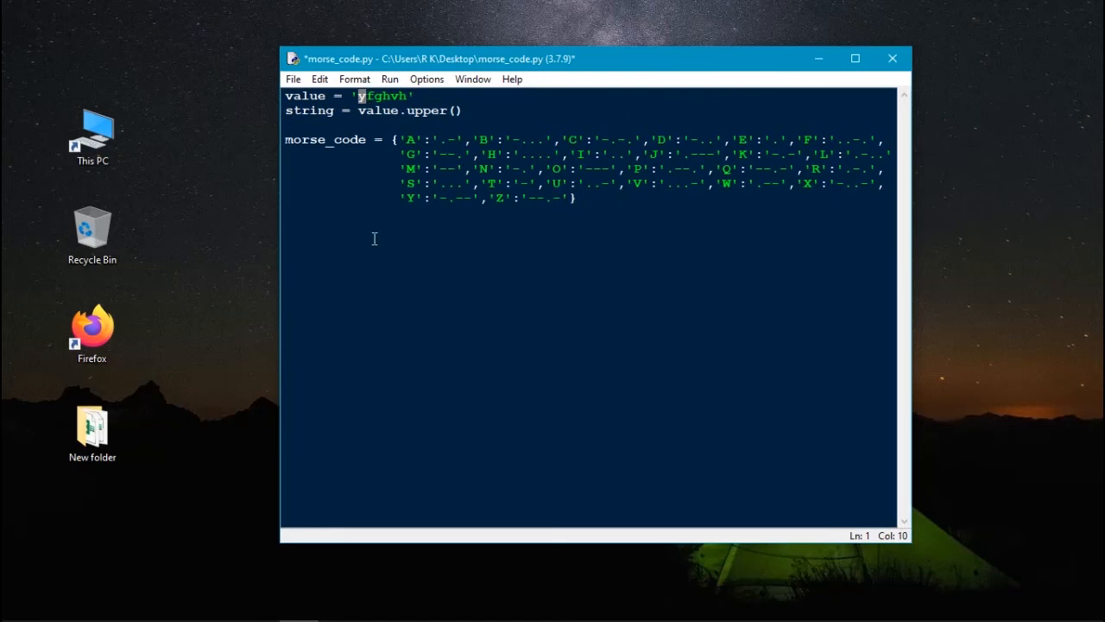
Step: Write the loop header for element in range(0, len(string)): below the dictionary
{"action": "type", "text": "for"}
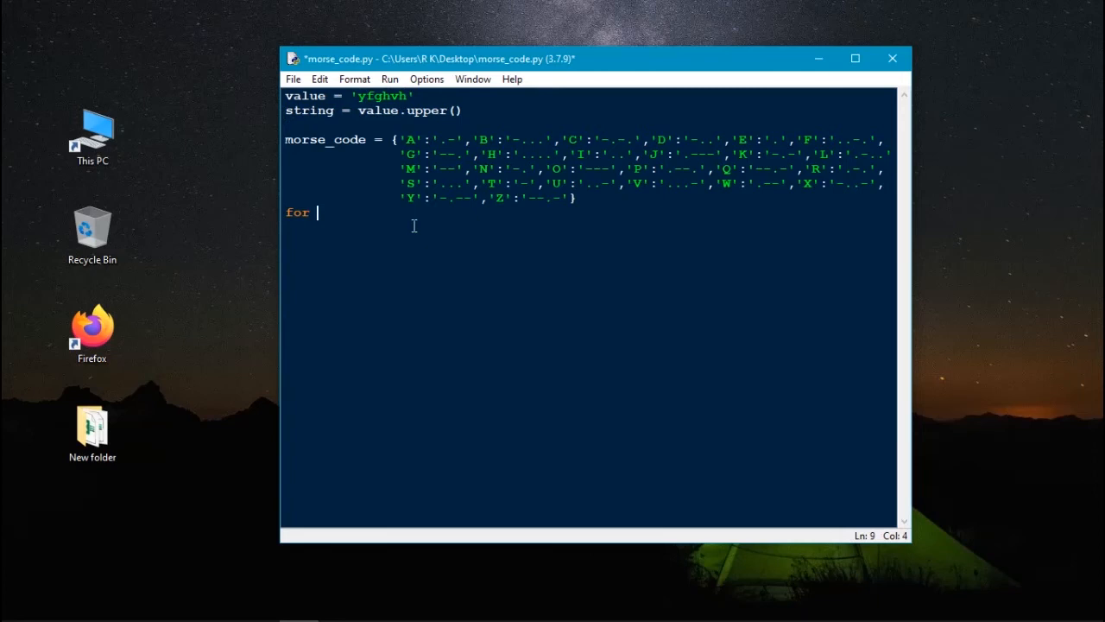
{"action": "type", "text": "eleme"}
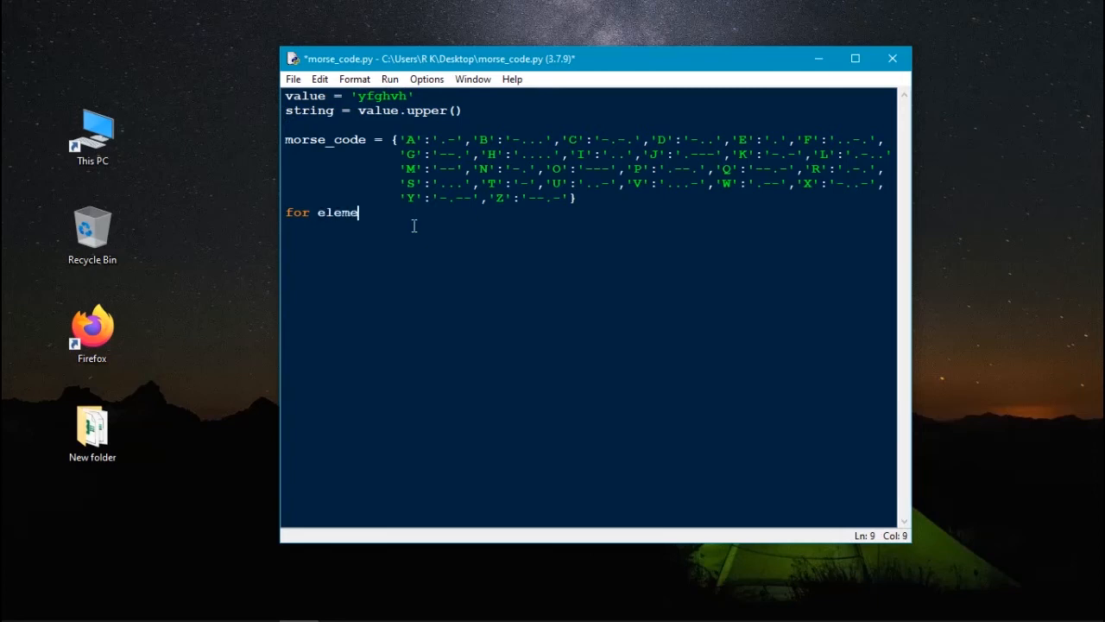
{"action": "type", "text": "nt"}
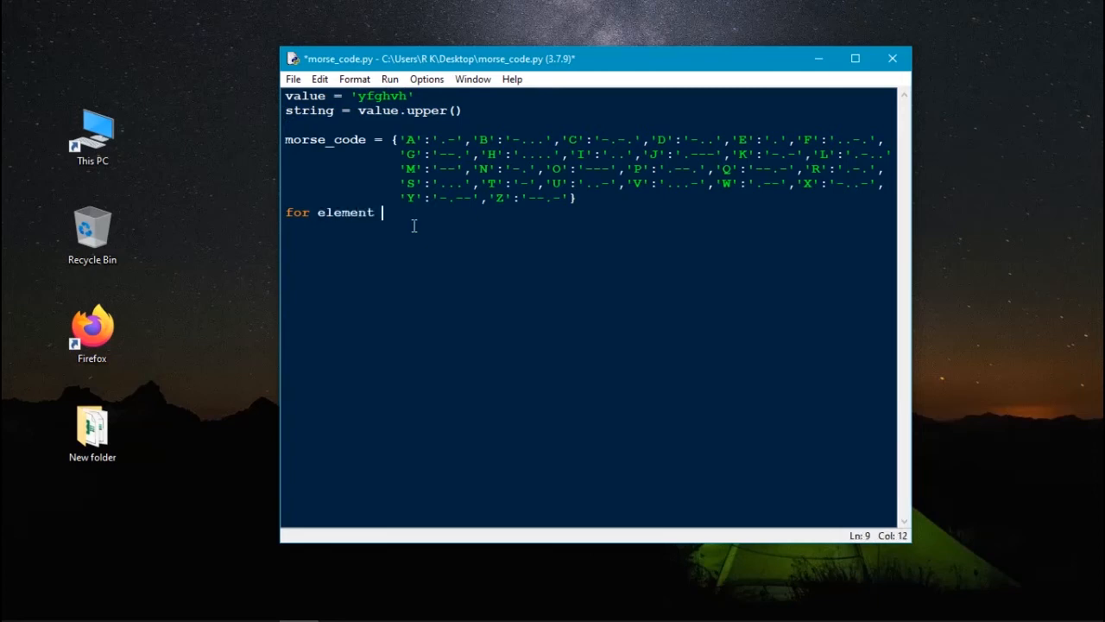
{"action": "type", "text": "in range"}
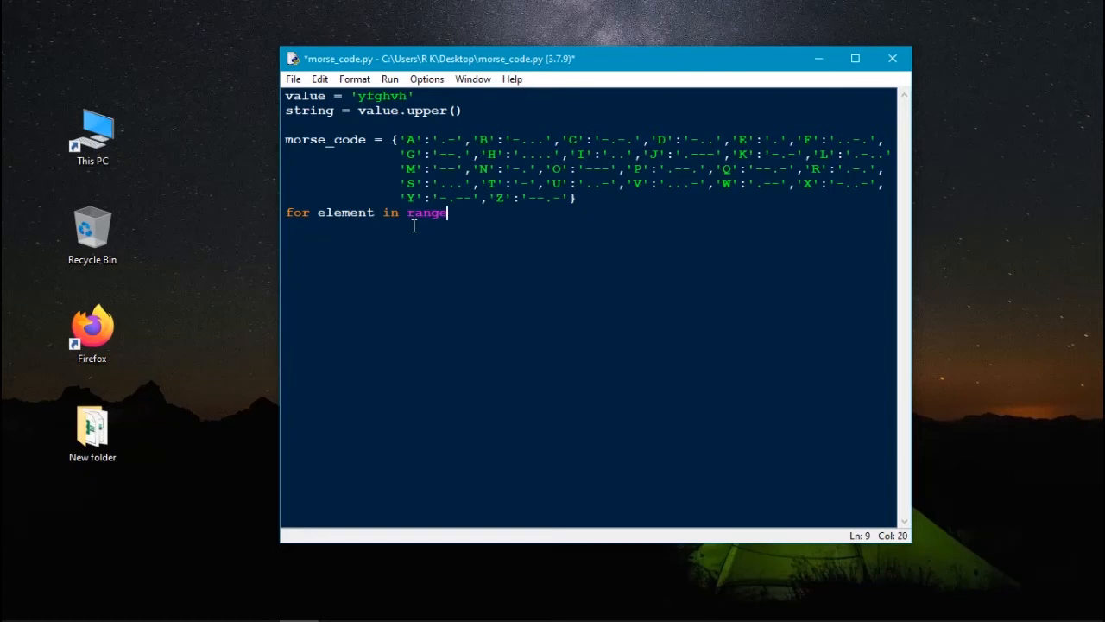
{"action": "type", "text": "("}
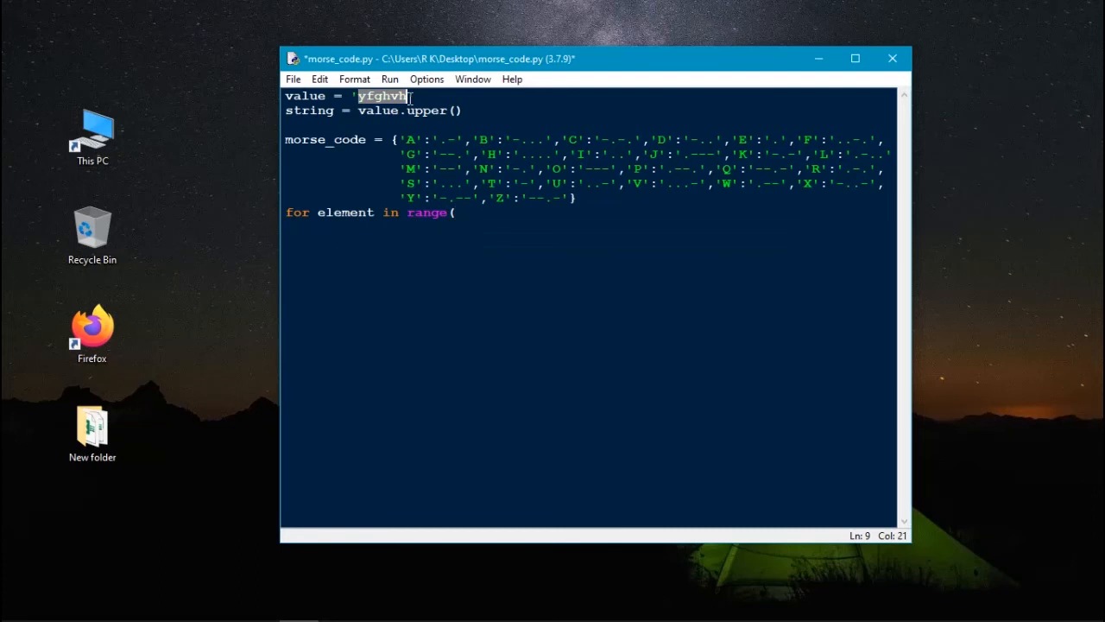
{"action": "type", "text": "0"}
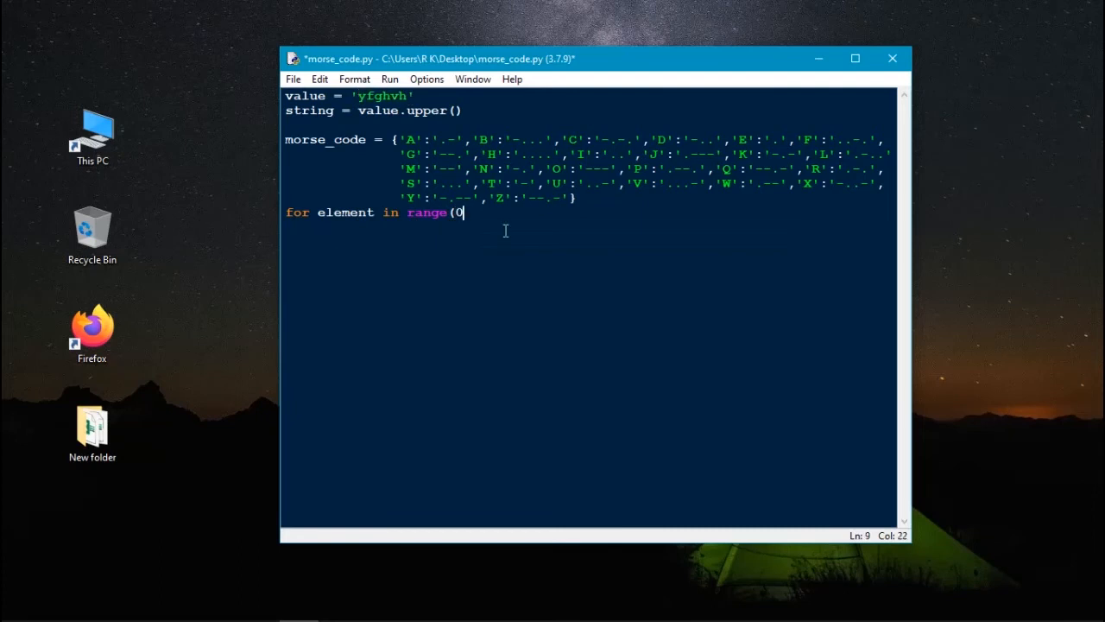
{"action": "type", "text": ","}
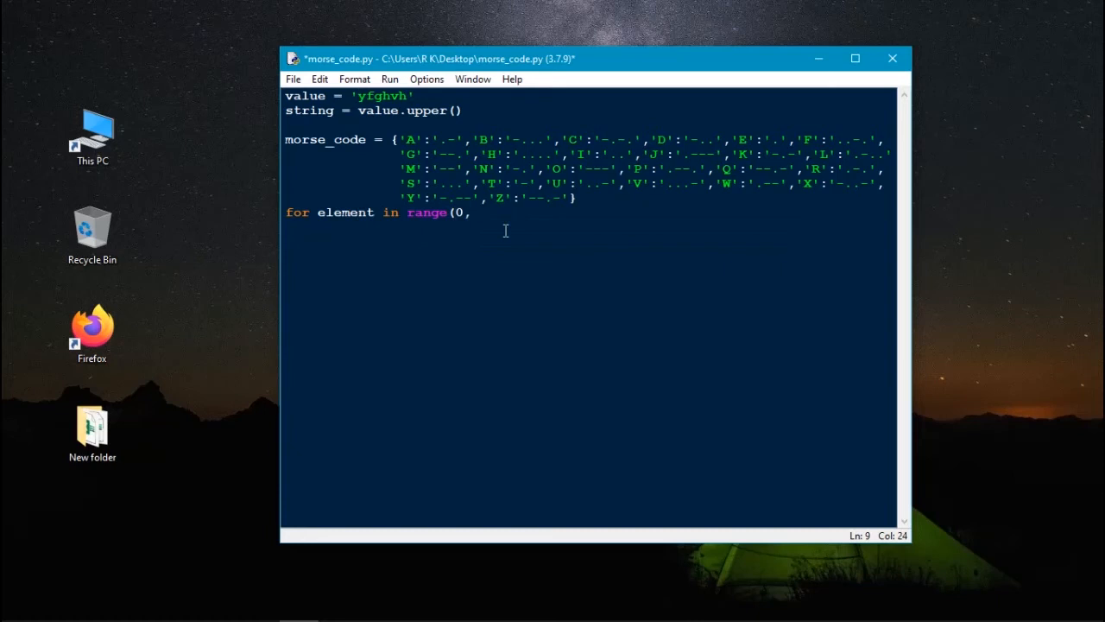
{"action": "type", "text": "len"}
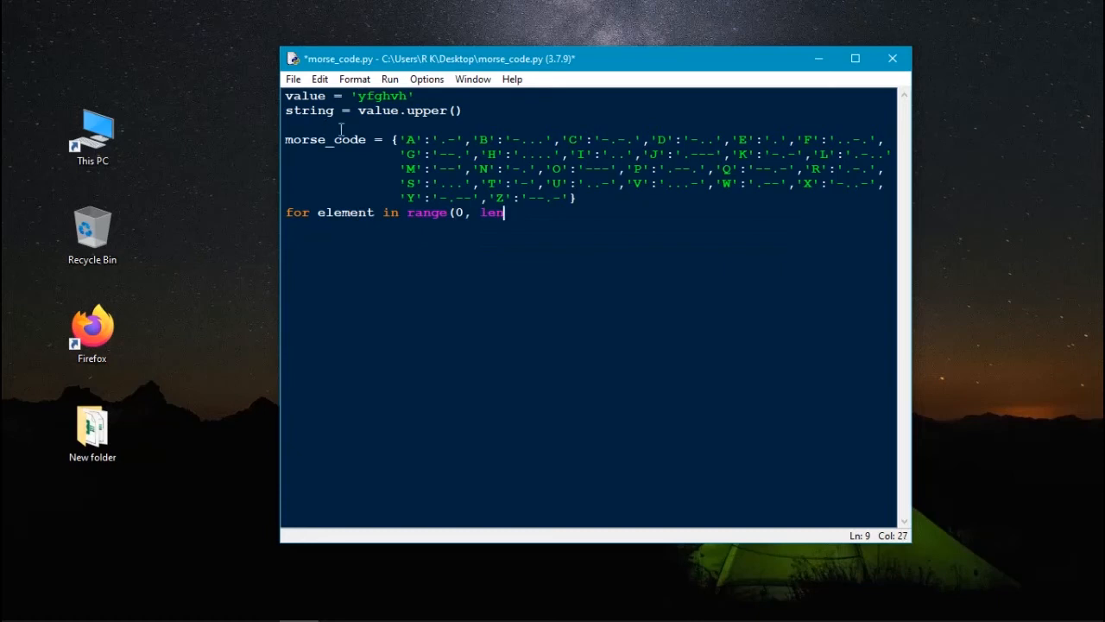
{"action": "double_click", "coordinate": [309, 110]}
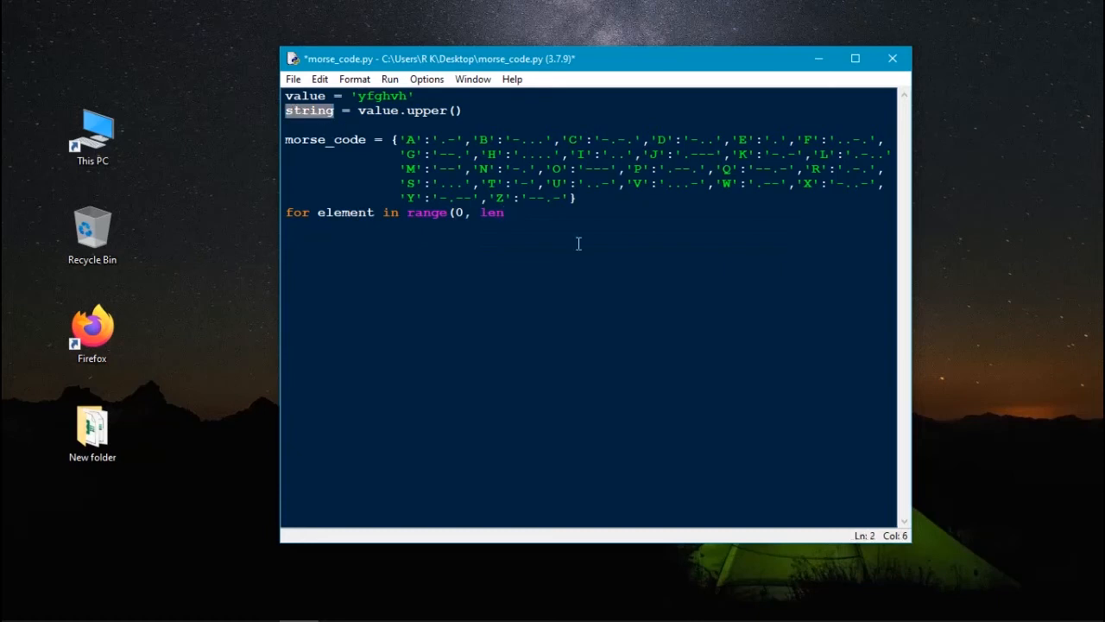
{"action": "type", "text": "("}
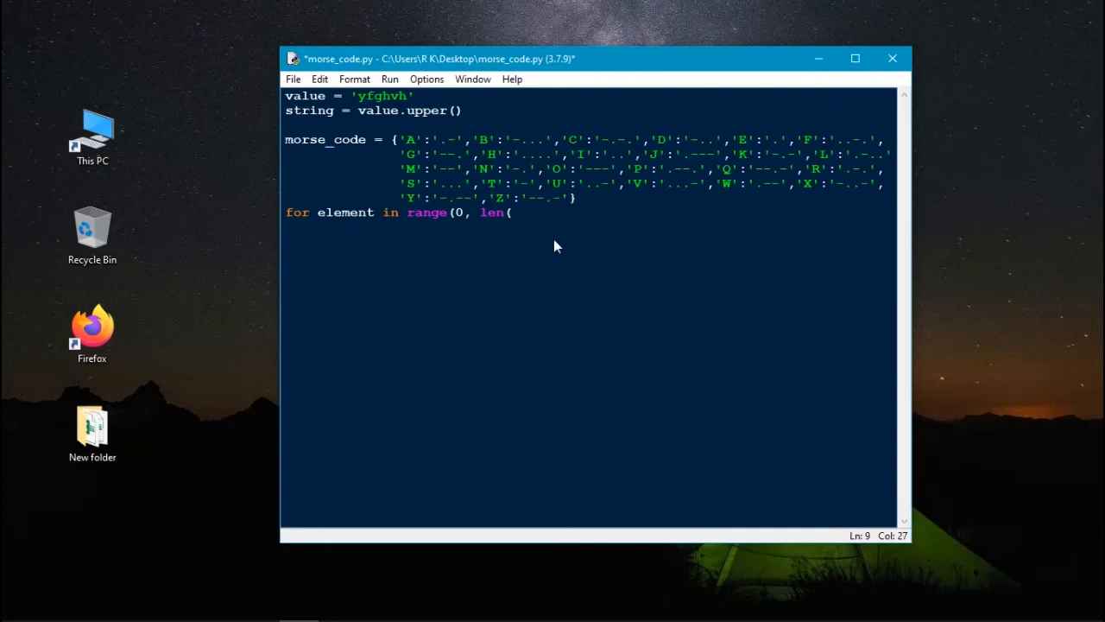
{"action": "type", "text": "string)"}
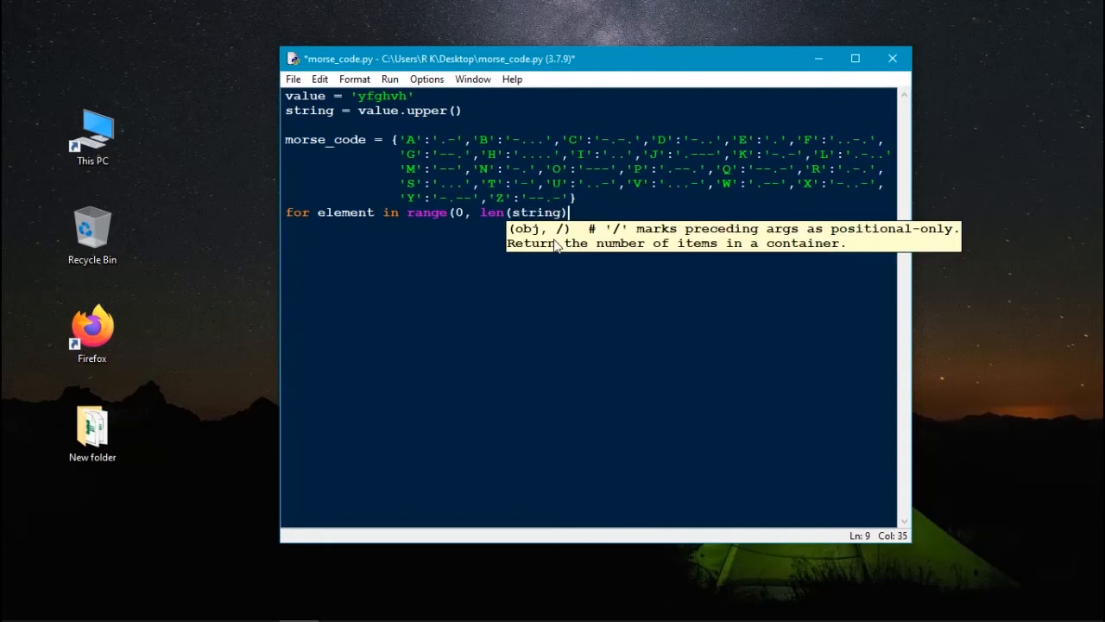
{"action": "type", "text": "):"}
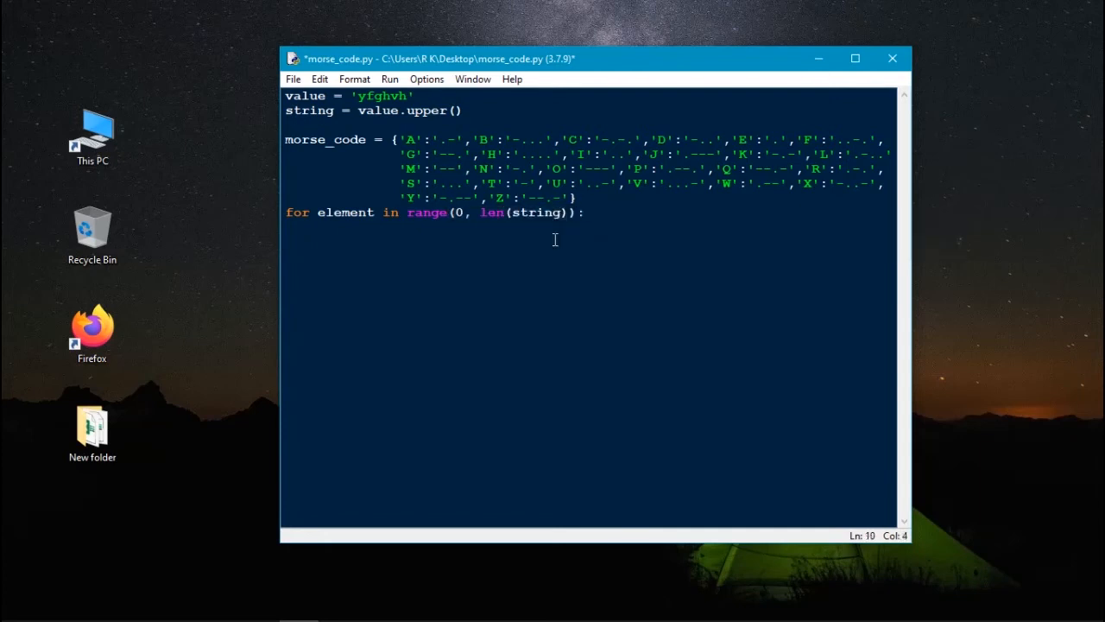
Step: In the loop body, type print(morse_code.get(string[element])
{"action": "type", "text": "print"}
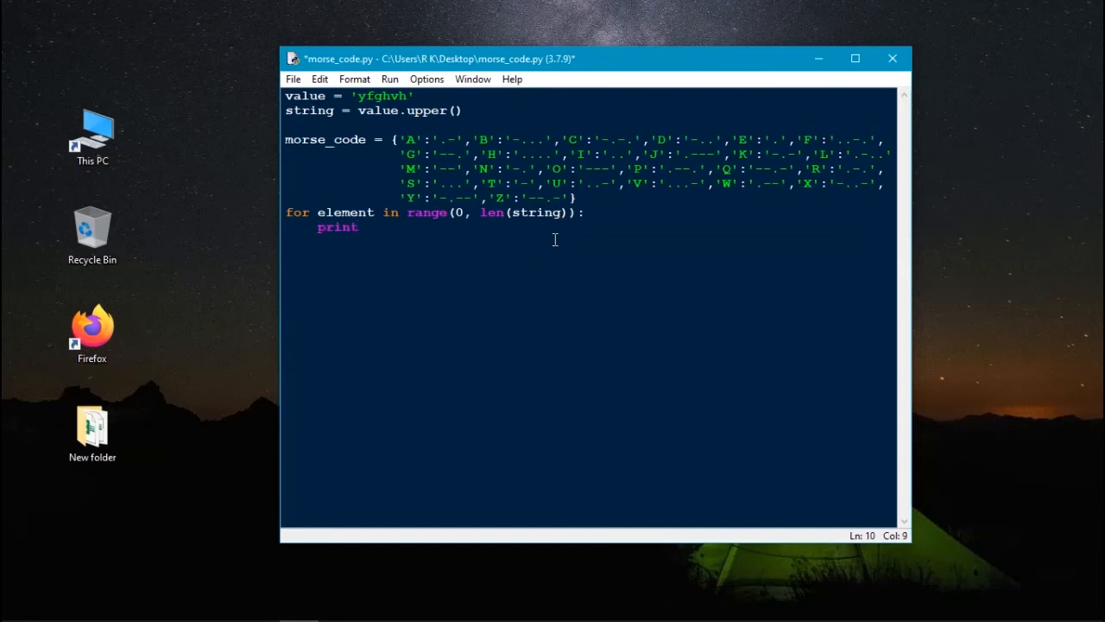
{"action": "type", "text": "(m"}
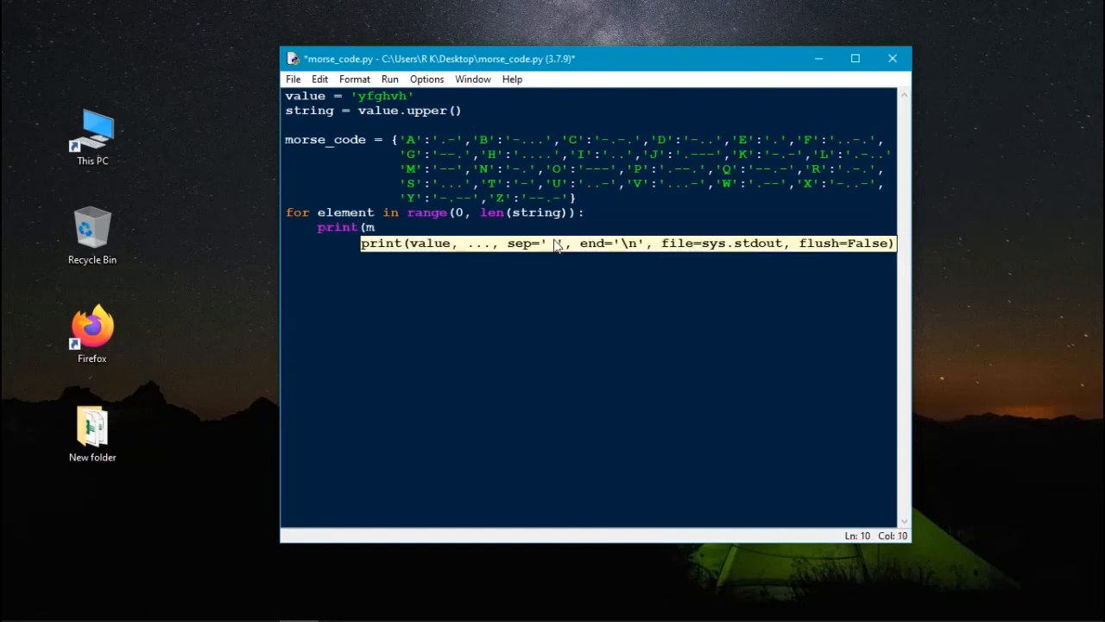
{"action": "type", "text": "orse"}
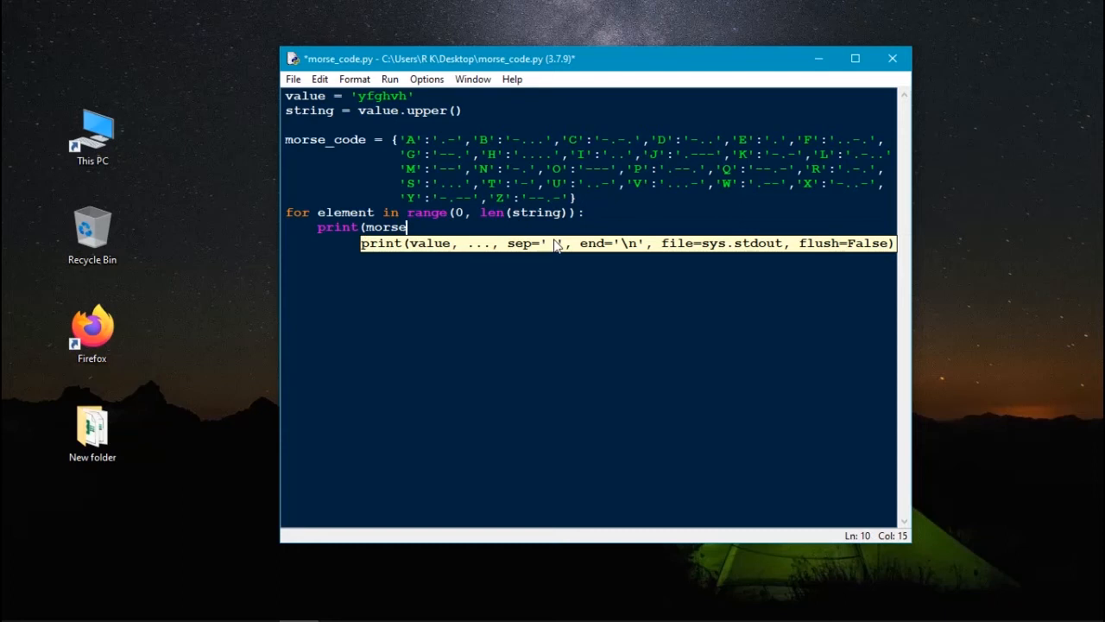
{"action": "type", "text": "_code"}
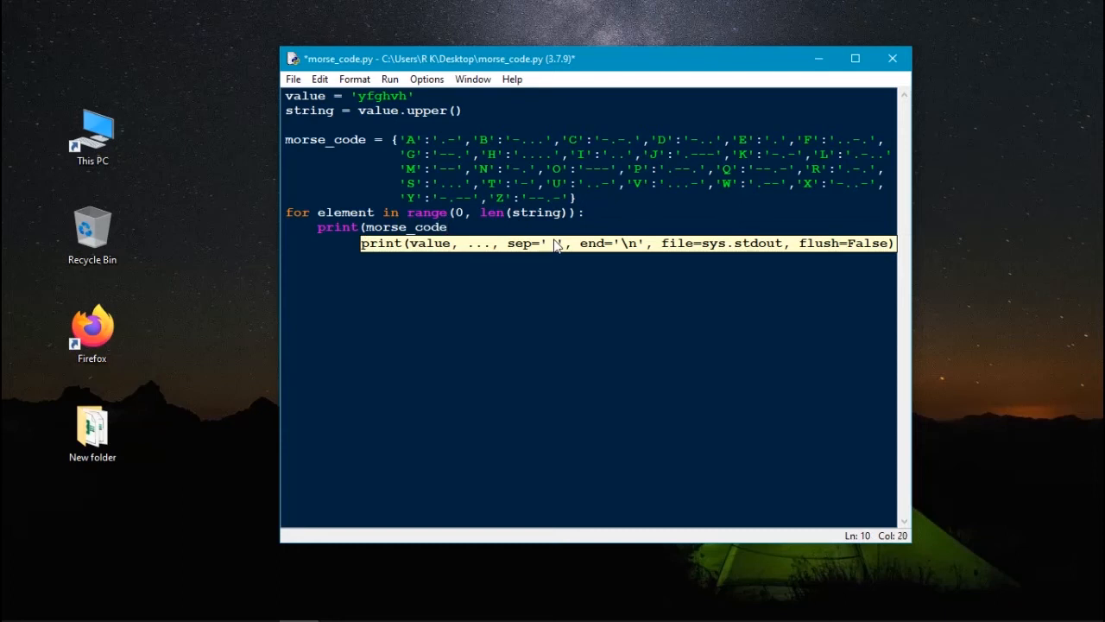
{"action": "type", "text": "."}
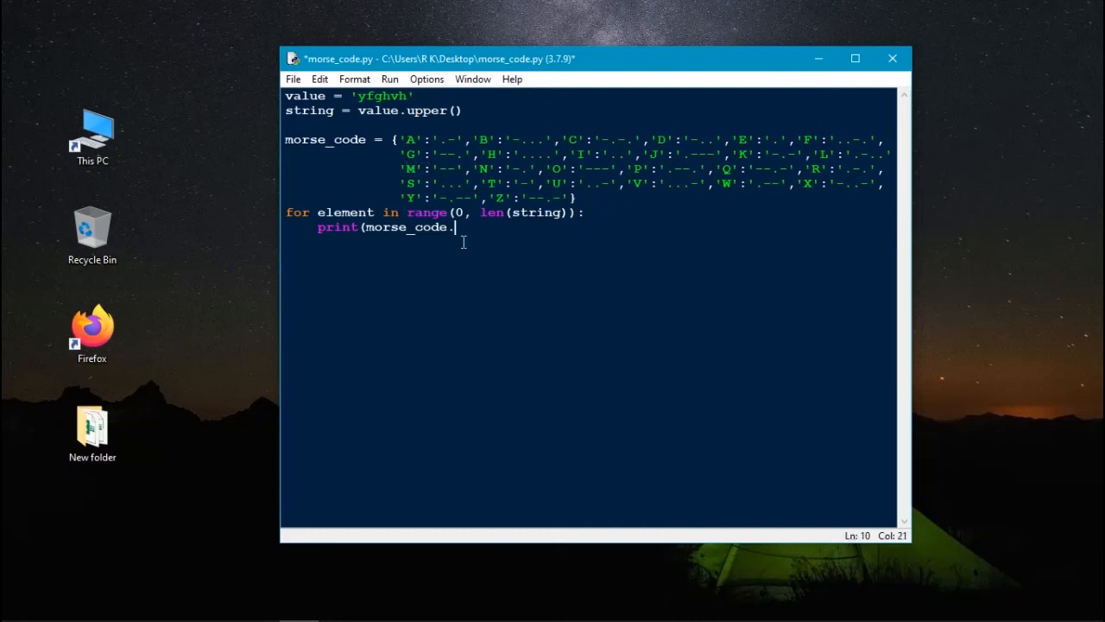
{"action": "type", "text": "get(s"}
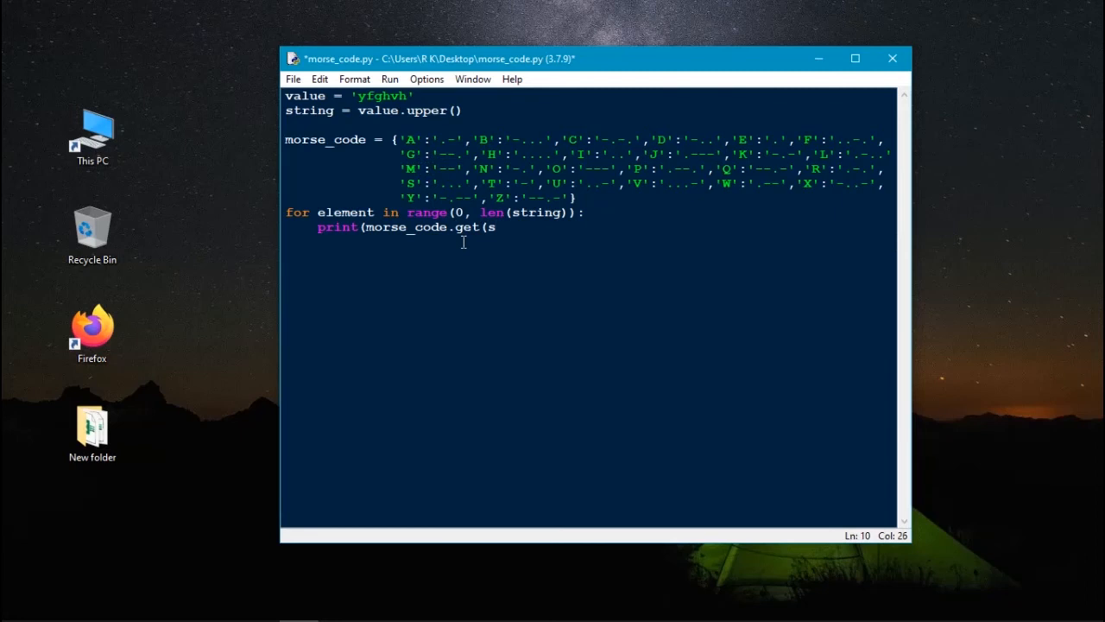
{"action": "type", "text": "trin"}
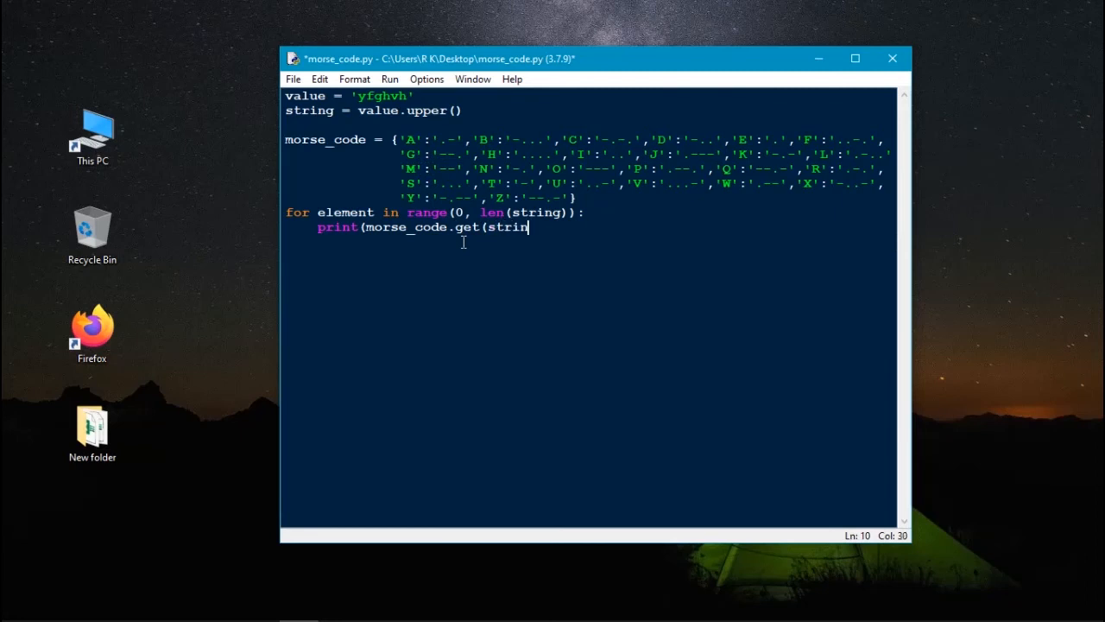
{"action": "type", "text": "g["}
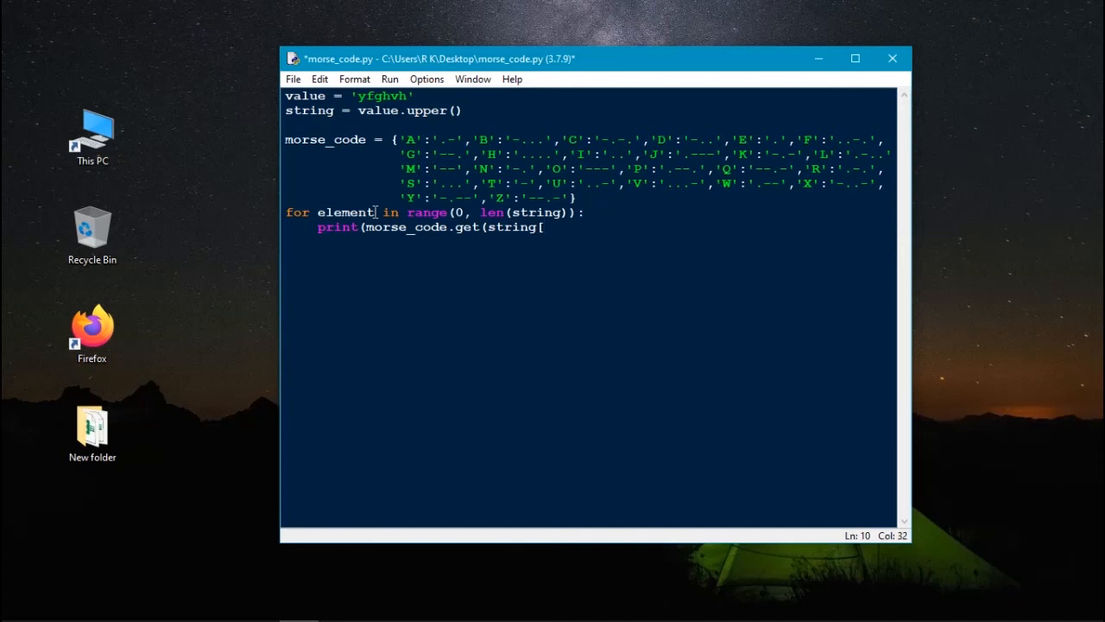
{"action": "double_click", "coordinate": [345, 212]}
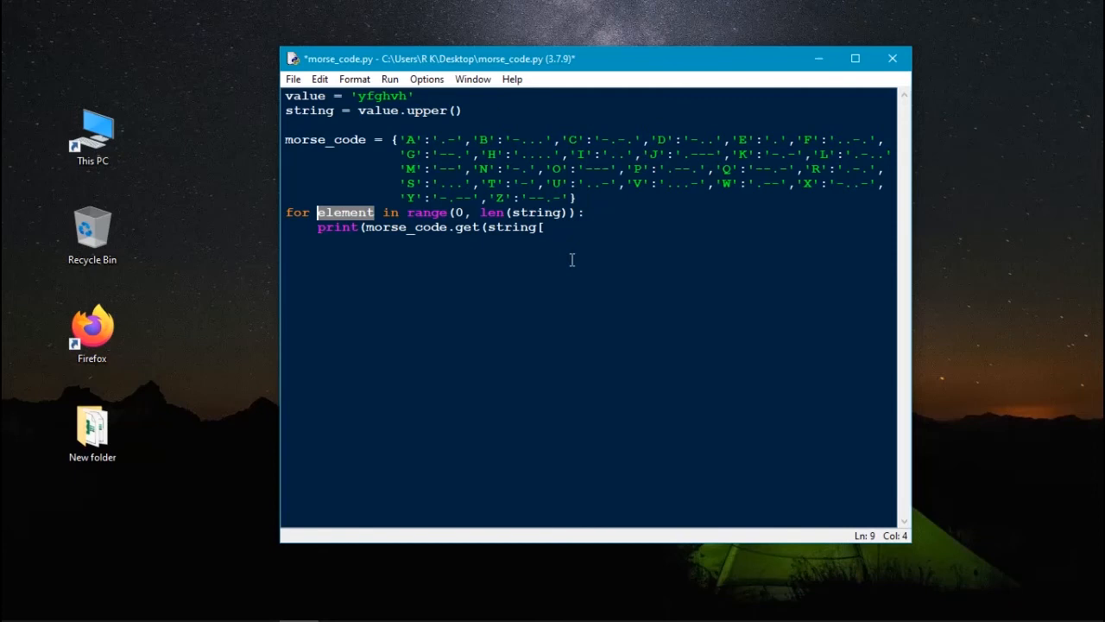
{"action": "type", "text": "eleme"}
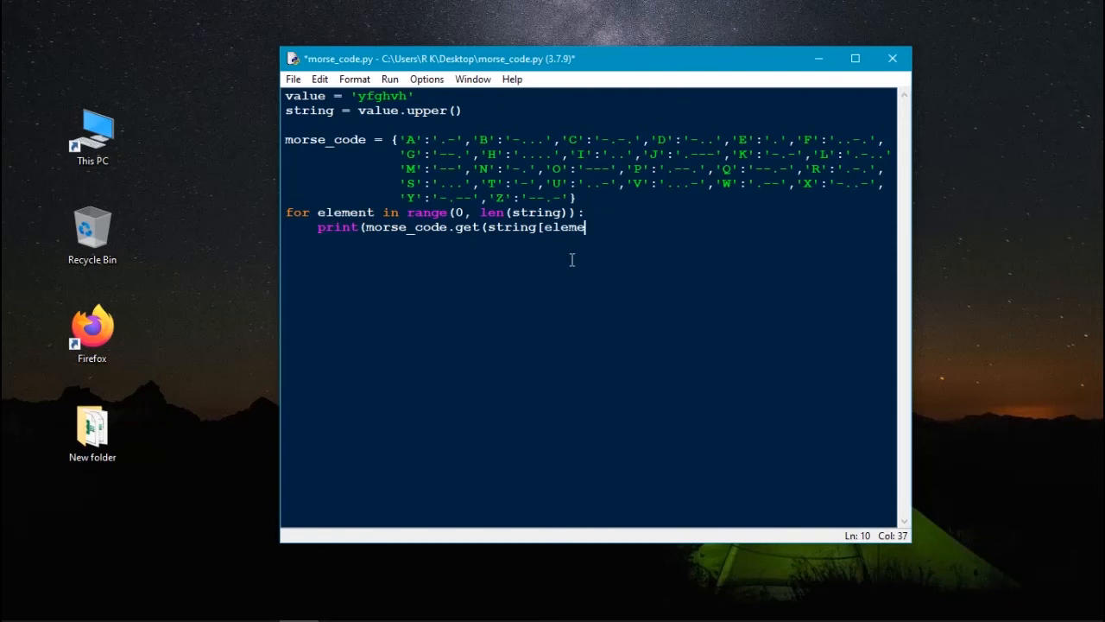
{"action": "type", "text": "nt])"}
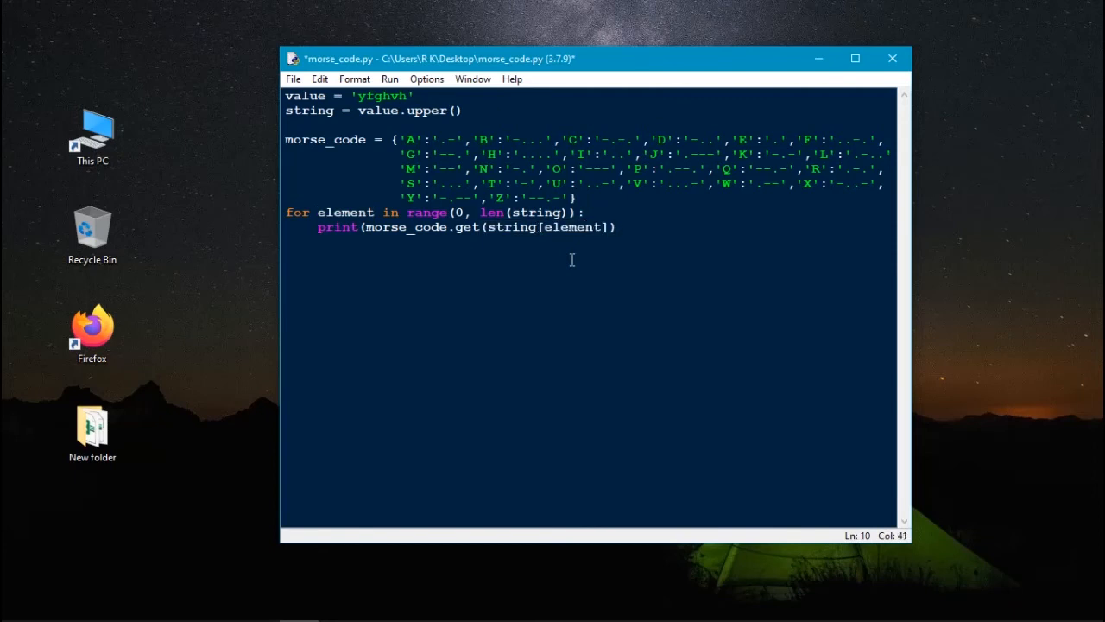
Step: Finish the print call with end=' ' and save morse_code.py
{"action": "double_click", "coordinate": [382, 96]}
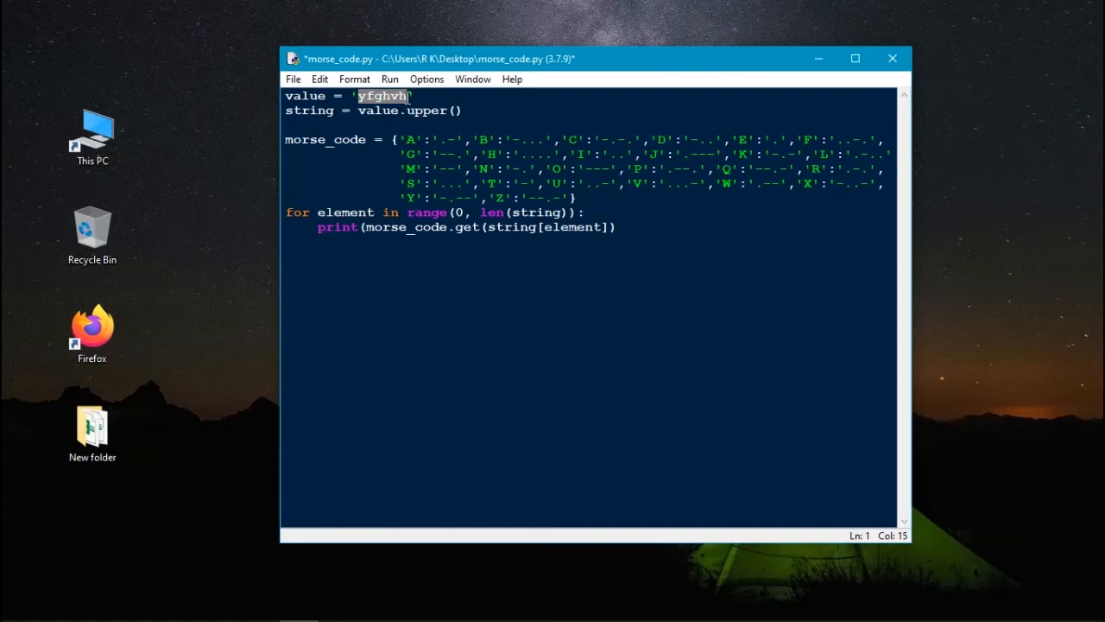
{"action": "type", "text": ", en"}
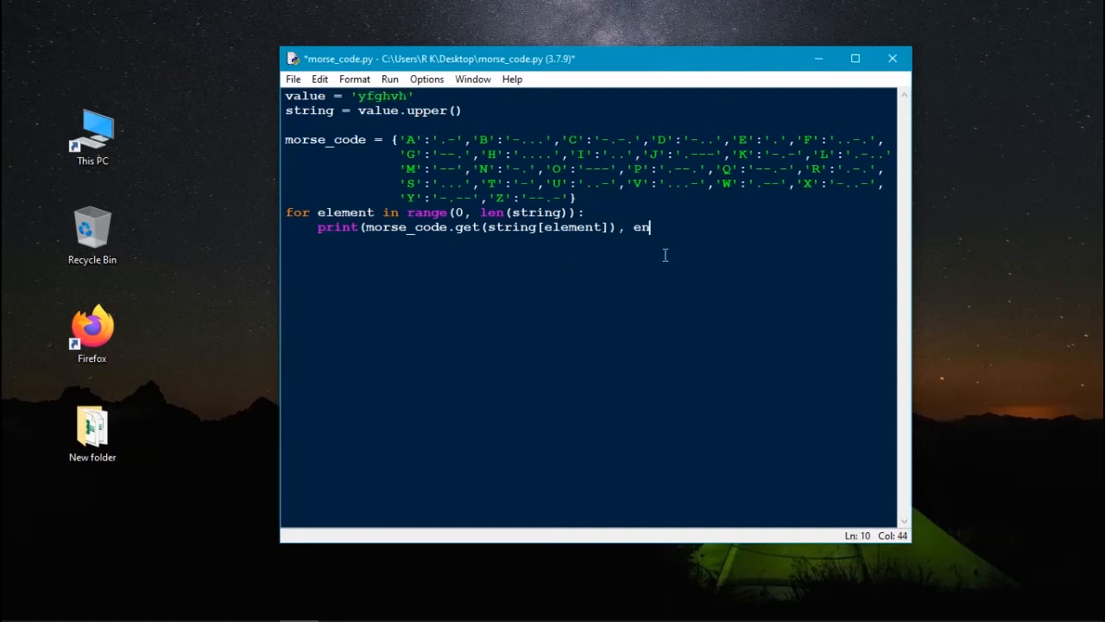
{"action": "type", "text": "d='"}
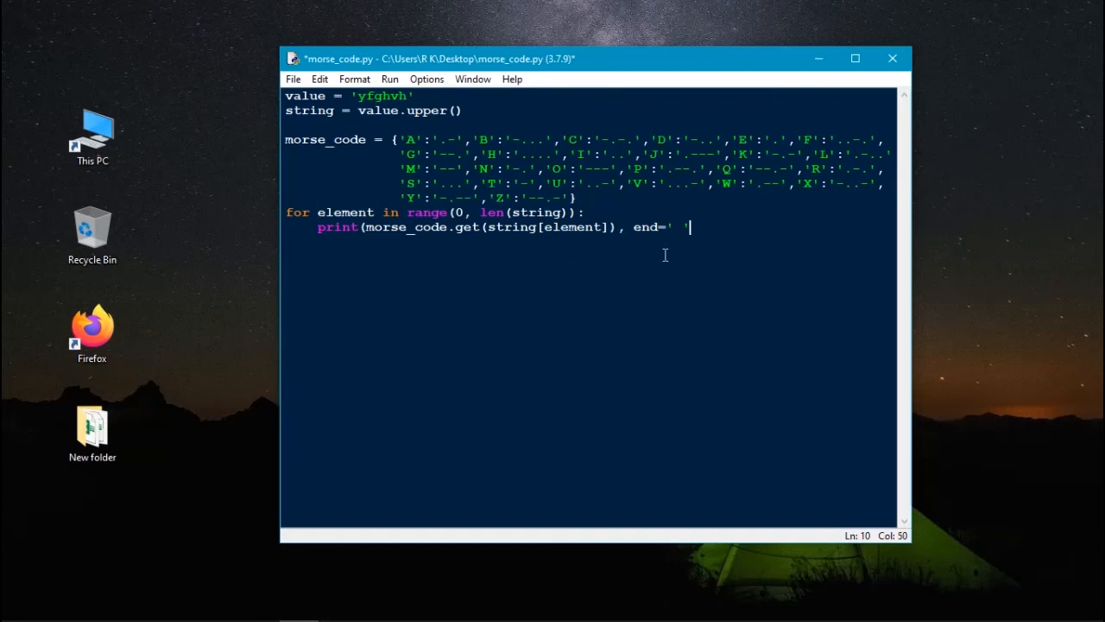
{"action": "type", "text": ")"}
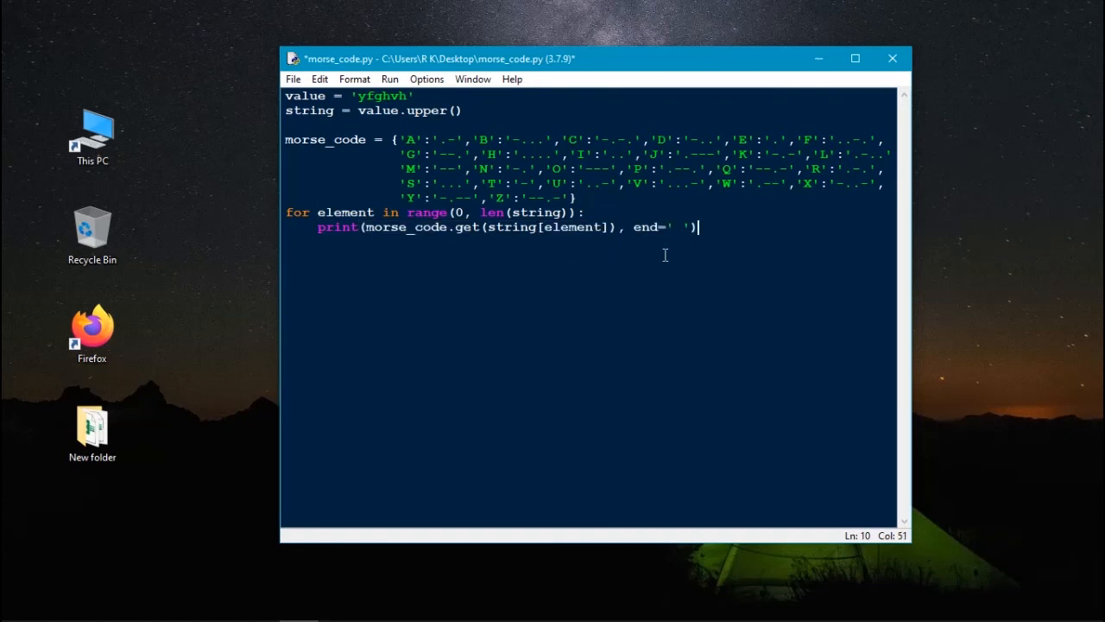
{"action": "key", "text": "ctrl+s"}
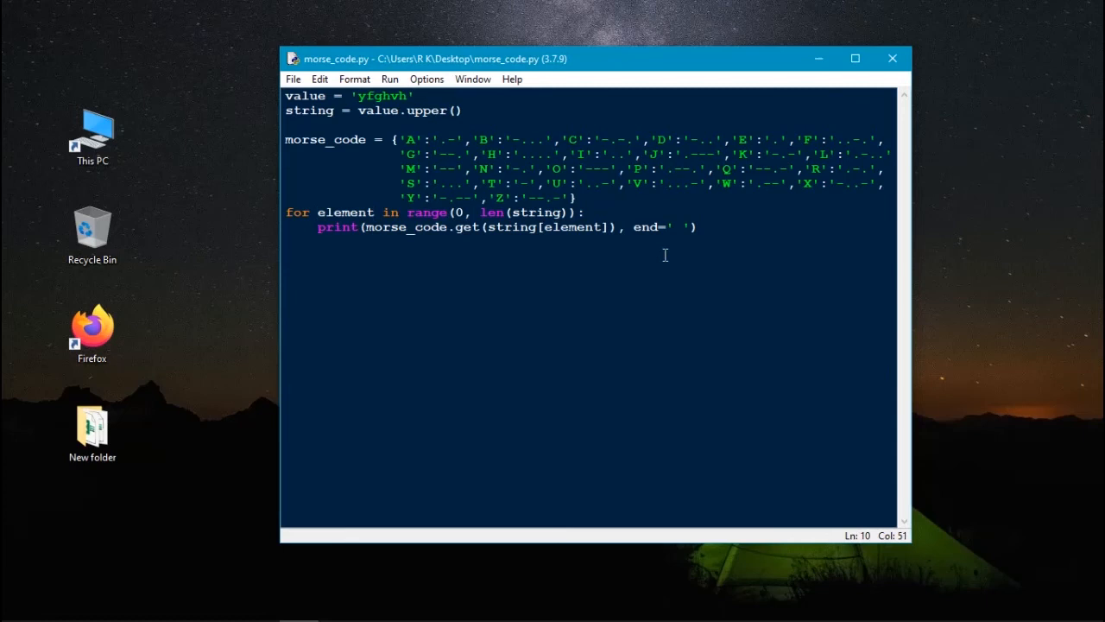
Step: Run the script to see yfghvh printed in Morse code, then close the shell
{"action": "key", "text": "F5"}
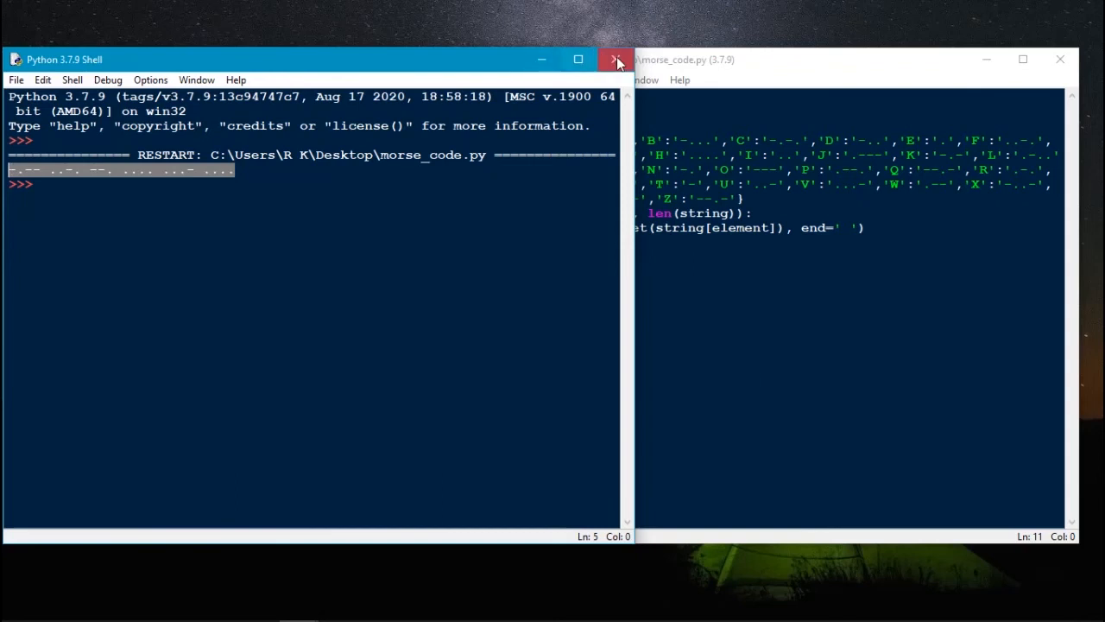
{"action": "left_click", "coordinate": [618, 59]}
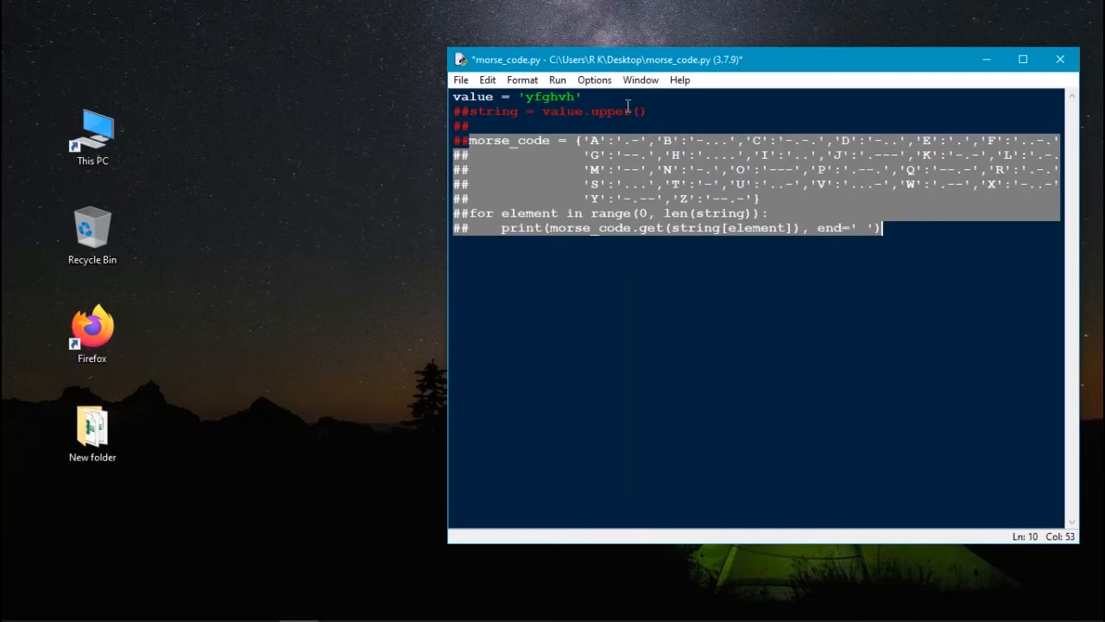
Step: Below the commented code, type the alpha_code dictionary starting '.-': 'A', '-...': 'B'
{"action": "left_click", "coordinate": [627, 140]}
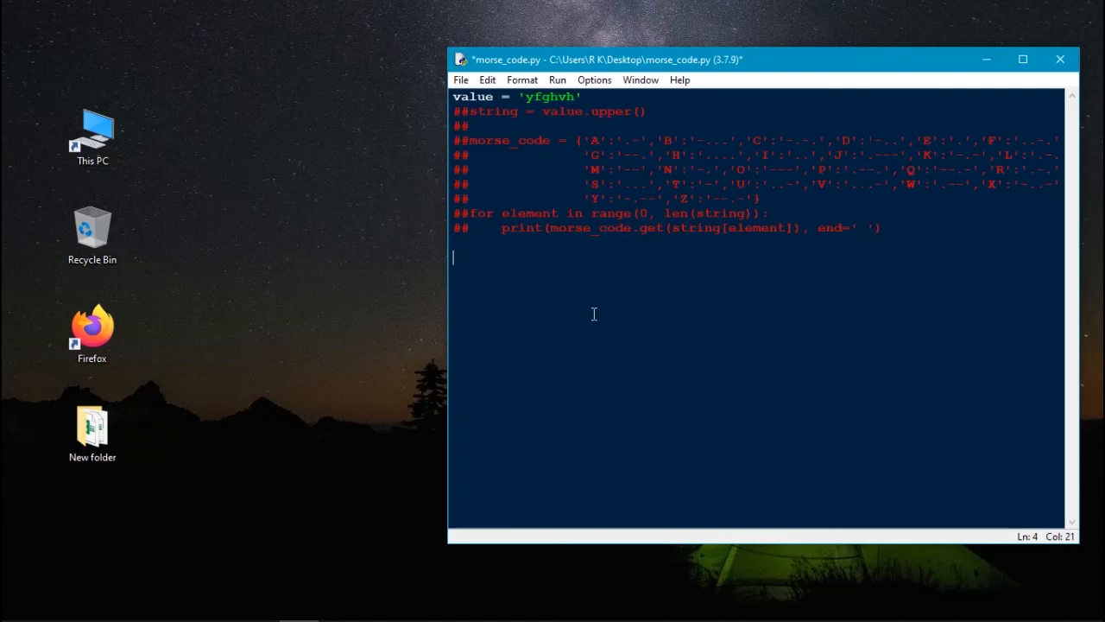
{"action": "type", "text": "aplha_code ="}
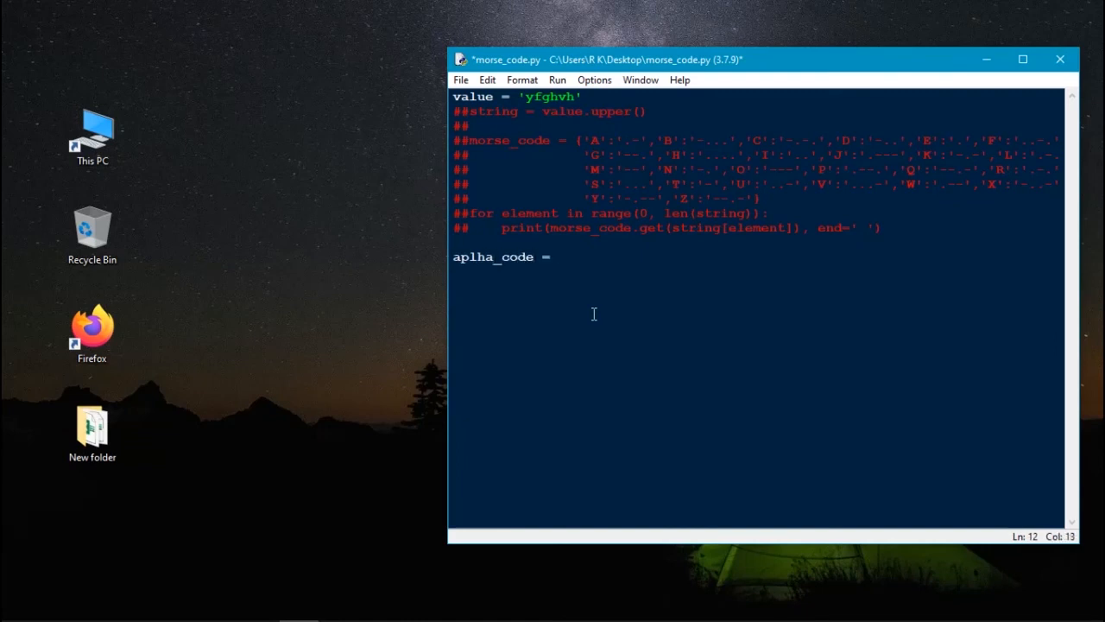
{"action": "type", "text": "{'"}
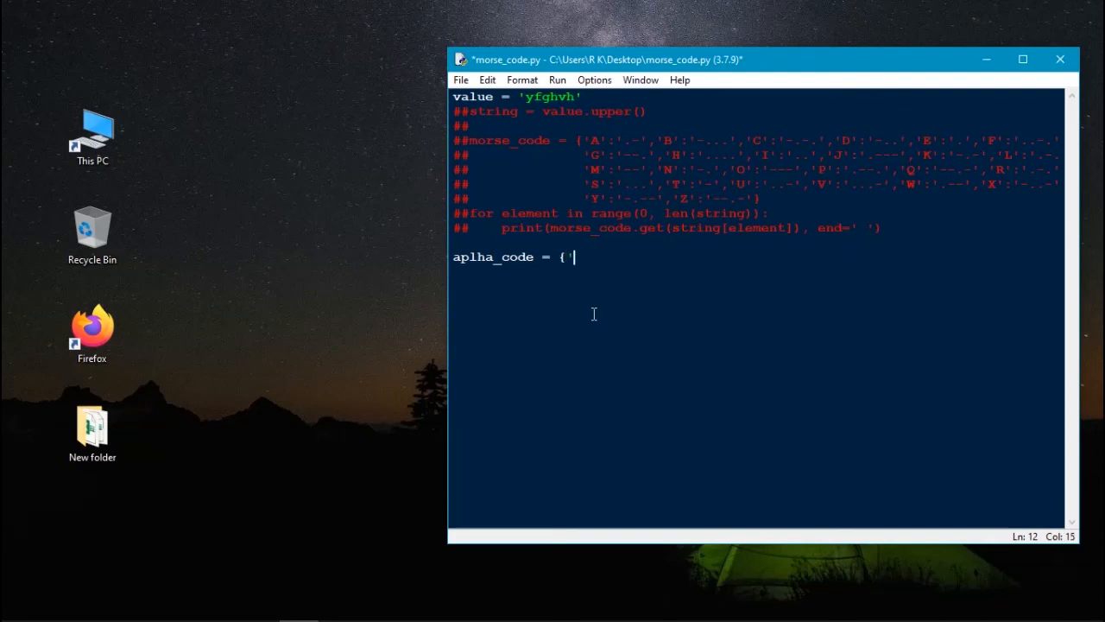
{"action": "type", "text": "'.-':"}
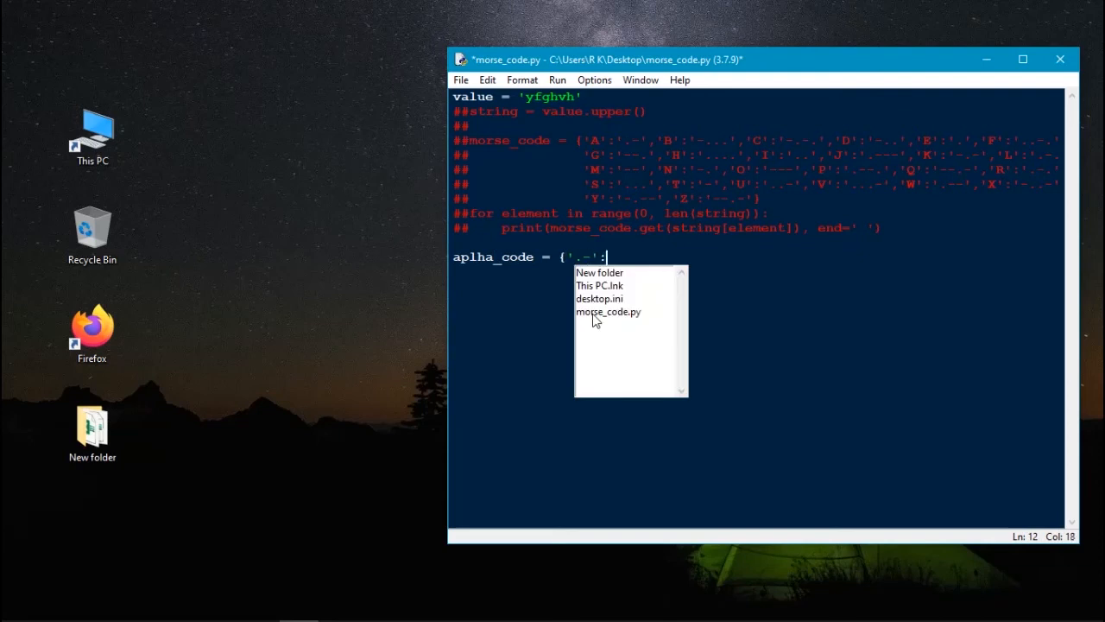
{"action": "type", "text": "'A'"}
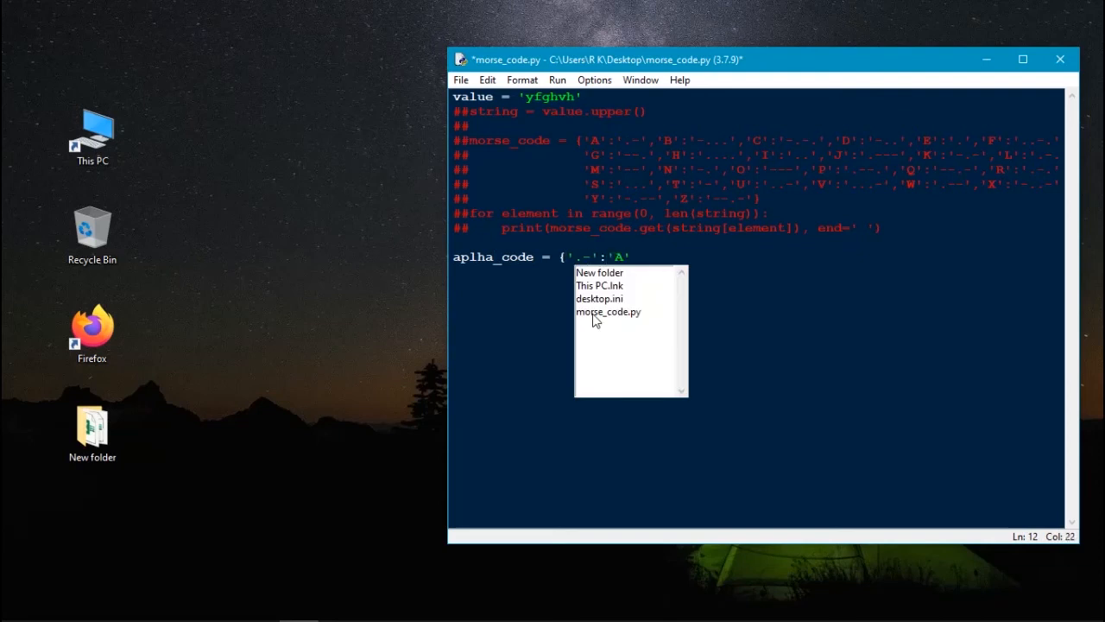
{"action": "type", "text": ",'B'"}
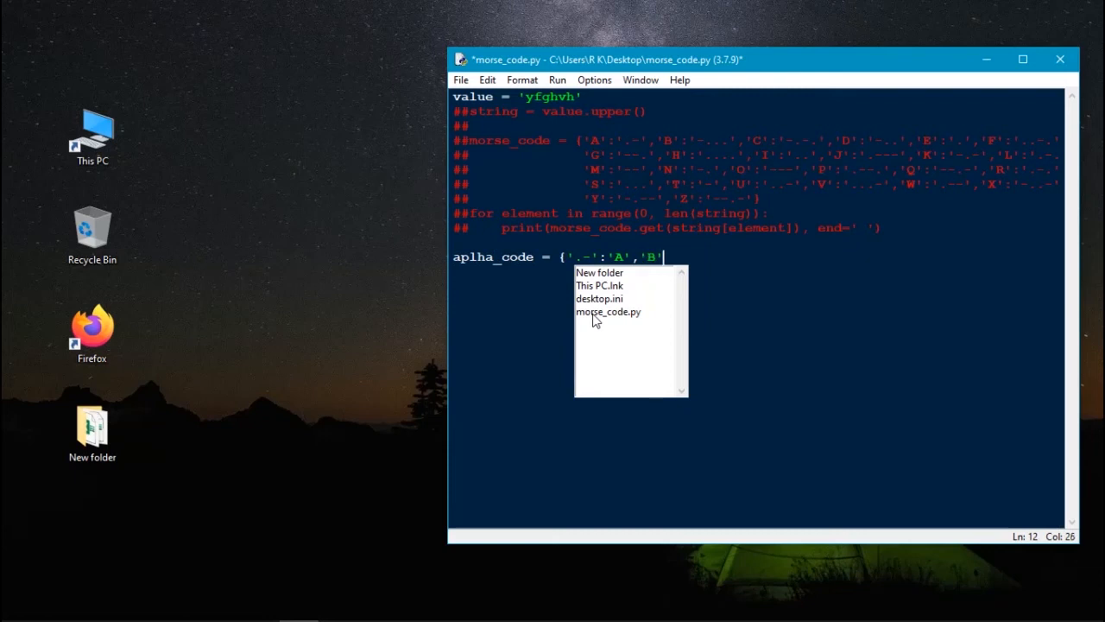
{"action": "type", "text": ":"}
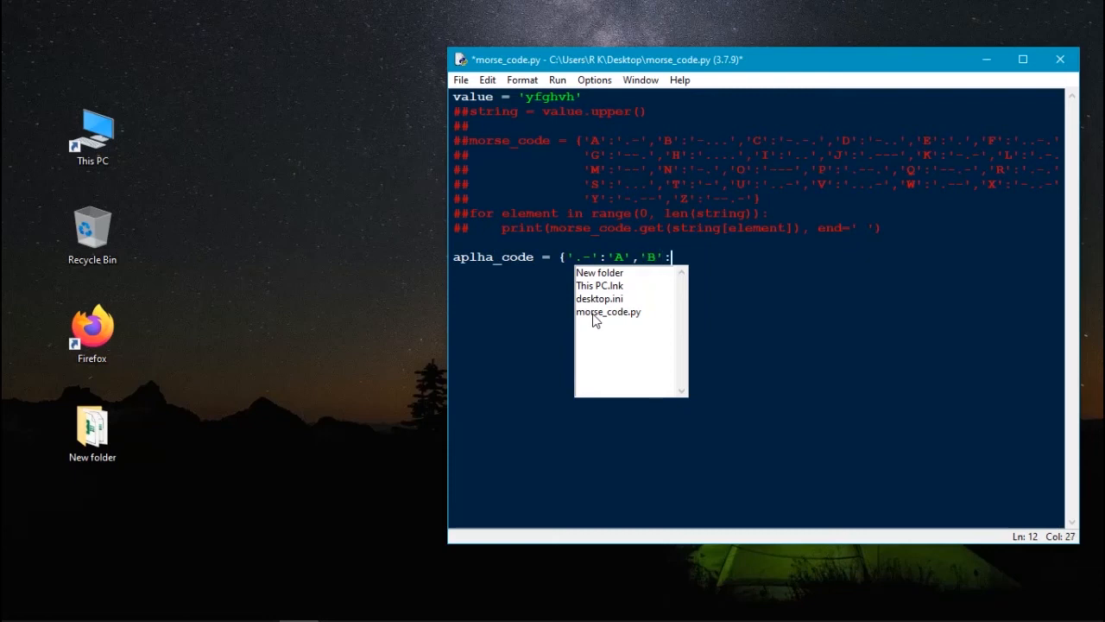
{"action": "type", "text": "'-...','-.-.':'C','-..':'D','.':'E','..-.':'F',"}
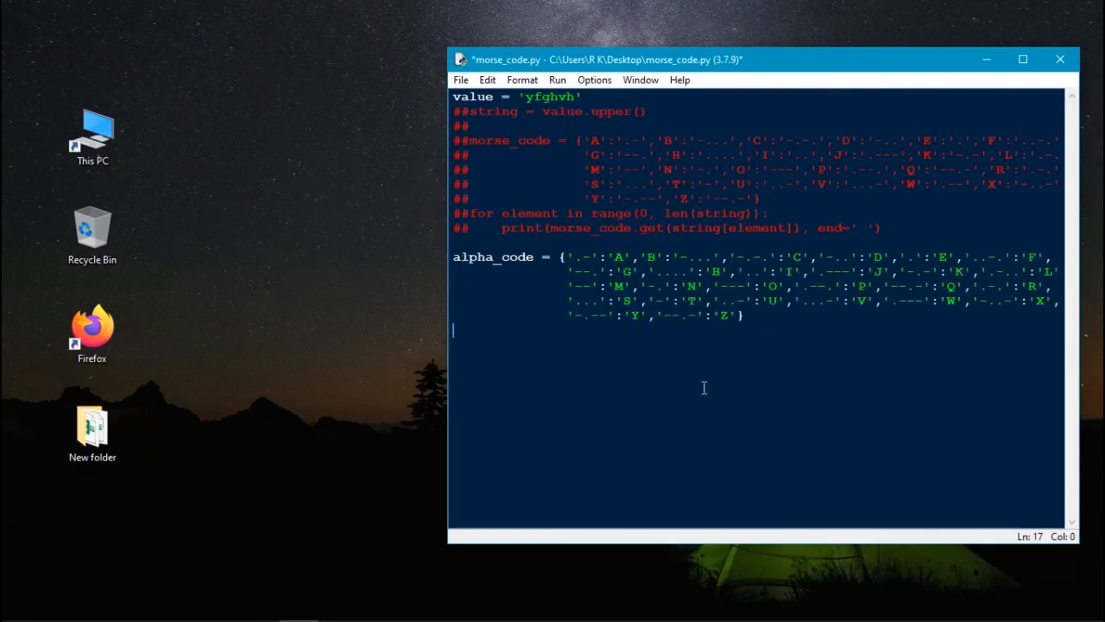
Step: Replace the test value yfghvh with the Morse string '..- --- ...'
{"action": "left_click", "coordinate": [577, 97]}
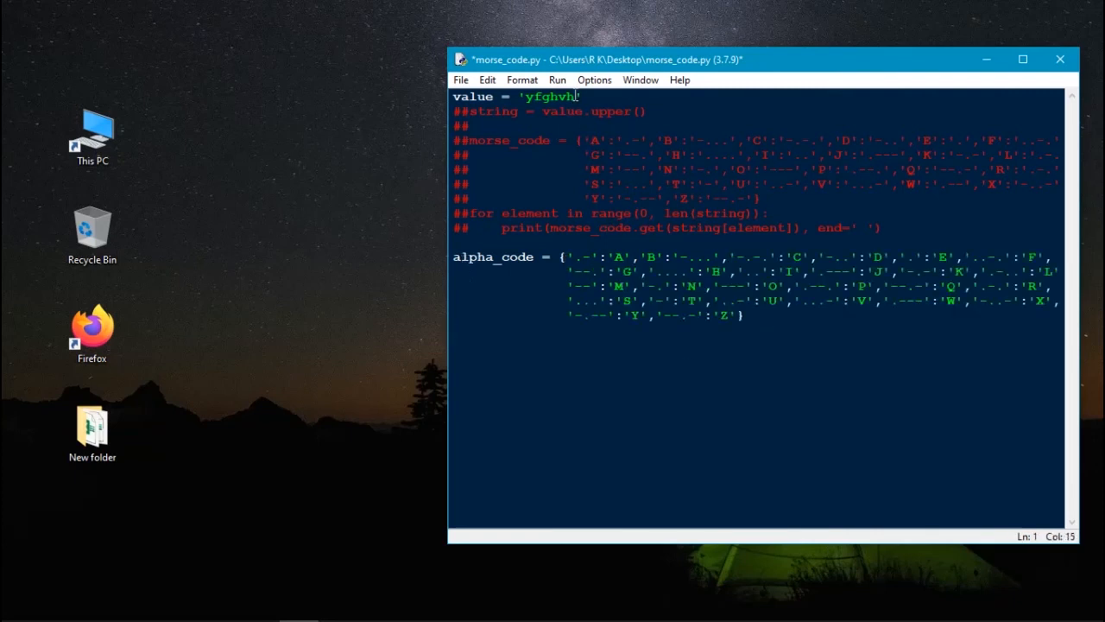
{"action": "key", "text": "BackSpace"}
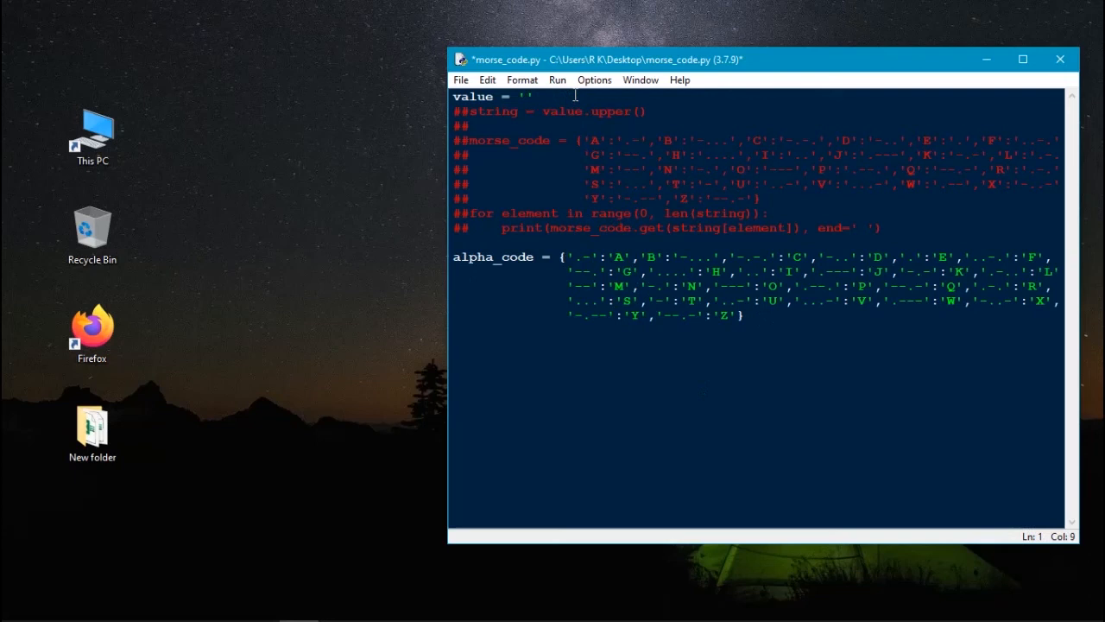
{"action": "type", "text": ".- --- ..."}
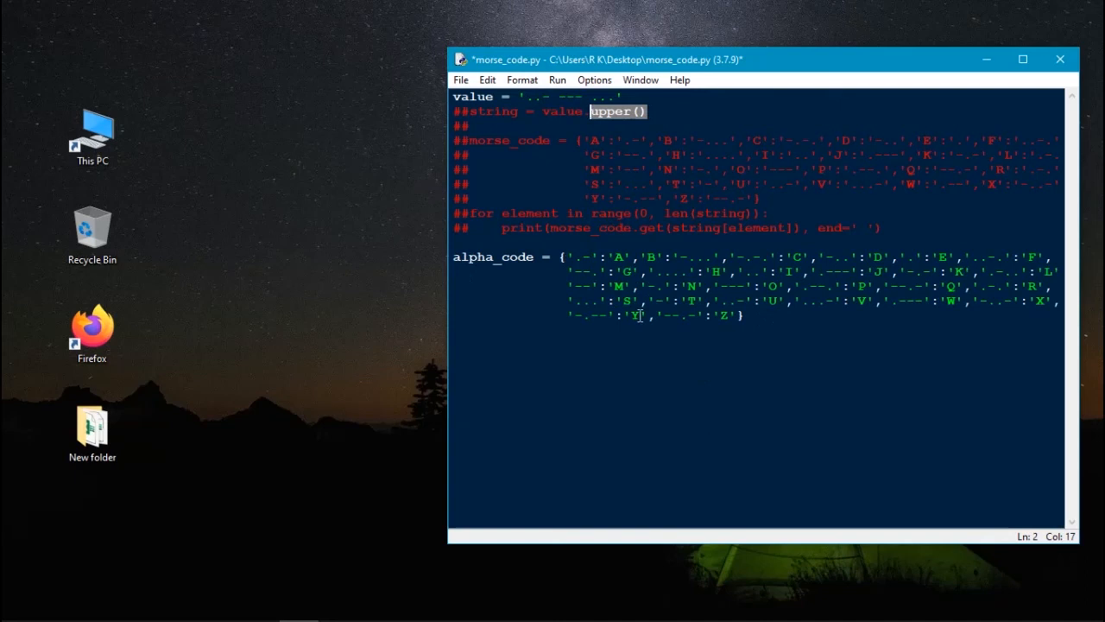
Step: Add code = value.split() below the alpha_code dictionary
{"action": "left_click", "coordinate": [640, 336]}
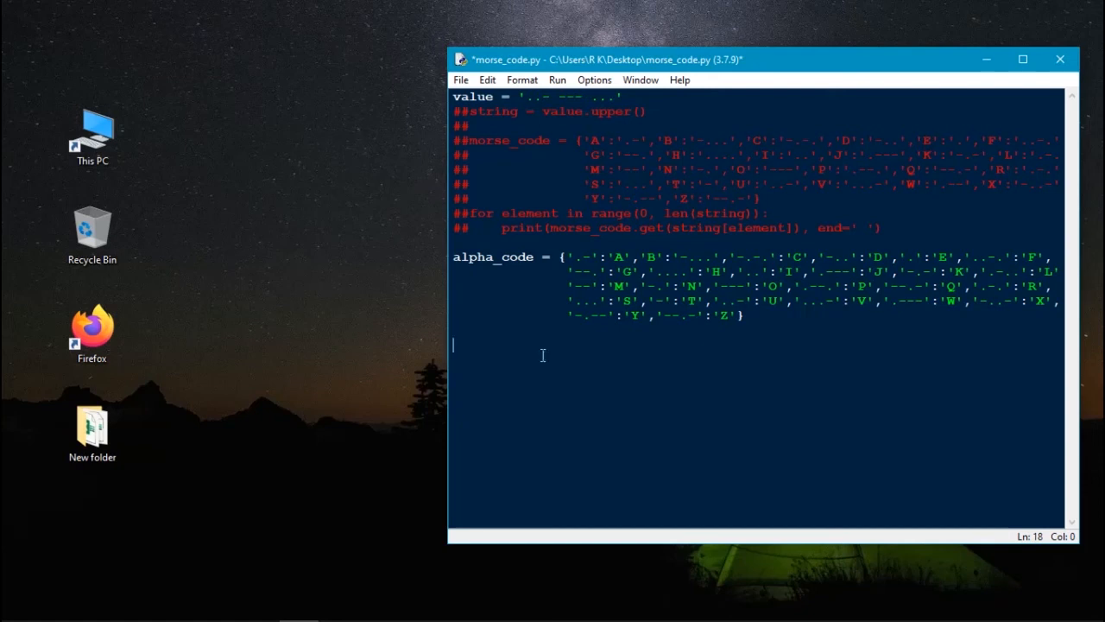
{"action": "type", "text": "valu"}
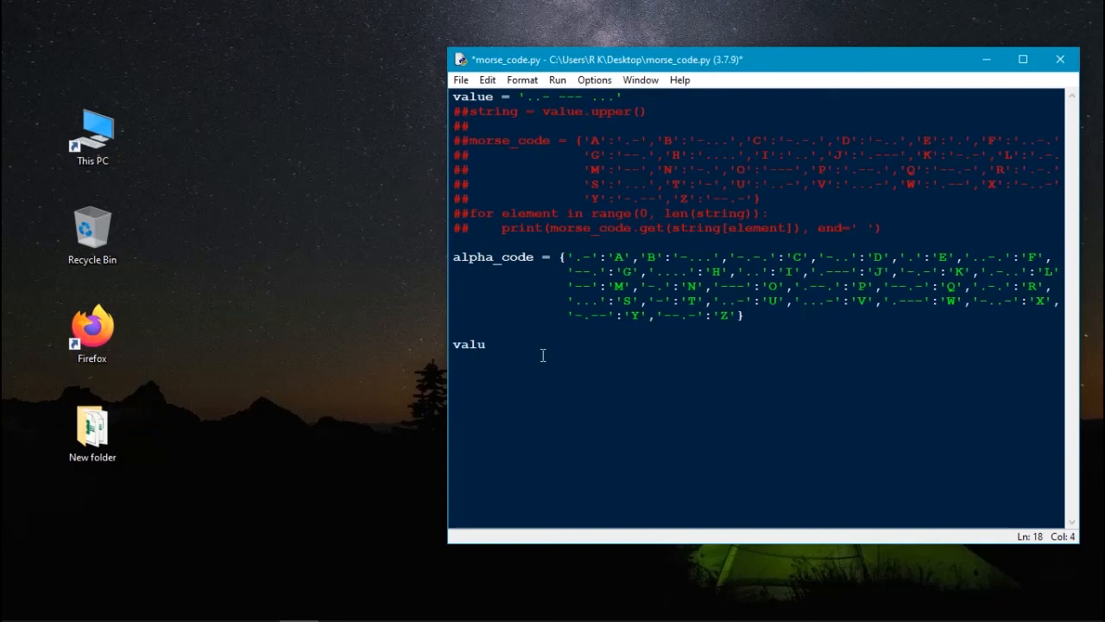
{"action": "type", "text": "e.s"}
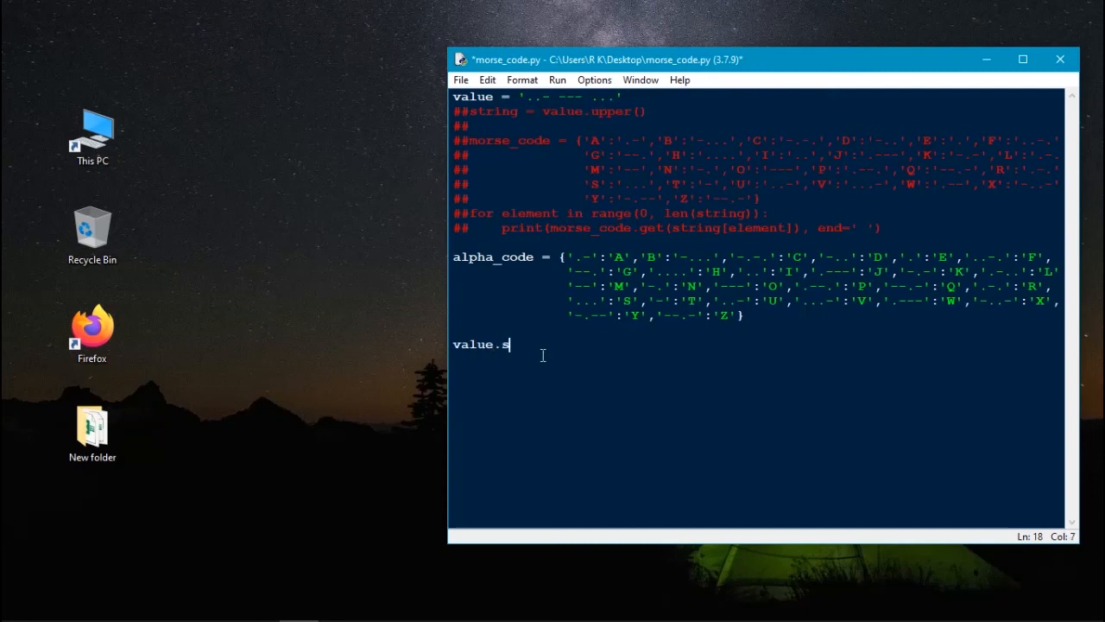
{"action": "type", "text": "plit"}
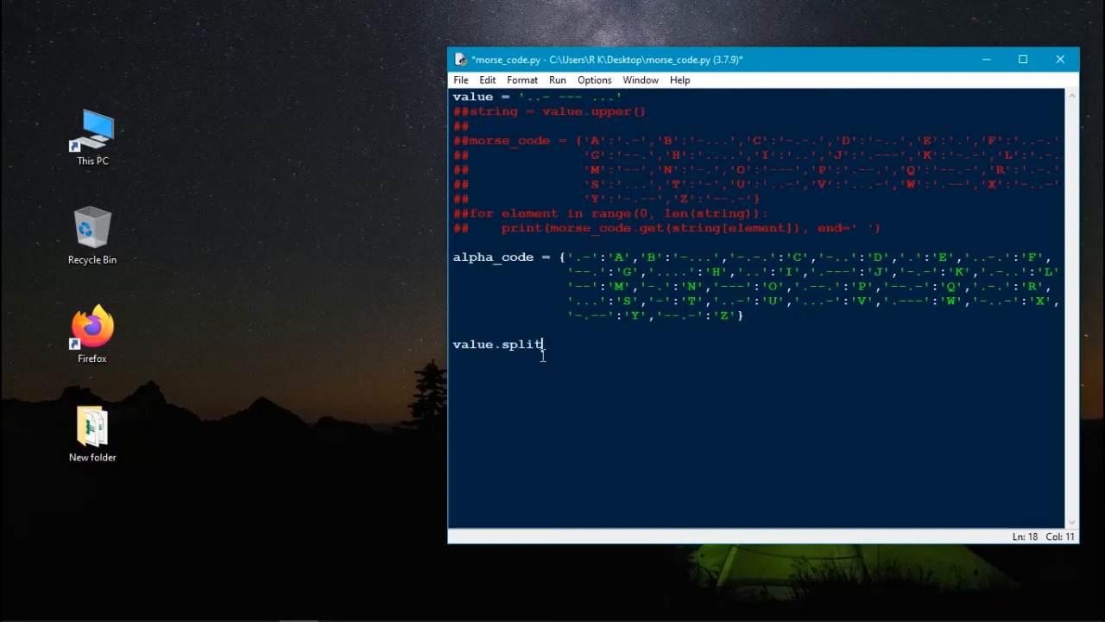
{"action": "type", "text": "()"}
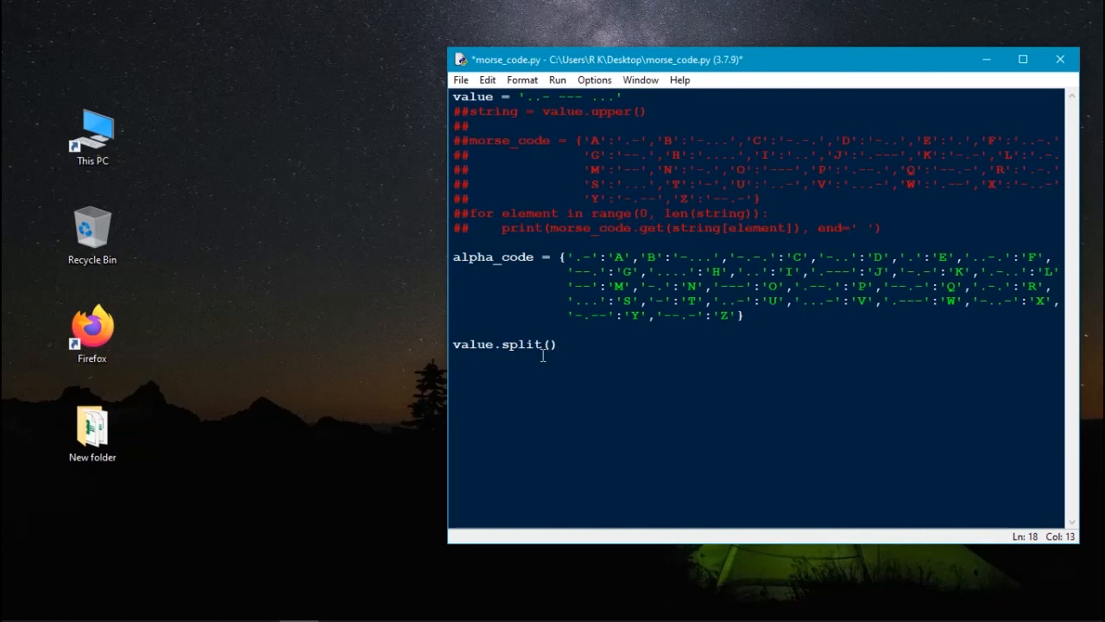
{"action": "left_click", "coordinate": [558, 344]}
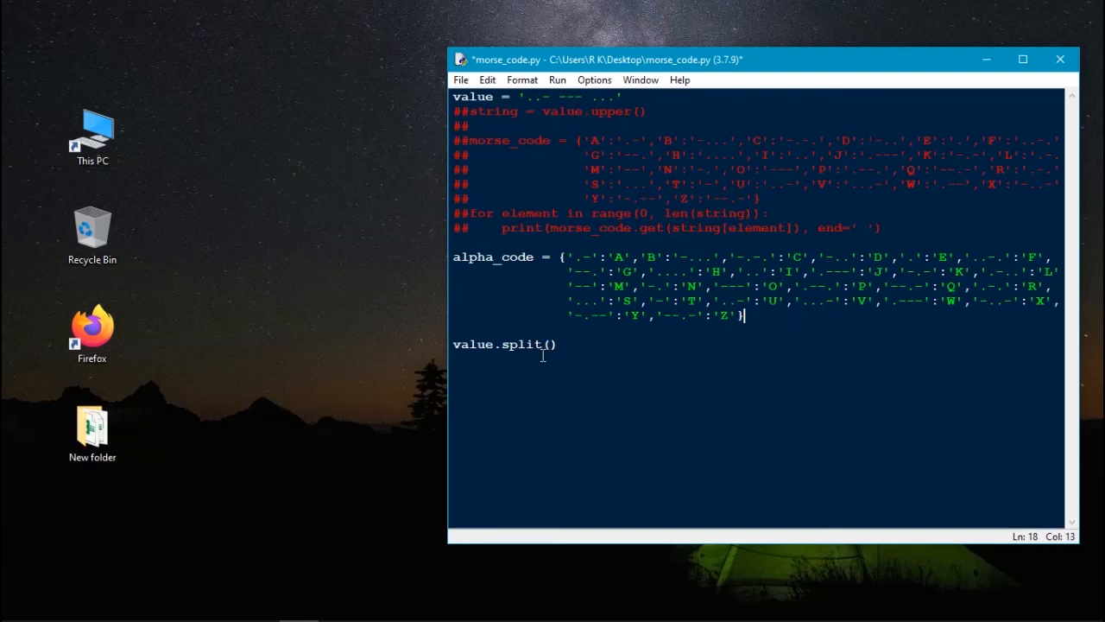
{"action": "type", "text": "code ="}
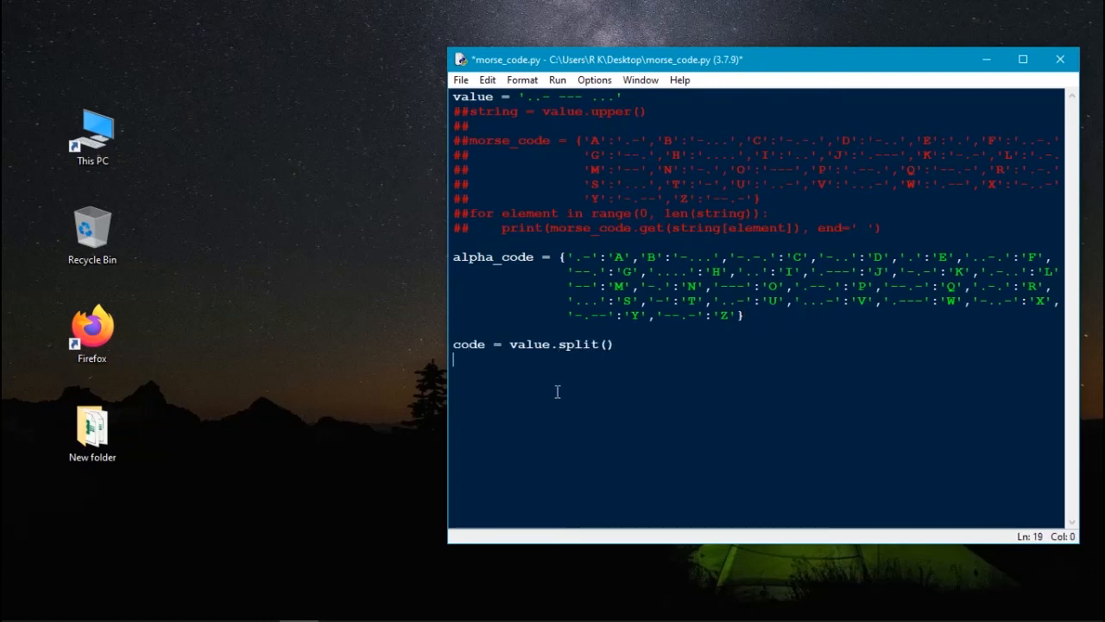
{"action": "mouse_move", "coordinate": [474, 207]}
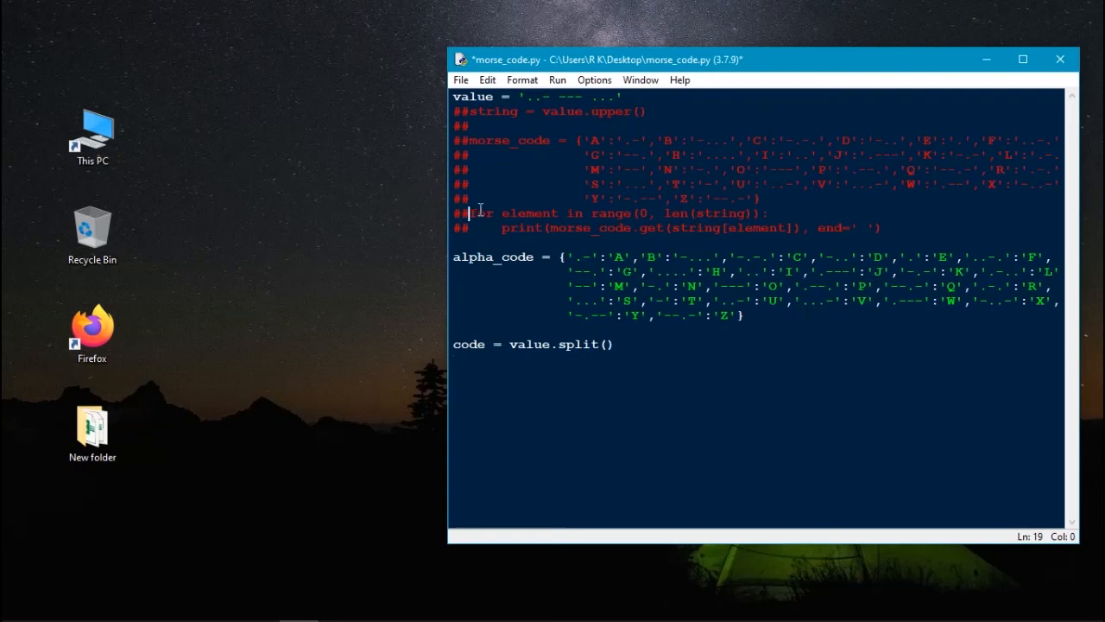
Step: Copy the loop below code, switching to code, alpha_code and end='', then save
{"action": "left_click_drag", "start_coordinate": [473, 213], "coordinate": [880, 228]}
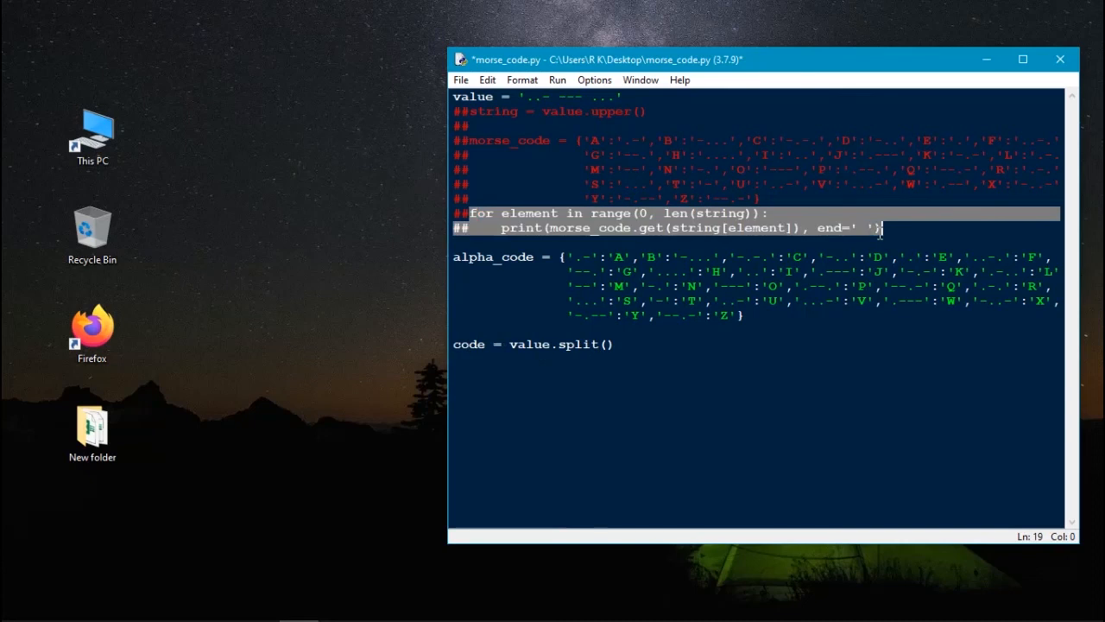
{"action": "left_click", "coordinate": [699, 432]}
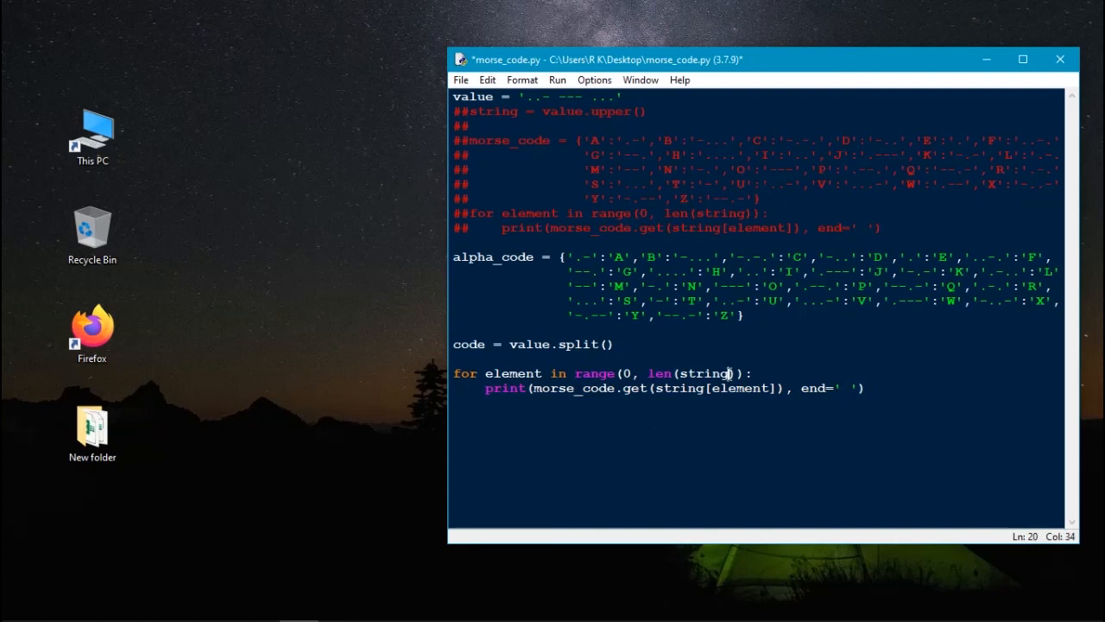
{"action": "key", "text": "BackSpace"}
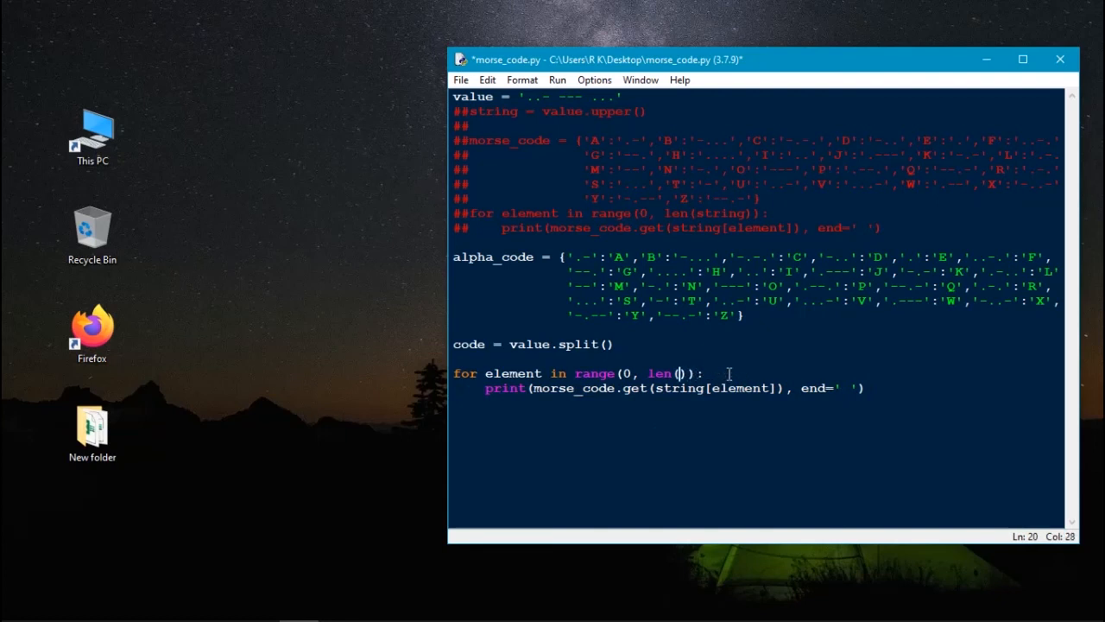
{"action": "type", "text": "code"}
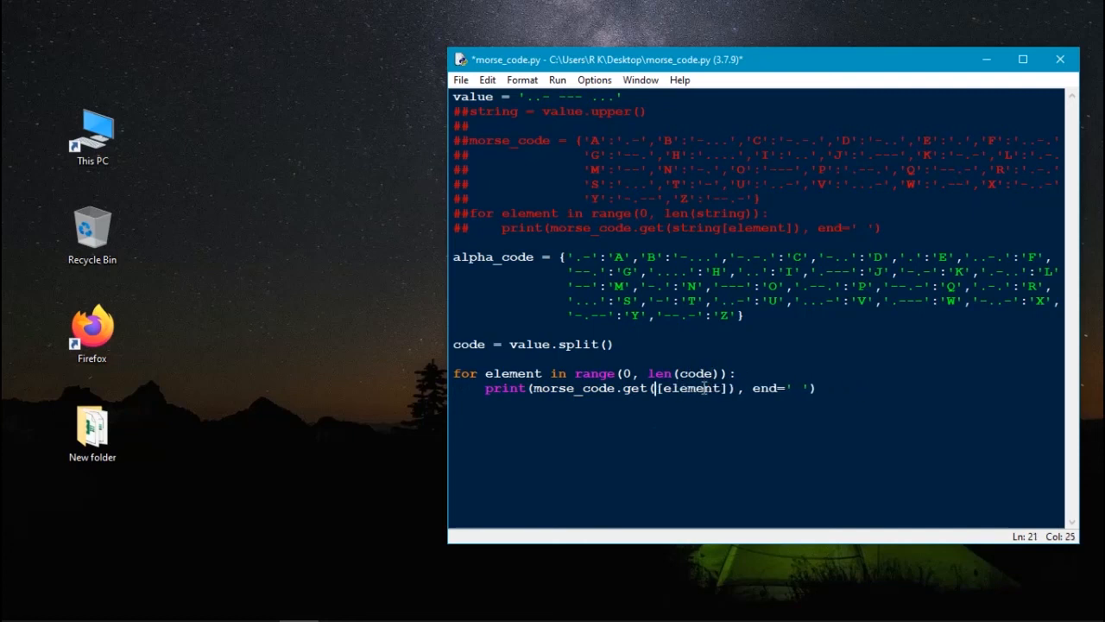
{"action": "type", "text": "code"}
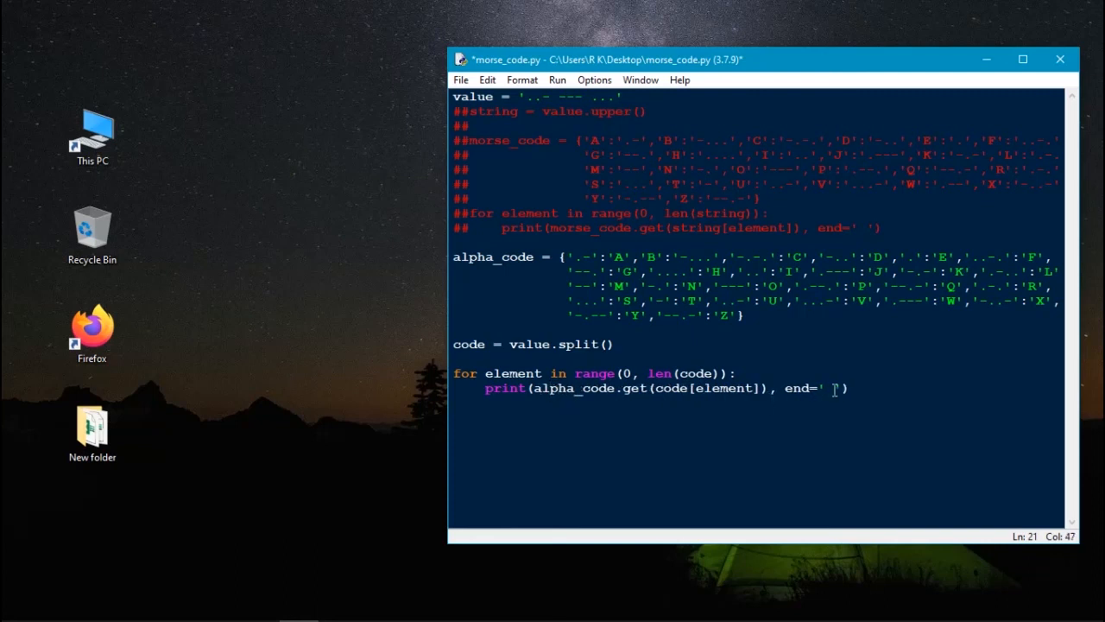
{"action": "key", "text": "Backspace"}
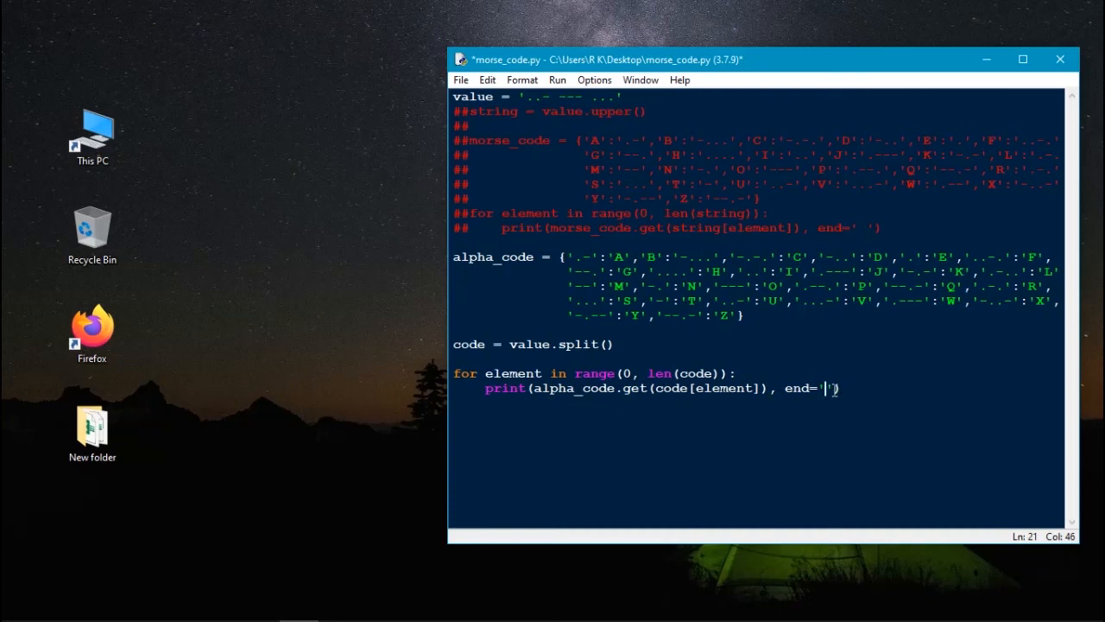
{"action": "key", "text": "ctrl+s"}
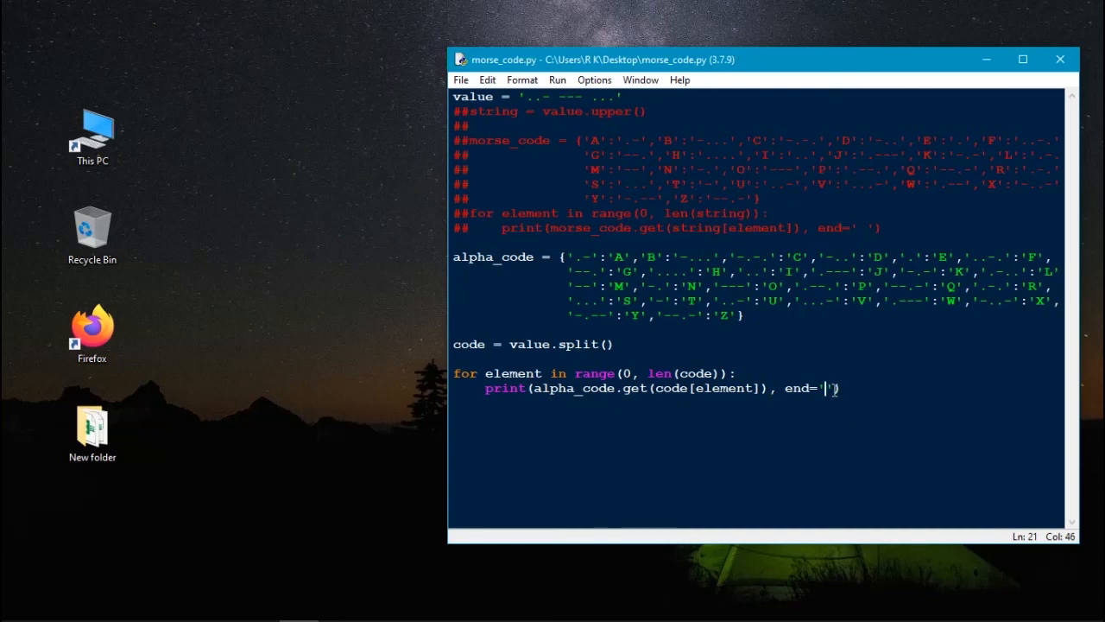
Step: Run the script and select the decoded output UOS in the shell
{"action": "key", "text": "F5"}
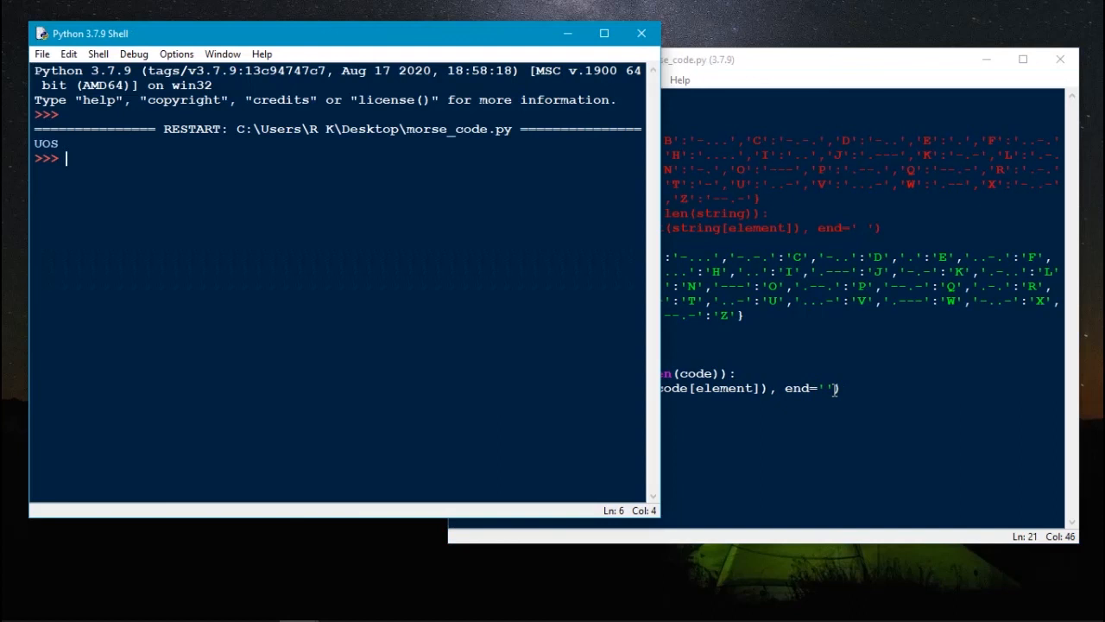
{"action": "double_click", "coordinate": [45, 144]}
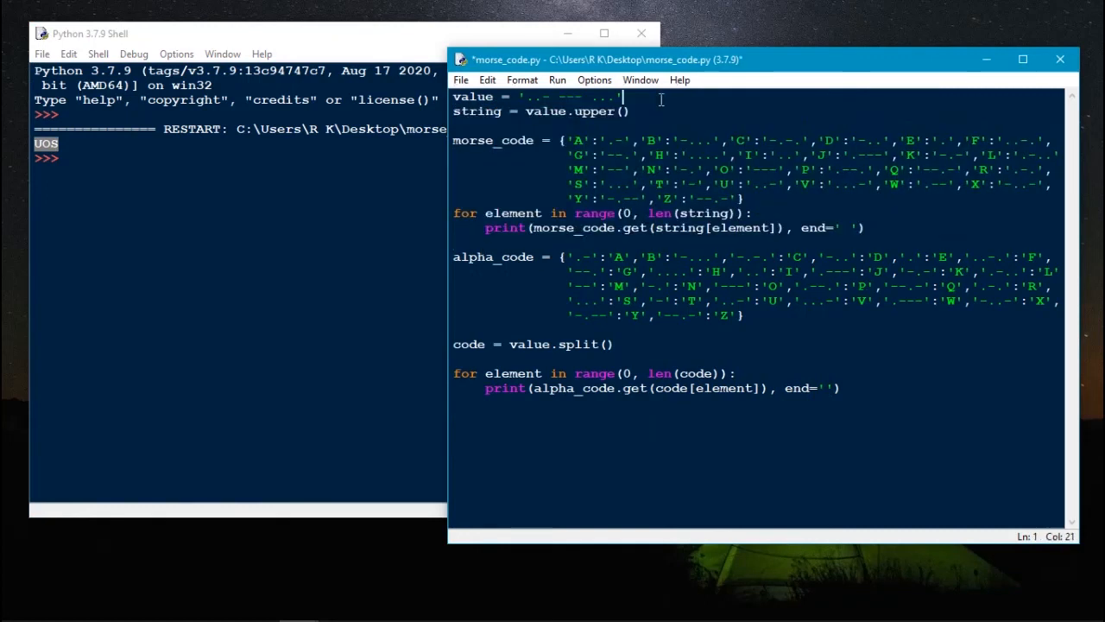
Step: Below the value line, print the menu options '1 - Encode' and '2 - Decode'
{"action": "key", "text": "Enter"}
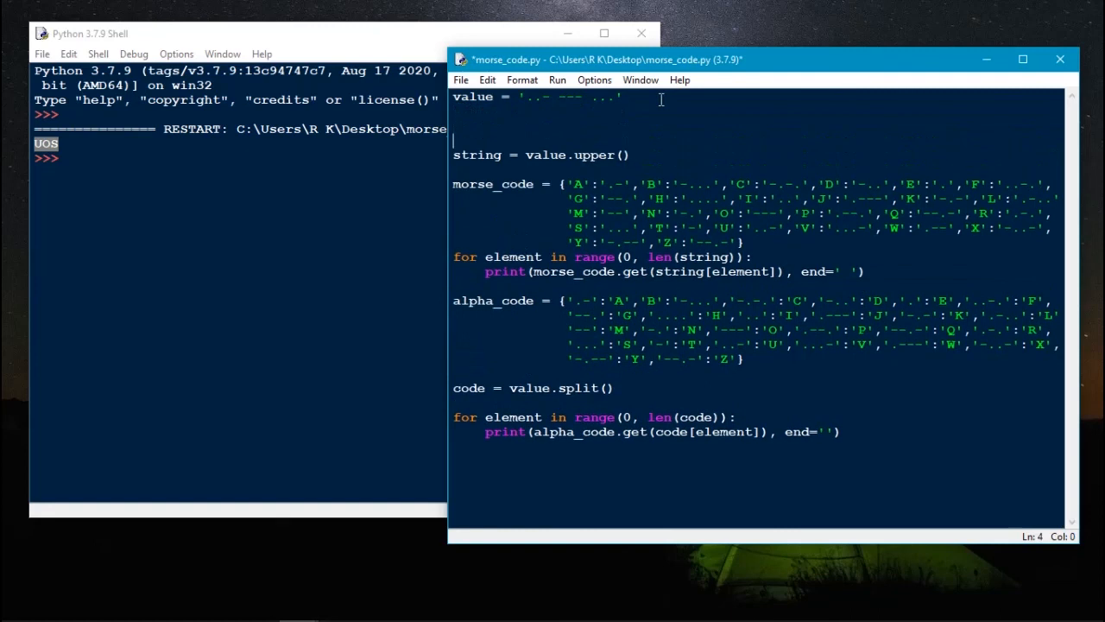
{"action": "type", "text": "print("}
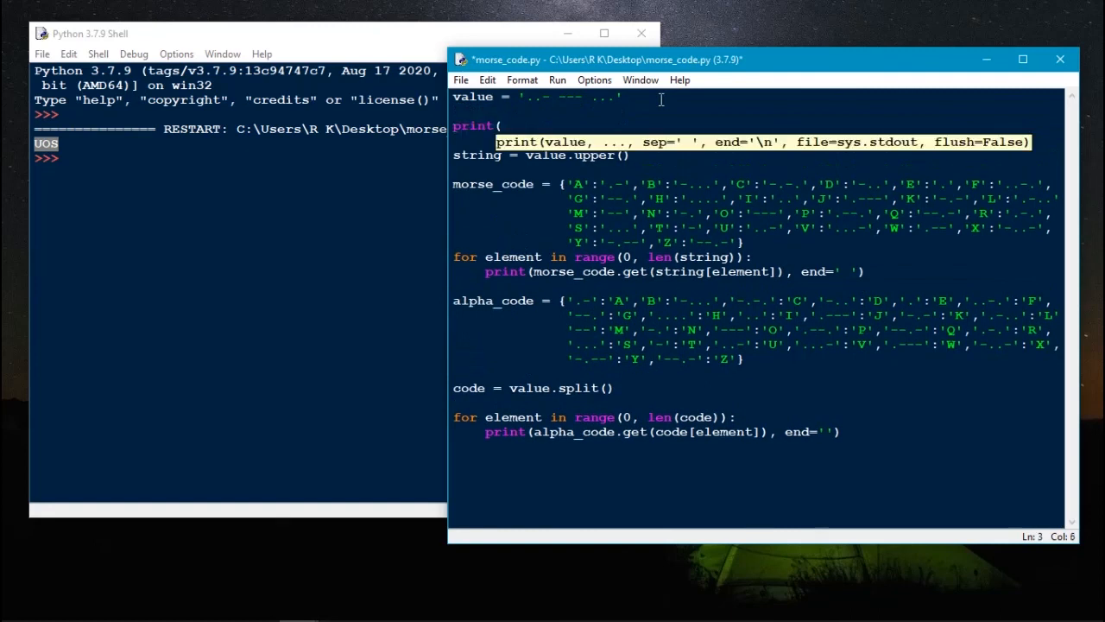
{"action": "type", "text": "1"}
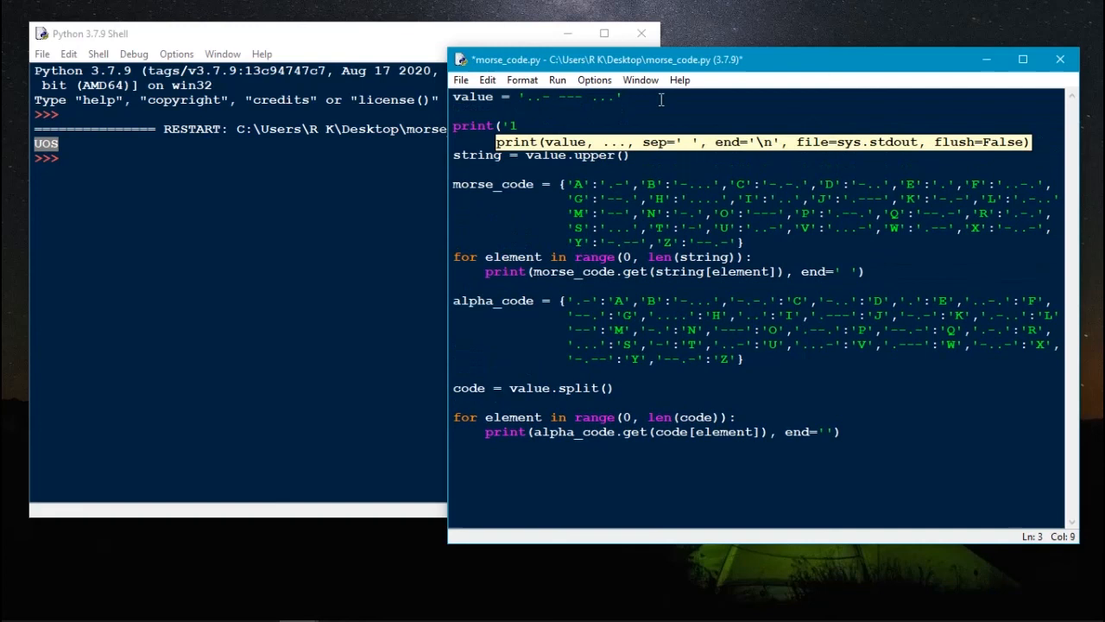
{"action": "type", "text": "- Encode'"}
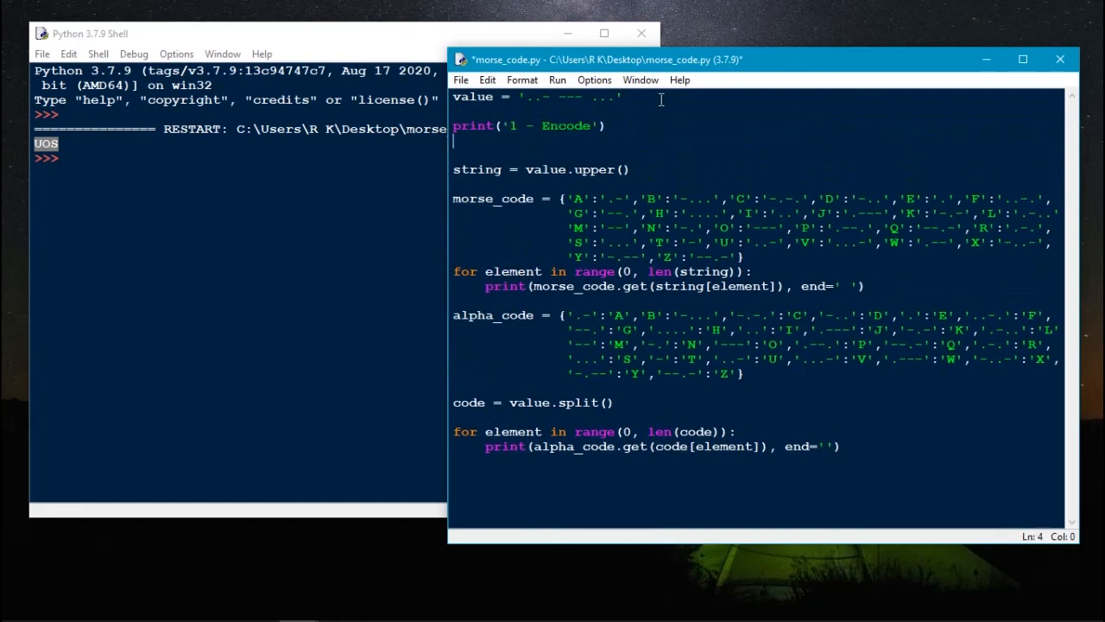
{"action": "type", "text": "print("}
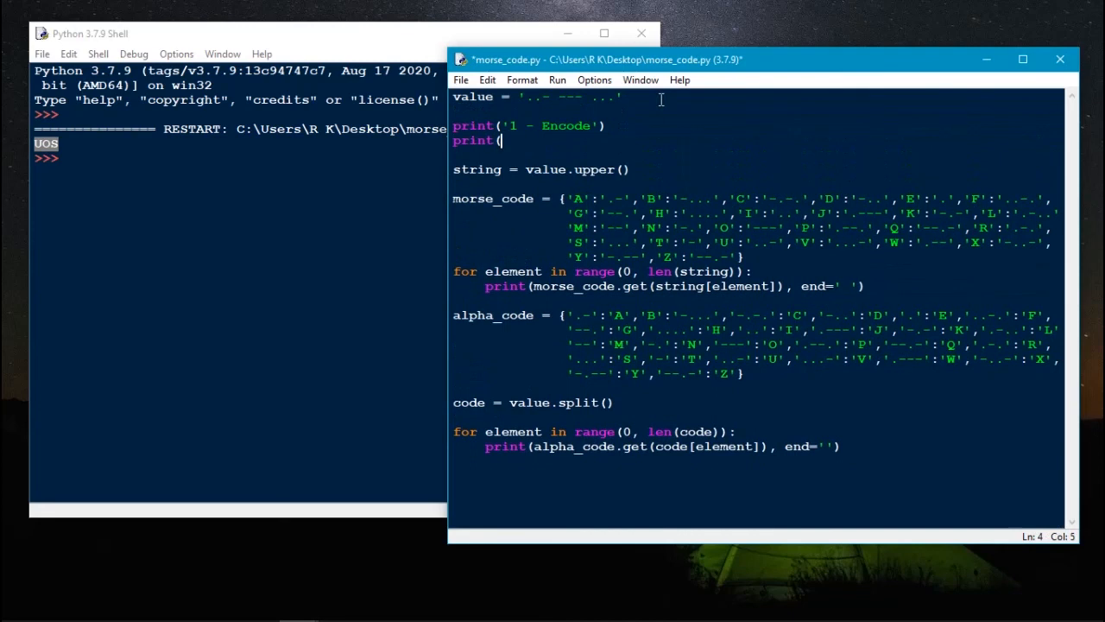
{"action": "type", "text": "'2 - Decode"}
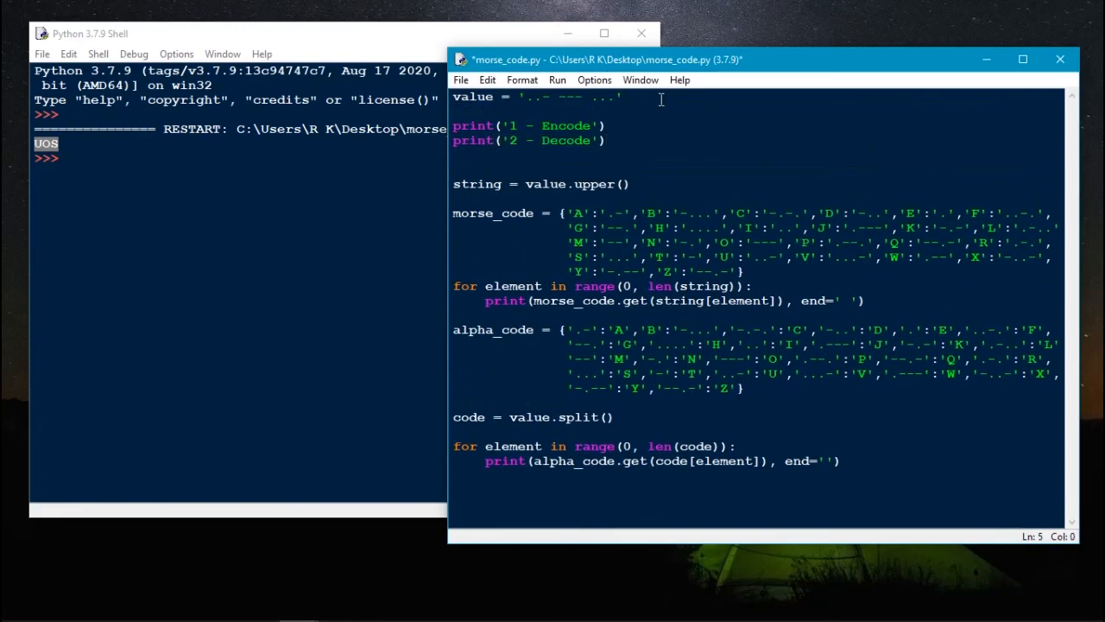
Step: Read the chosen option into op with int(input('Enter your option:'))
{"action": "type", "text": "op ="}
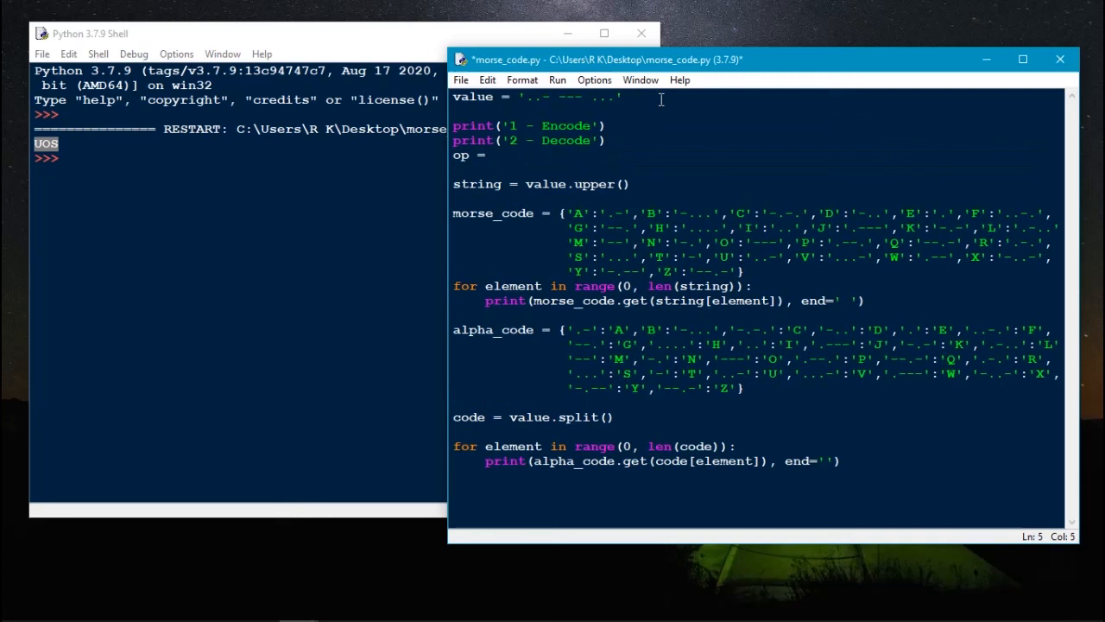
{"action": "type", "text": "int(i"}
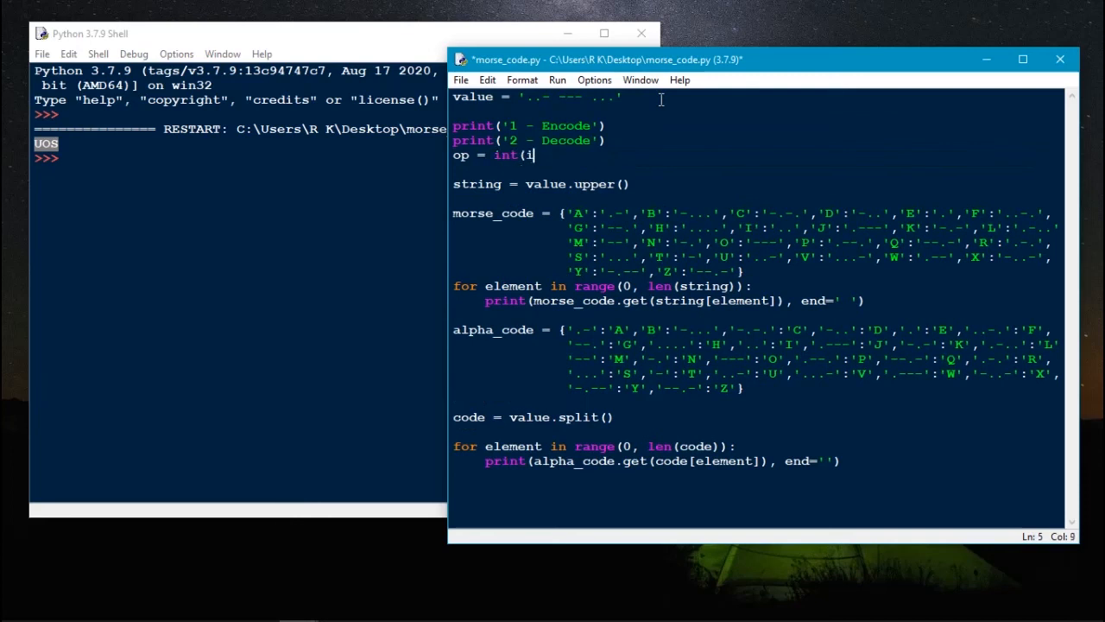
{"action": "type", "text": "nput("}
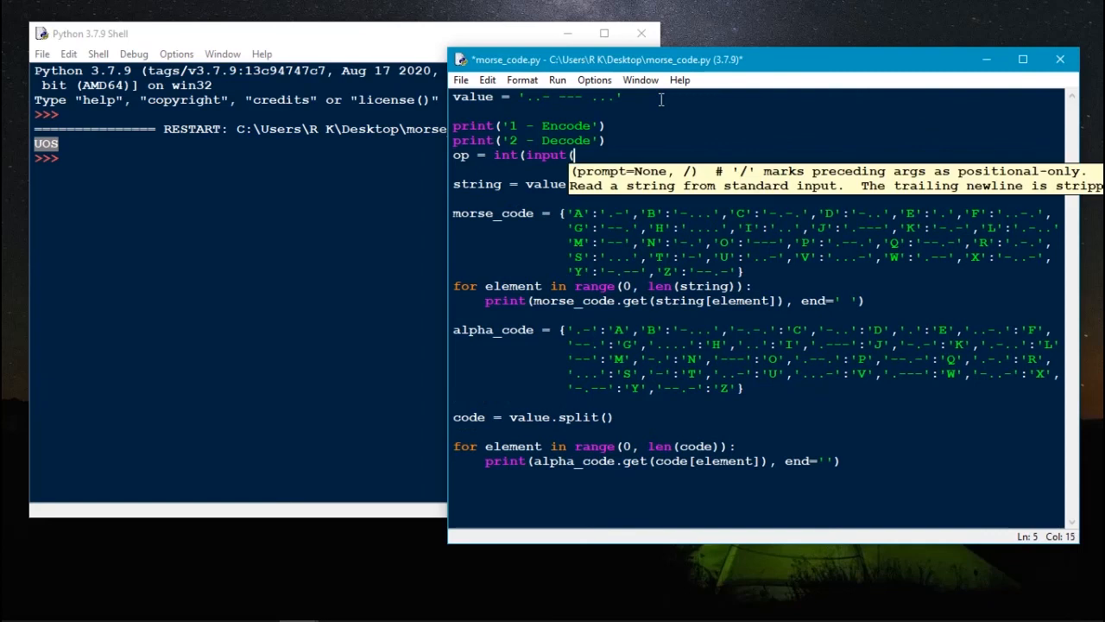
{"action": "type", "text": "'Enter"}
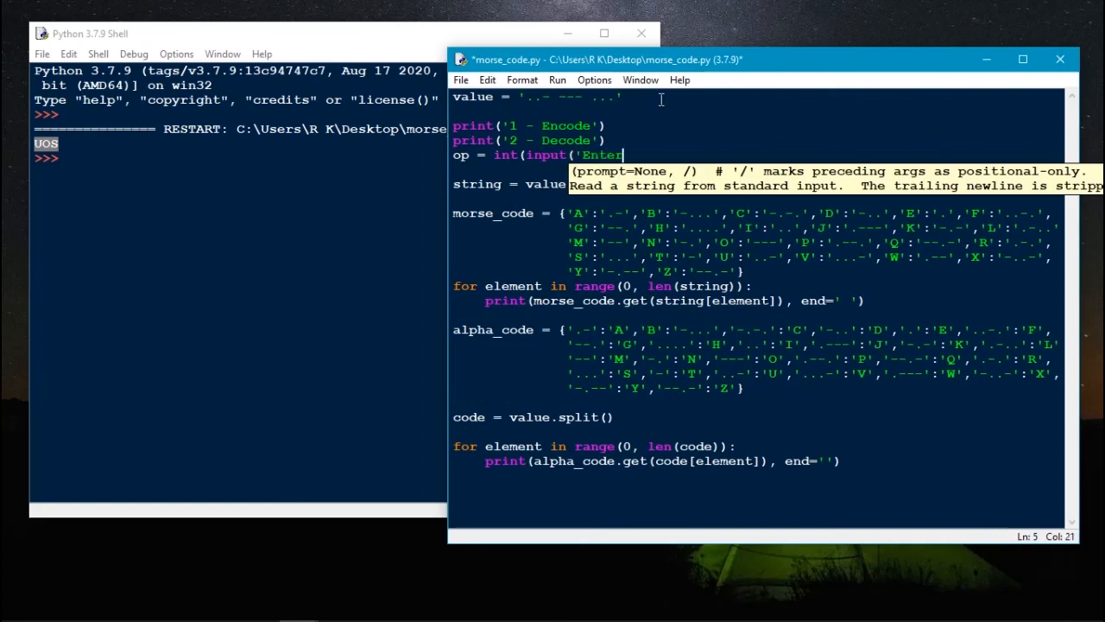
{"action": "type", "text": "your"}
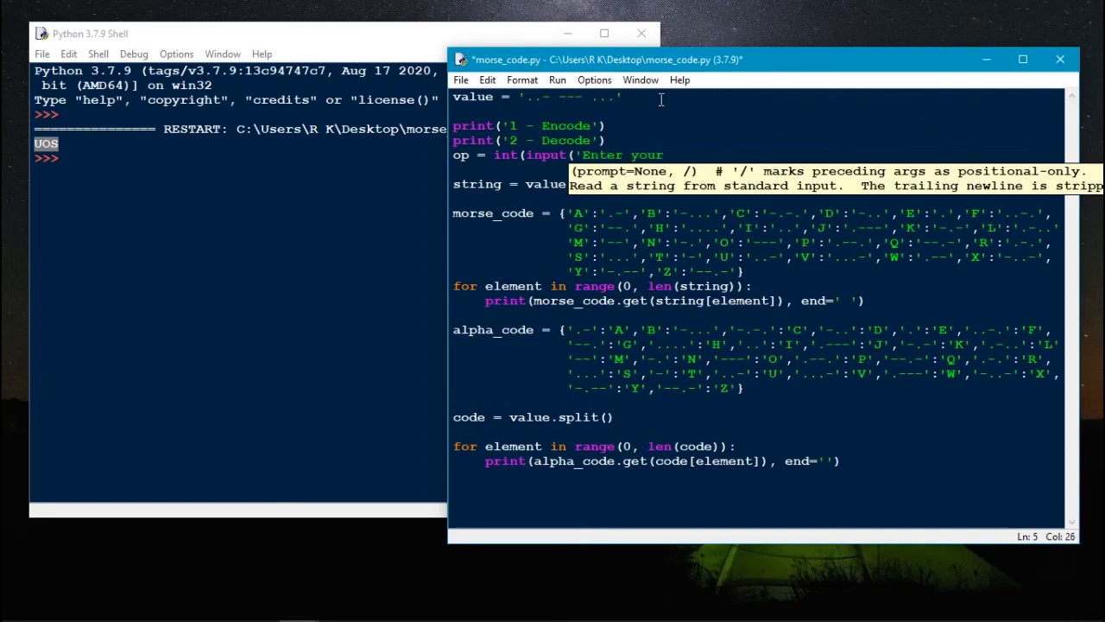
{"action": "type", "text": "option"}
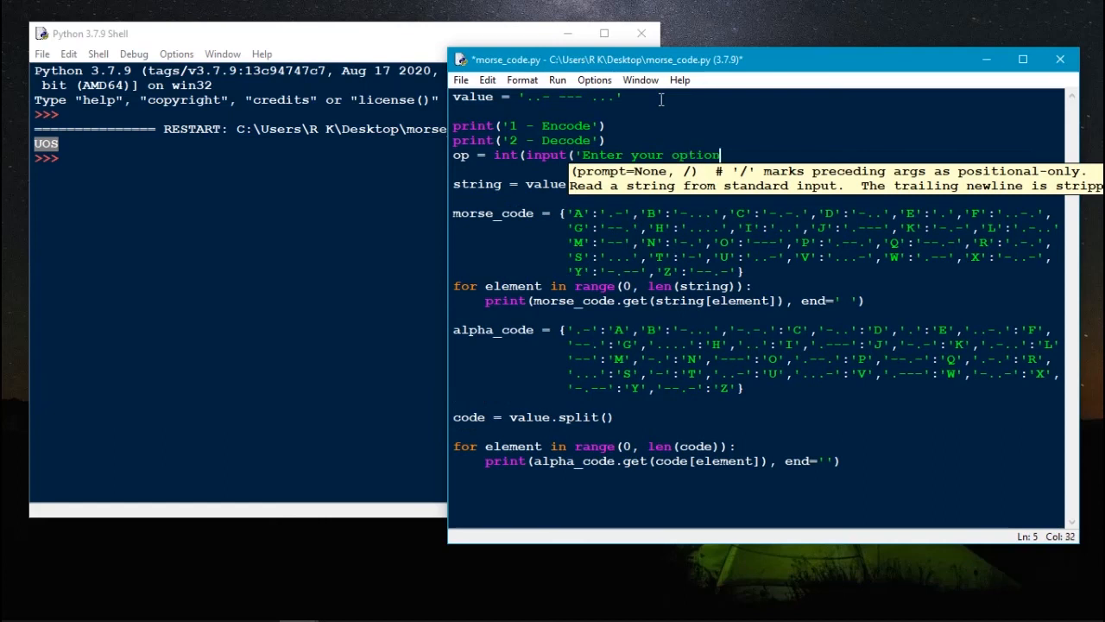
{"action": "type", "text": ":"}
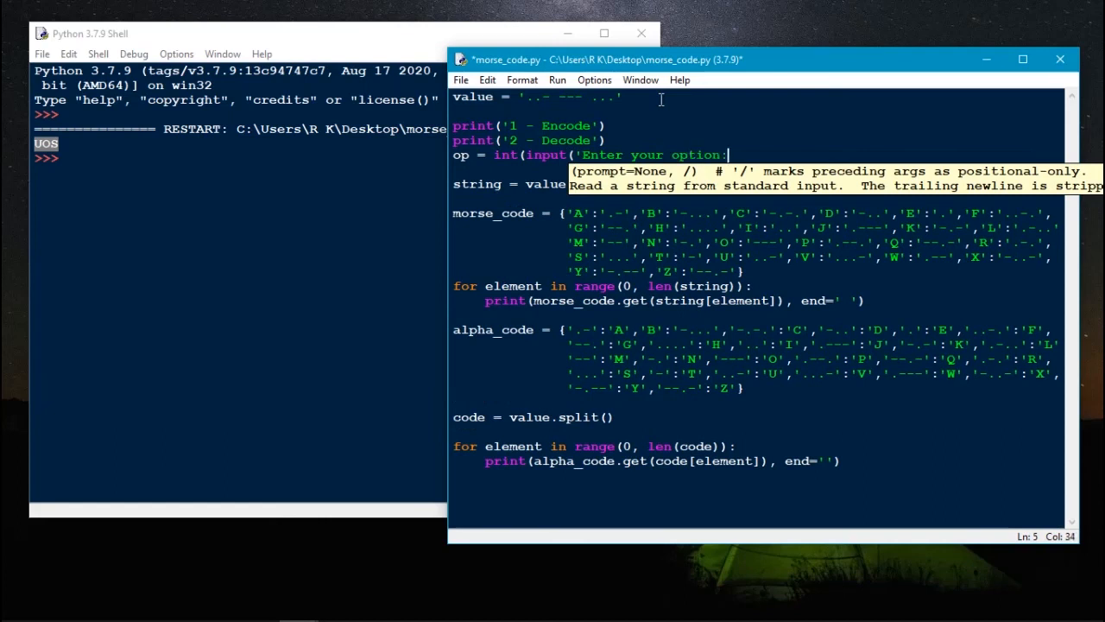
{"action": "type", "text": "))"}
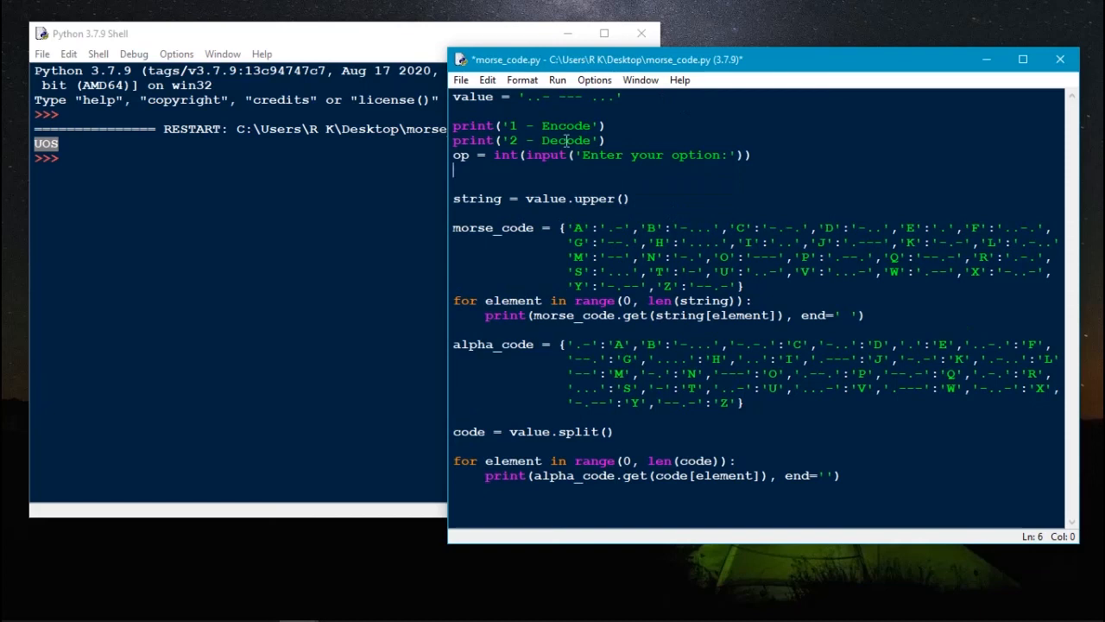
Step: Add 'if op == 1:' and select the encoding lines to nest beneath it
{"action": "type", "text": "i"}
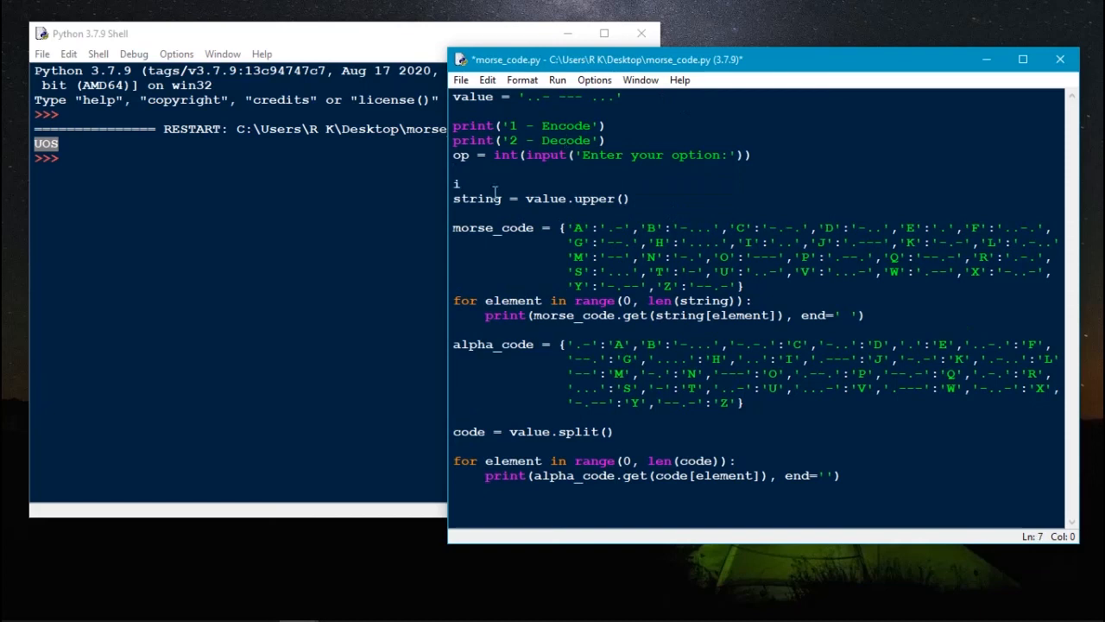
{"action": "type", "text": "f"}
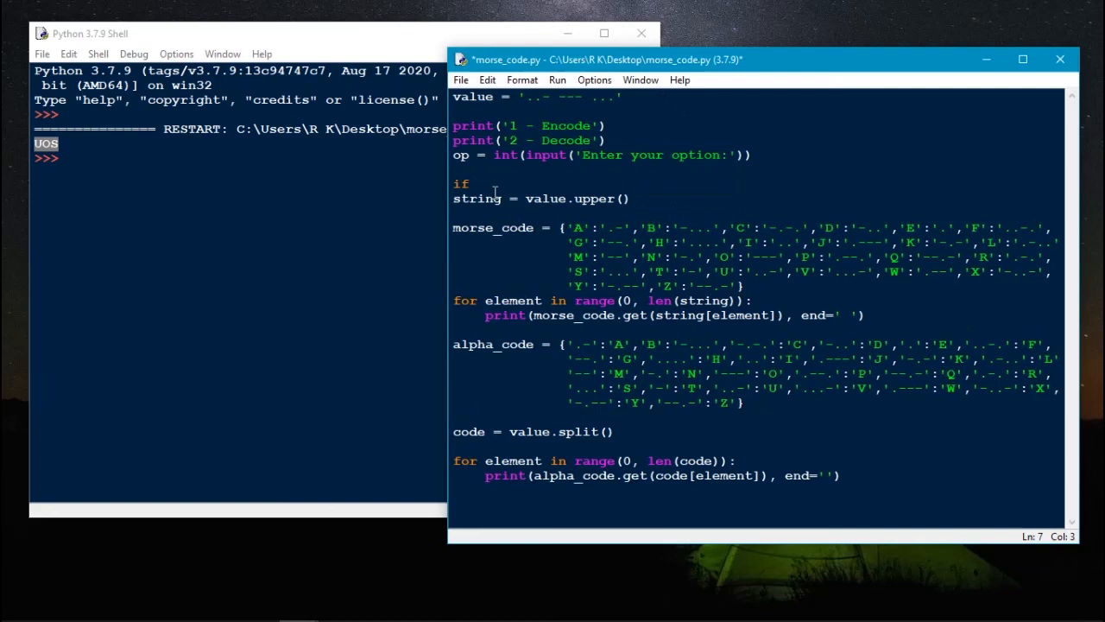
{"action": "type", "text": "op"}
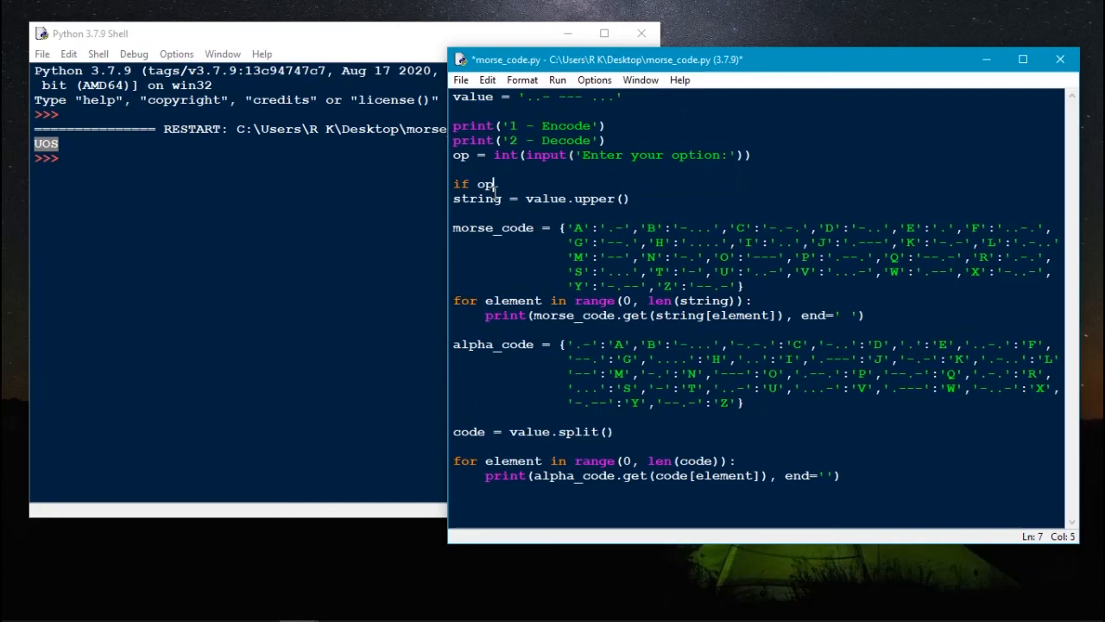
{"action": "type", "text": "=="}
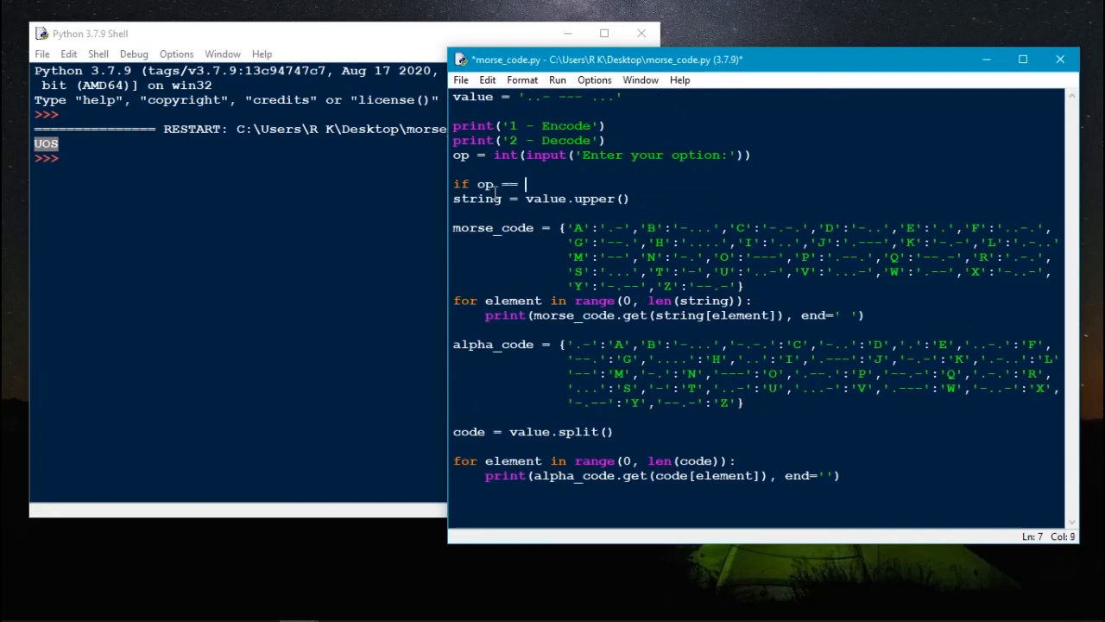
{"action": "type", "text": "1:"}
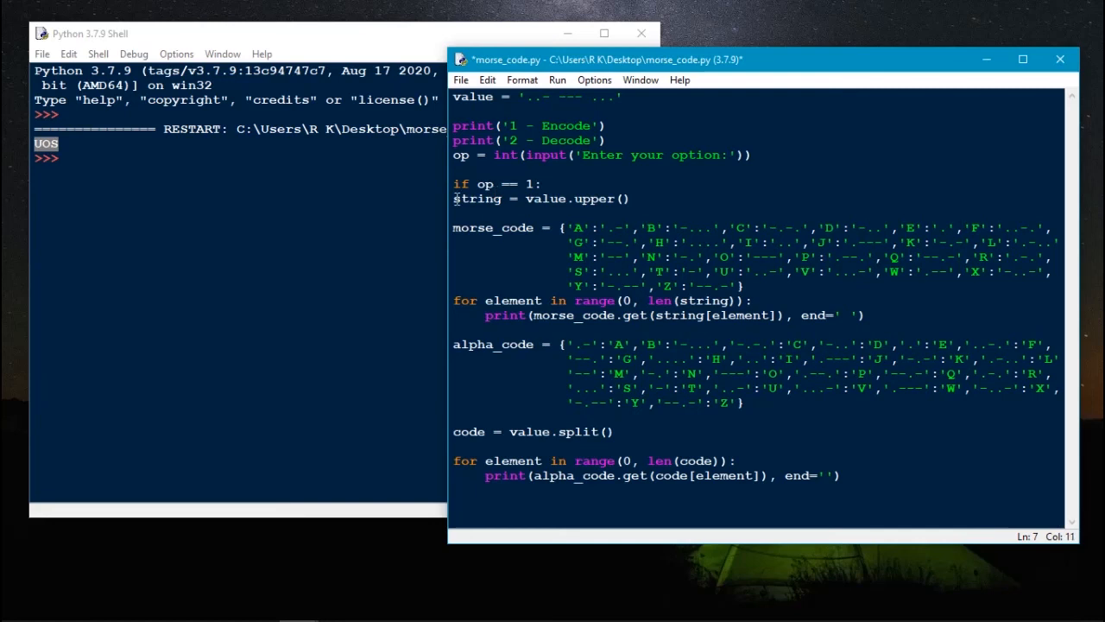
{"action": "left_click_drag", "start_coordinate": [454, 199], "coordinate": [868, 315]}
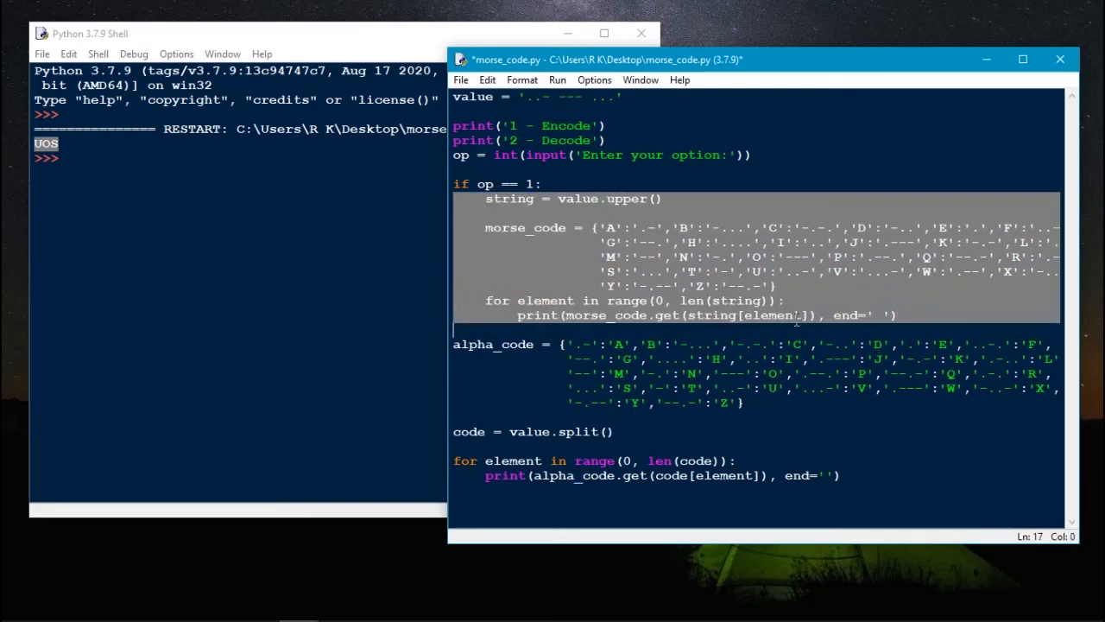
Step: Add 'if op == 2' above the decoding lines and nest them beneath it
{"action": "type", "text": "if"}
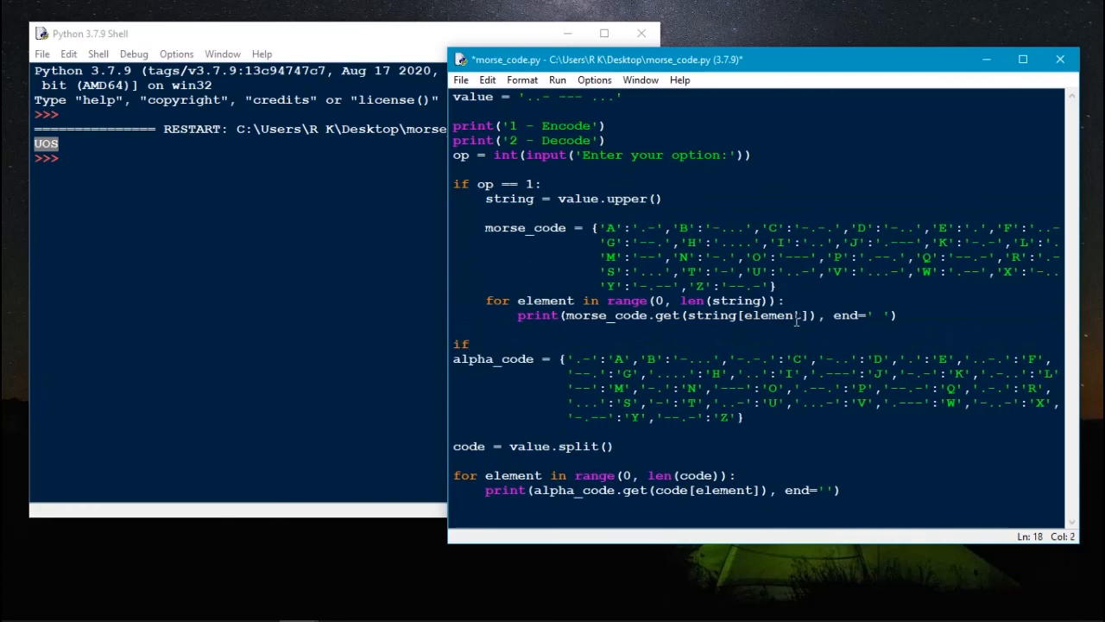
{"action": "type", "text": "op ="}
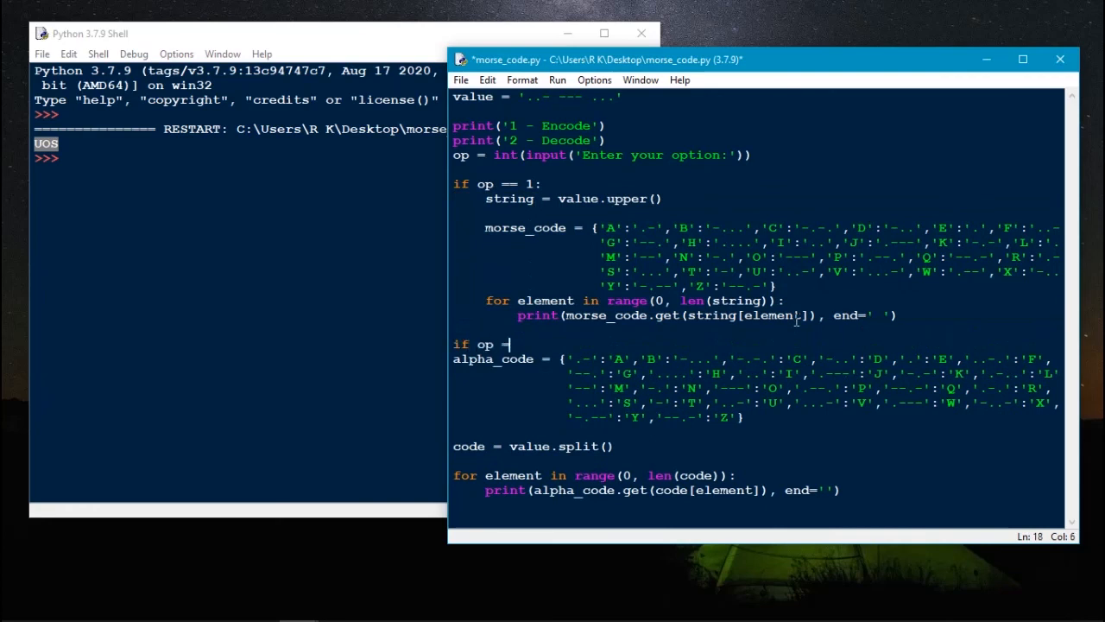
{"action": "type", "text": "= 2:"}
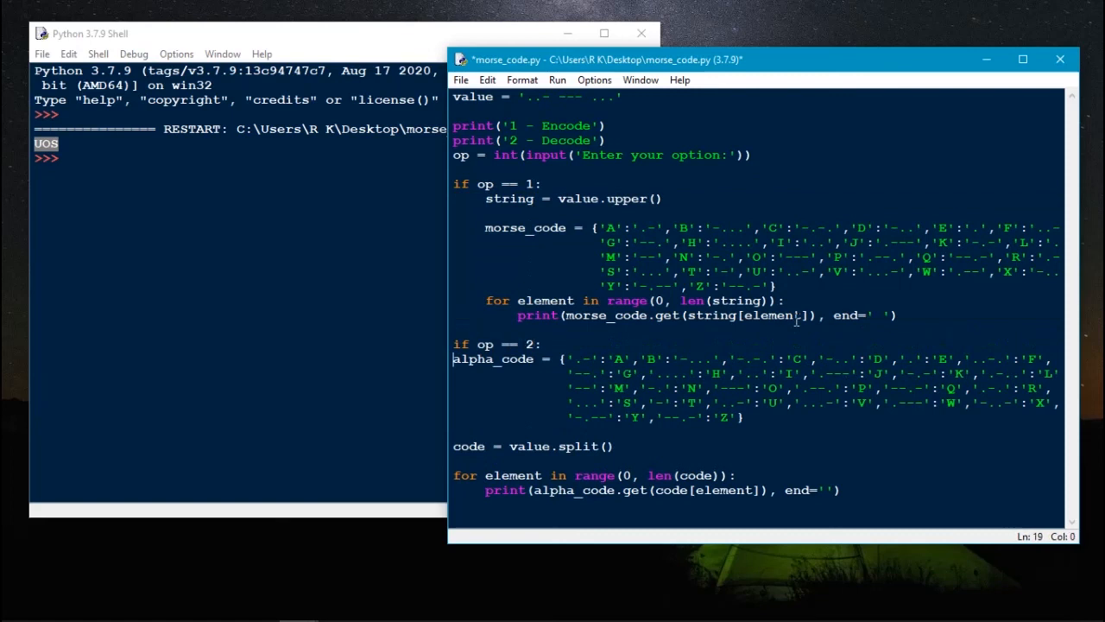
{"action": "left_click_drag", "start_coordinate": [452, 359], "coordinate": [1061, 387]}
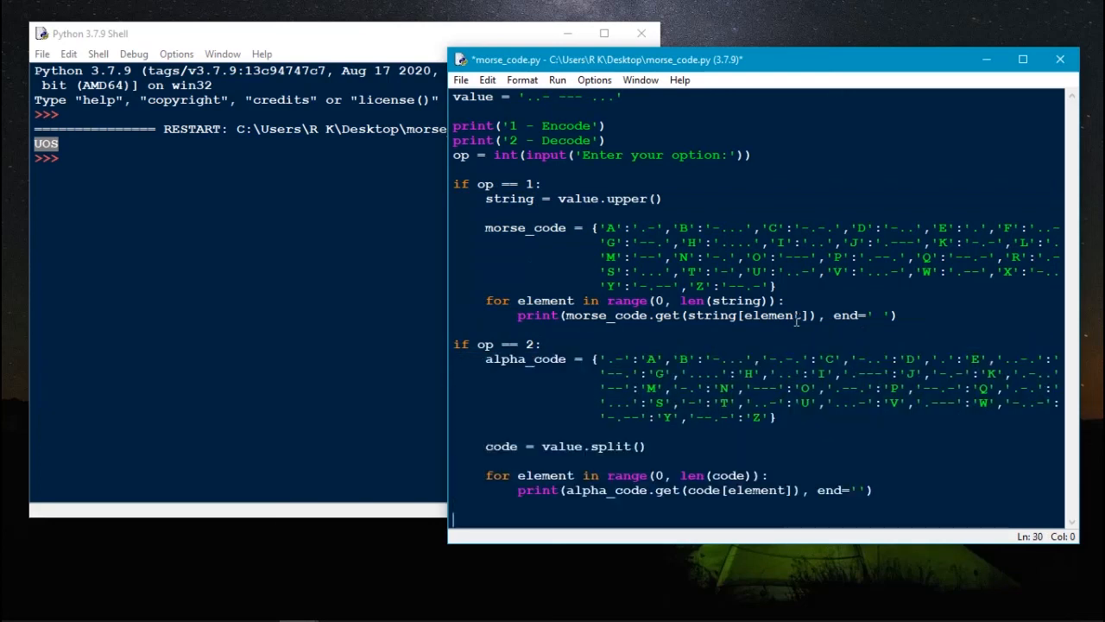
{"action": "left_click", "coordinate": [453, 418]}
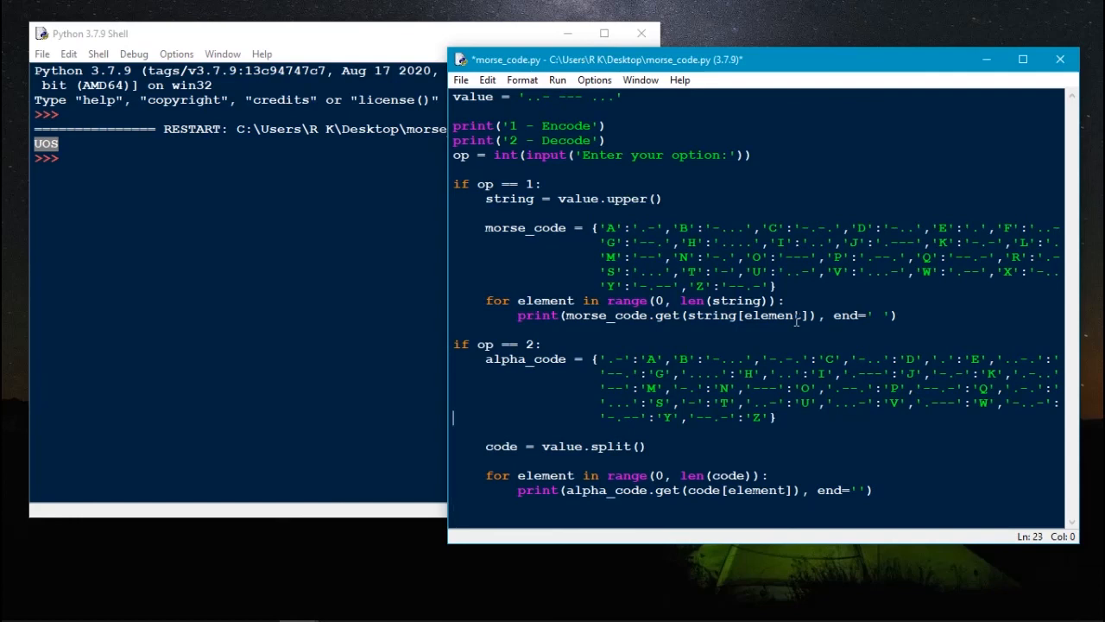
{"action": "left_click", "coordinate": [455, 344]}
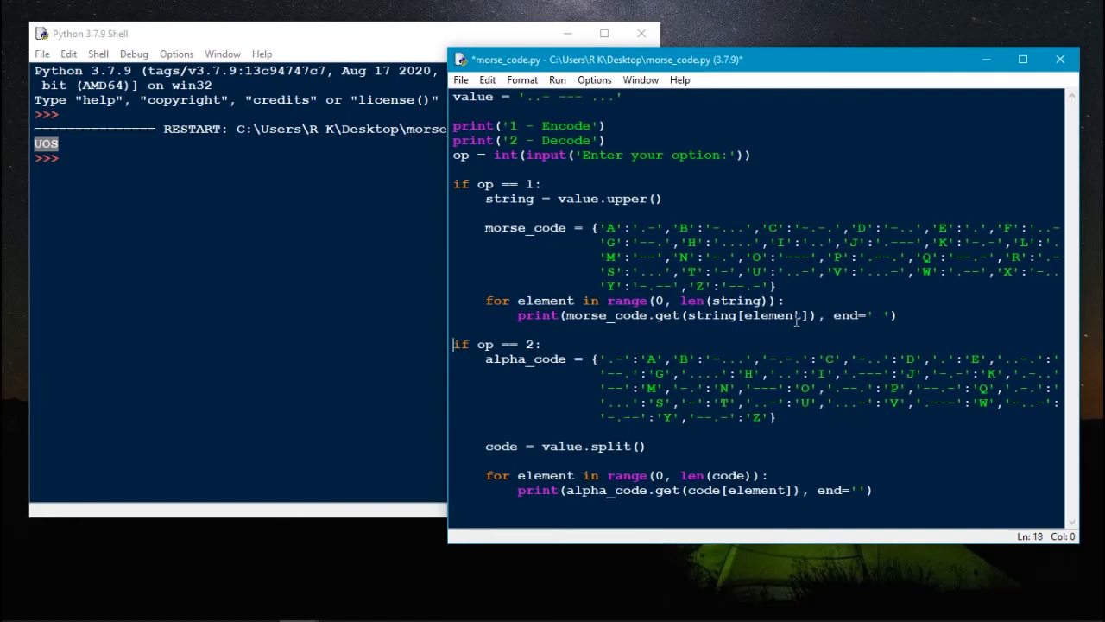
Step: Use elif op == 2, add else printing 'Wrong option', and clear the '..- --- ...' value
{"action": "type", "text": "elif"}
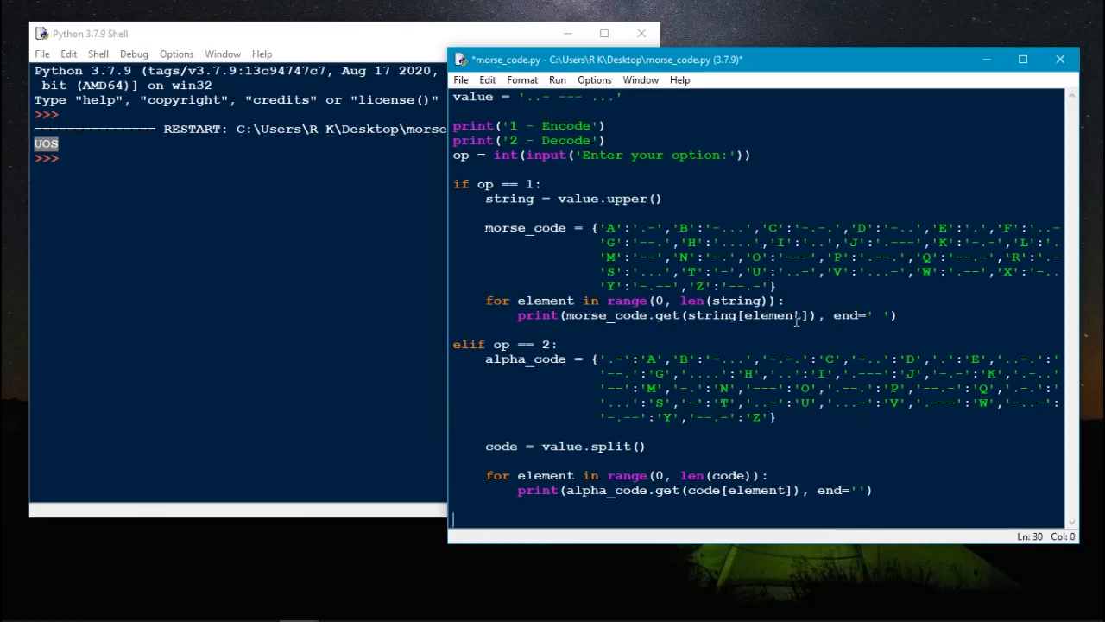
{"action": "type", "text": "el"}
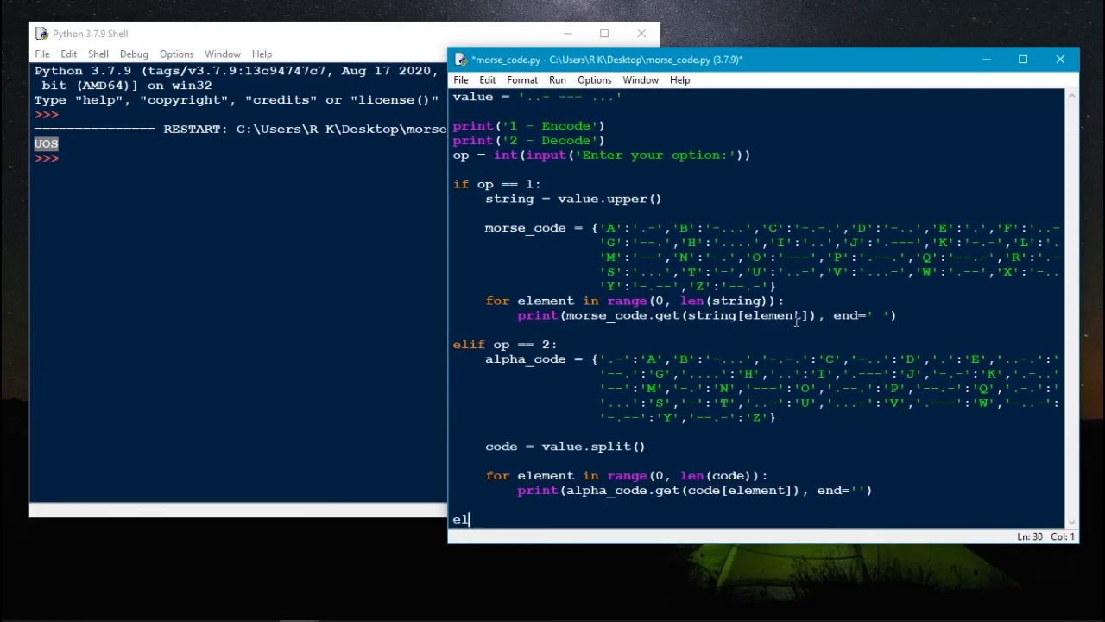
{"action": "type", "text": "se:"}
{"action": "type", "text": "print('"}
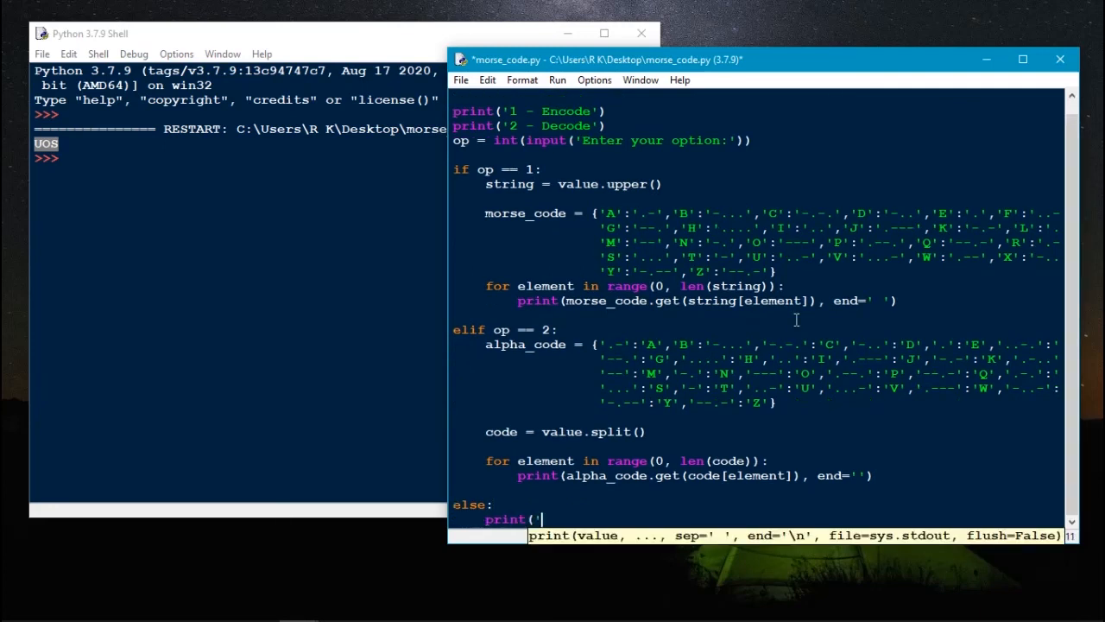
{"action": "type", "text": "Wrong"}
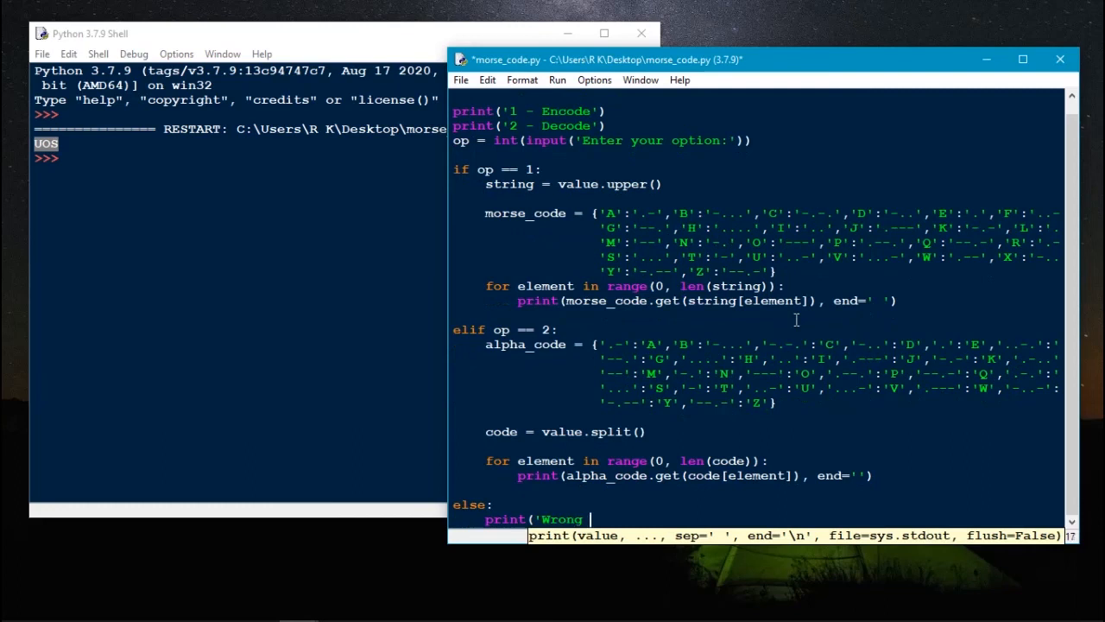
{"action": "type", "text": "option')"}
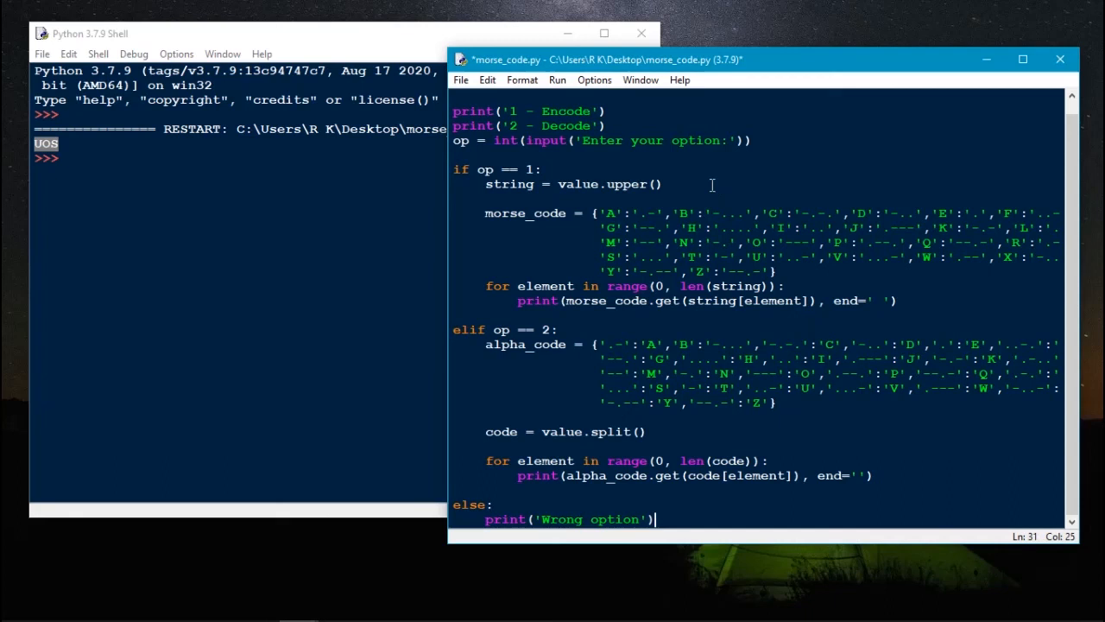
{"action": "type", "text": "value = '..- --- ...'"}
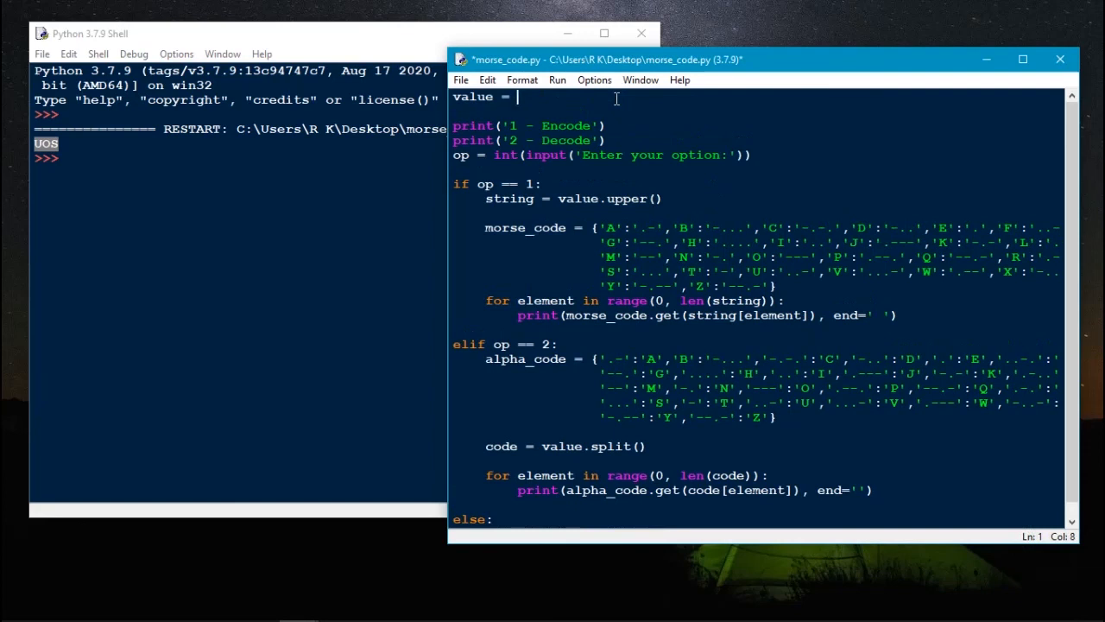
Step: Set value = input('Enter your Secret code: ') and save the script
{"action": "type", "text": "input("}
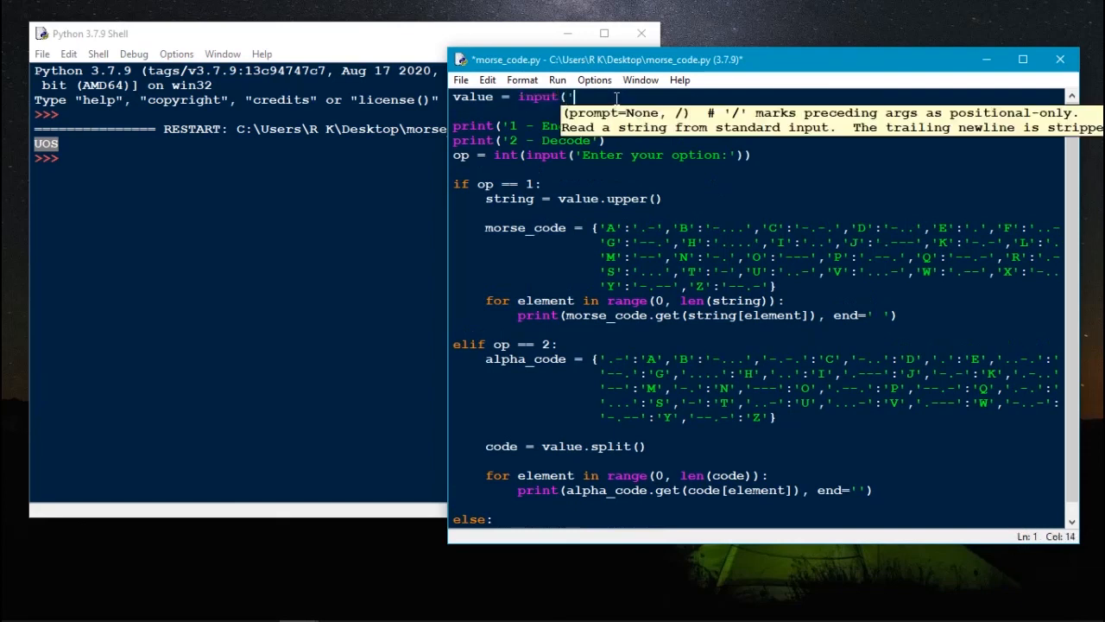
{"action": "type", "text": "Enter"}
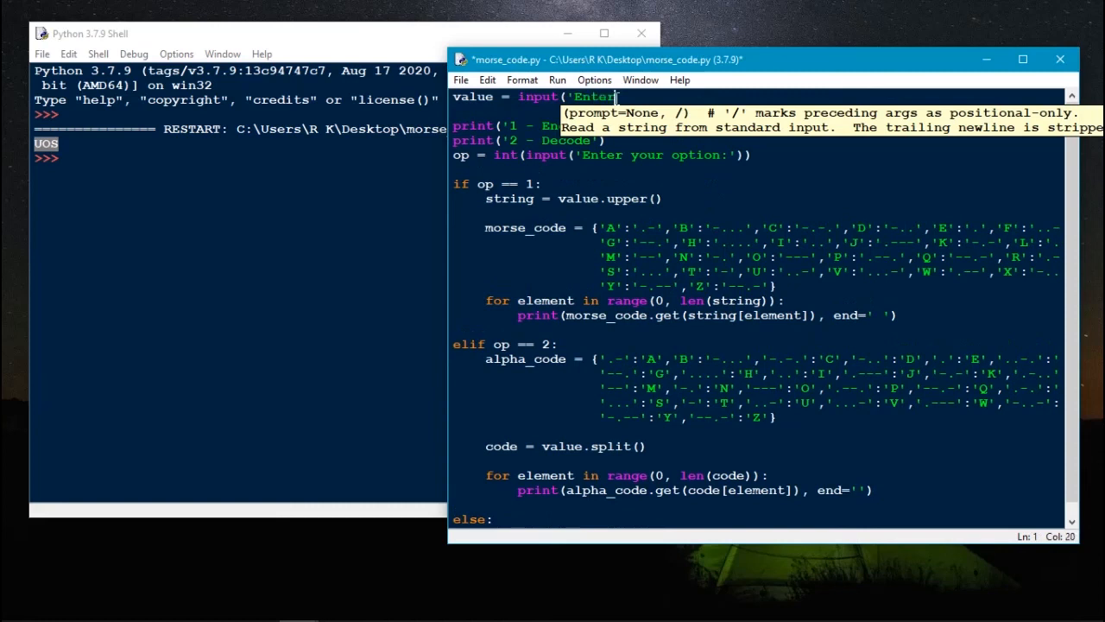
{"action": "type", "text": "your"}
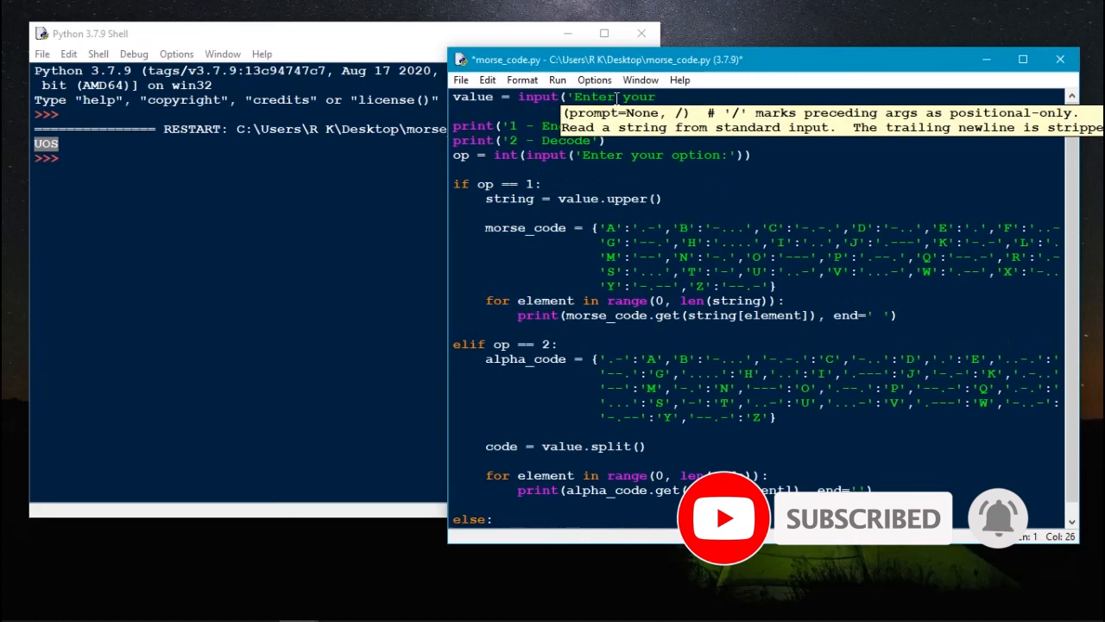
{"action": "type", "text": "Secret code: '"}
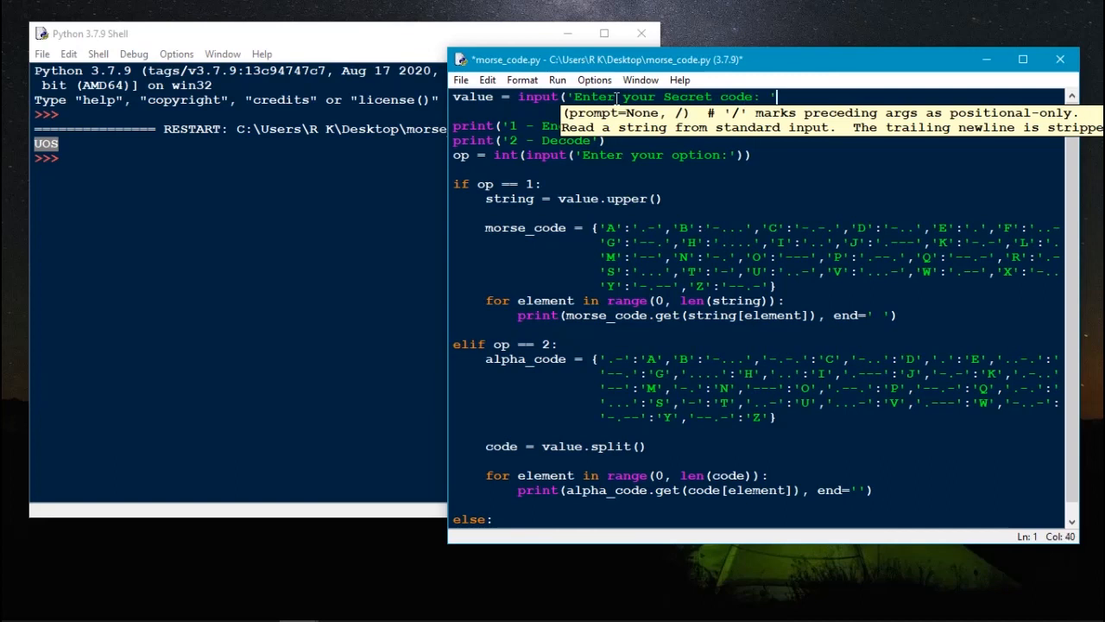
{"action": "type", "text": ")"}
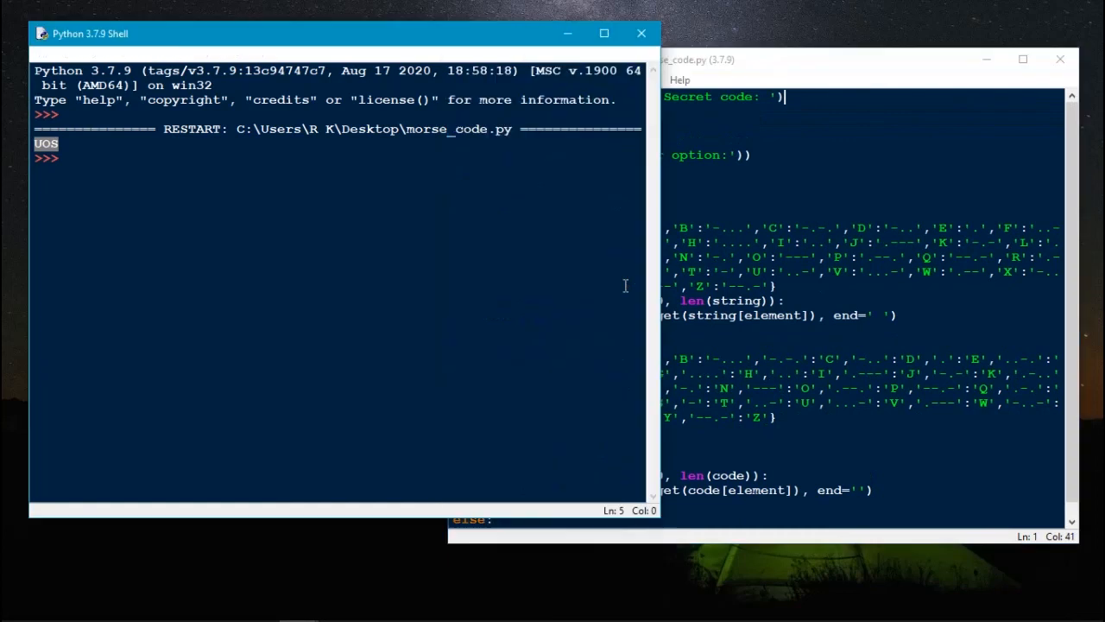
Step: Run the script and encode 'Rock Koder' with option 1, then return to the editor
{"action": "key", "text": "f5"}
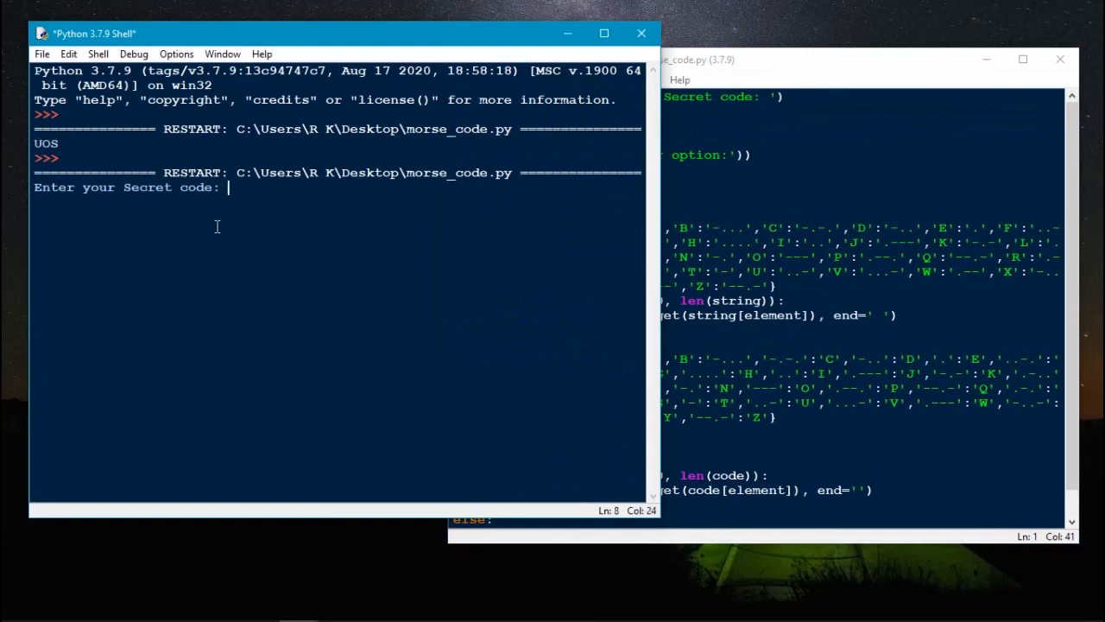
{"action": "type", "text": "Rock"}
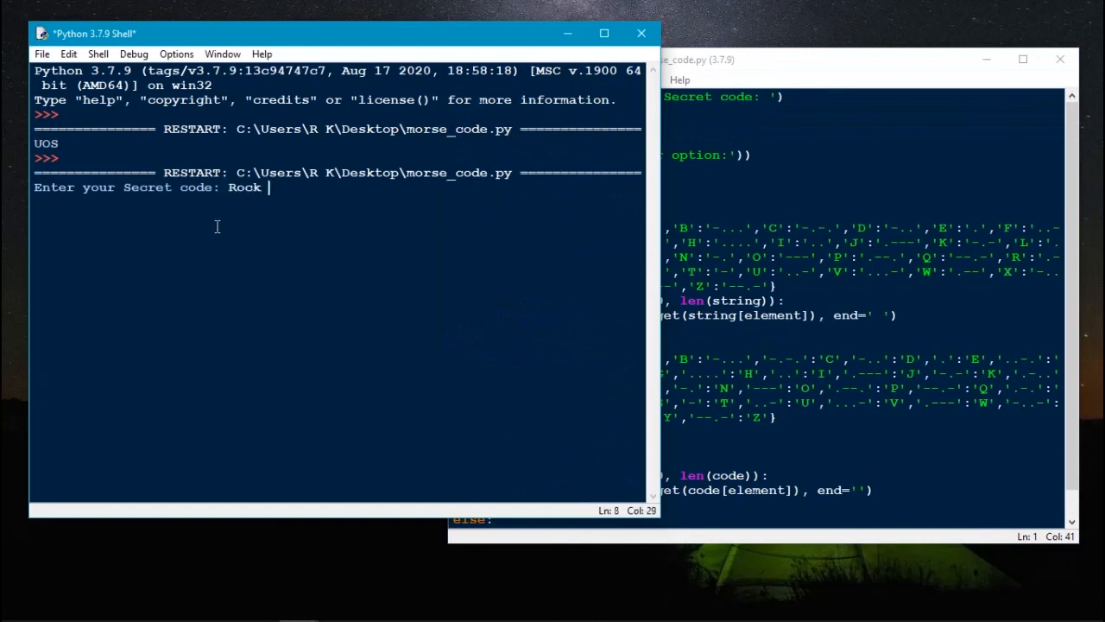
{"action": "type", "text": "Koder"}
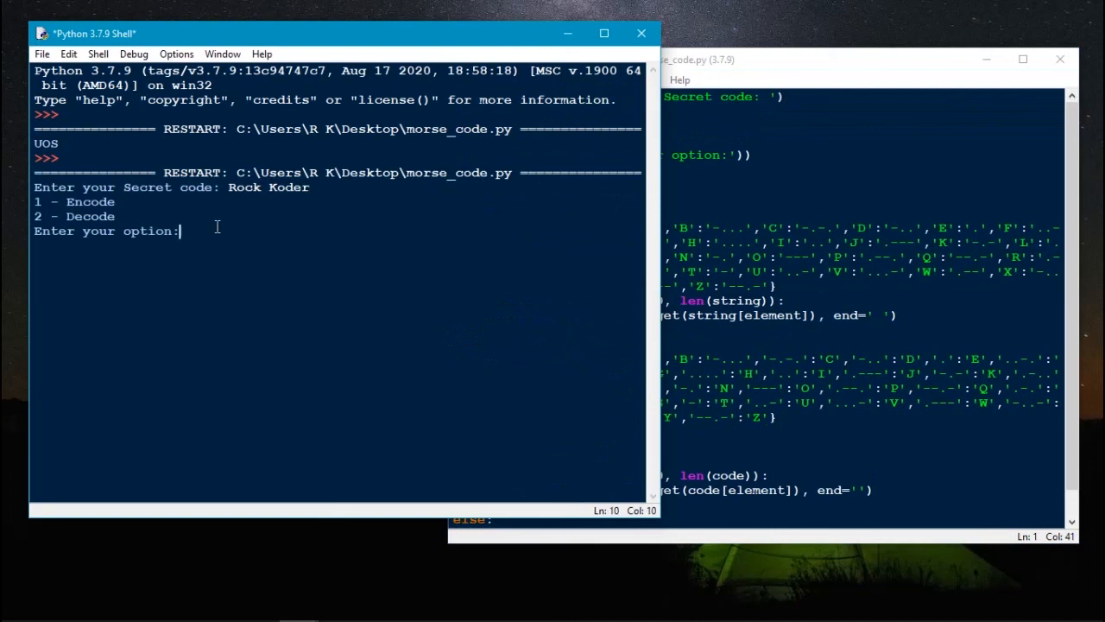
{"action": "type", "text": "1"}
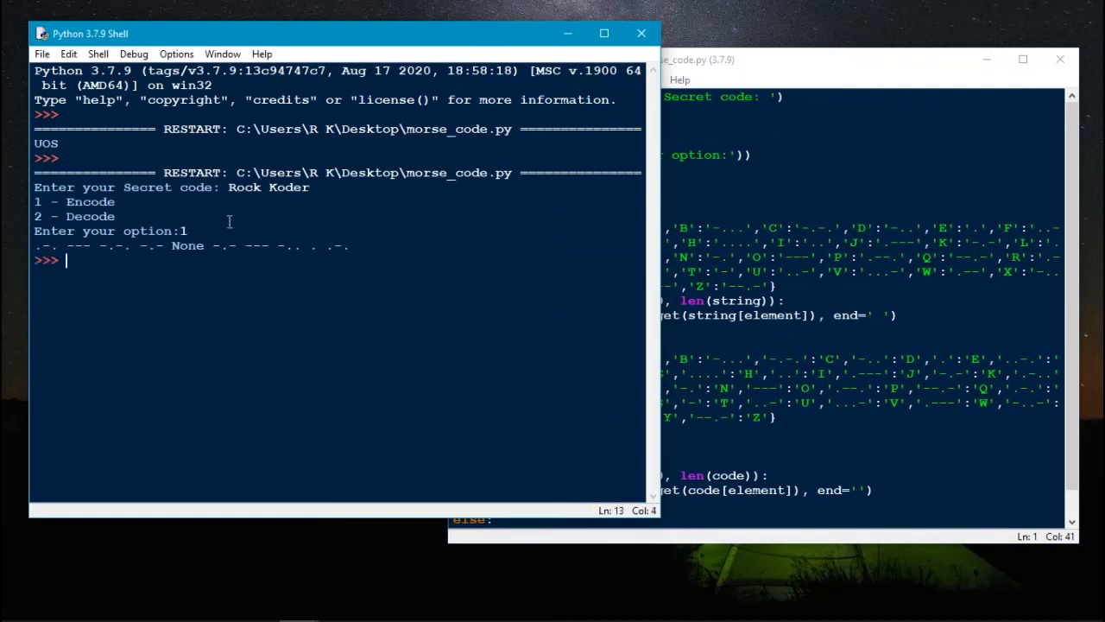
{"action": "left_click", "coordinate": [263, 187]}
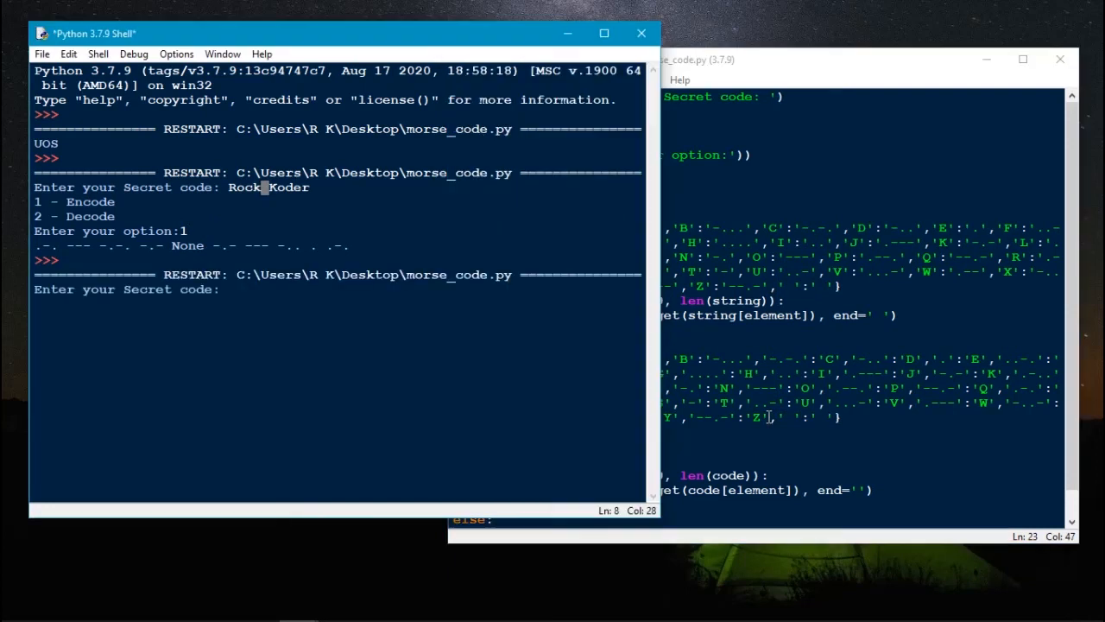
Step: Rerun and encode 'Rock Koder' with option 1, then stop the mistaken run
{"action": "type", "text": "Rock Koder"}
{"action": "type", "text": "1"}
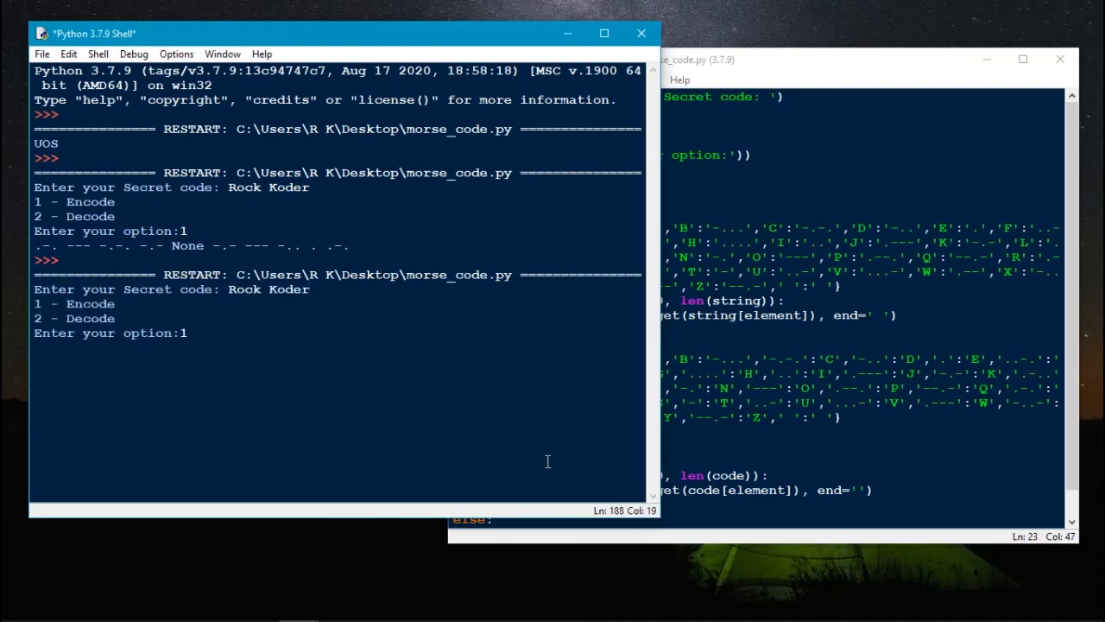
{"action": "key", "text": "enter"}
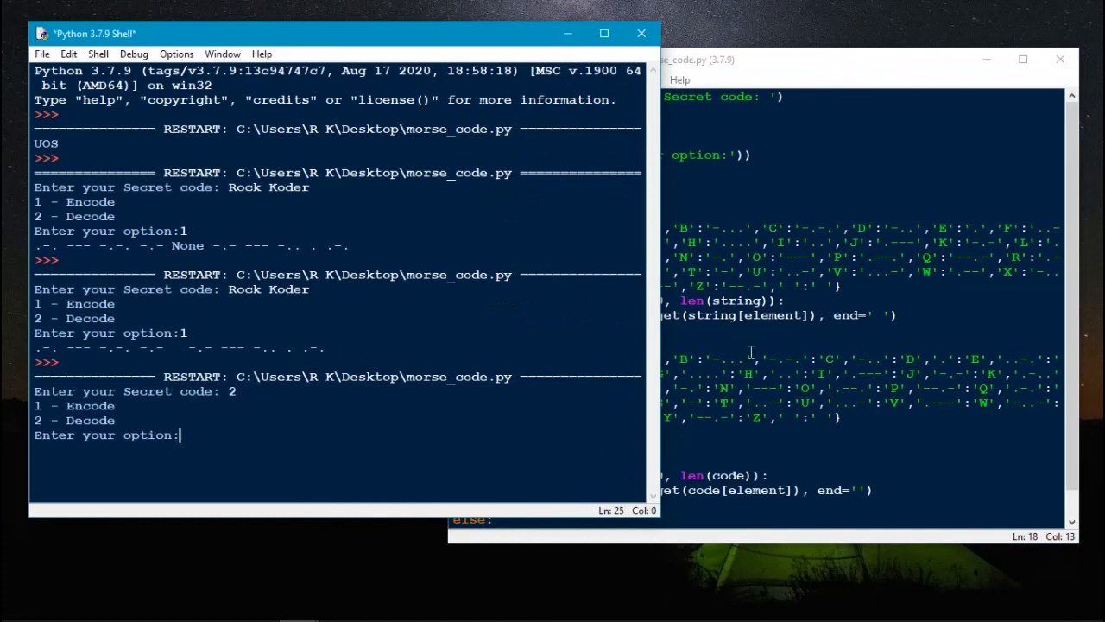
{"action": "key", "text": "ctrl+c"}
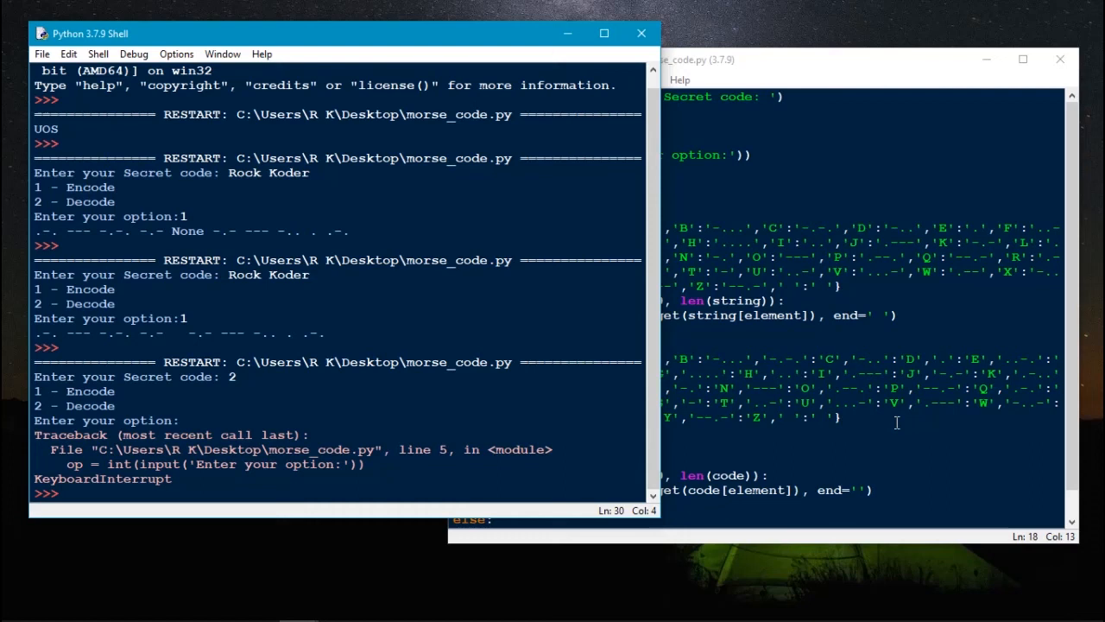
Step: Run again, paste the encoded Morse line, and decode it with option 2
{"action": "key", "text": "F5"}
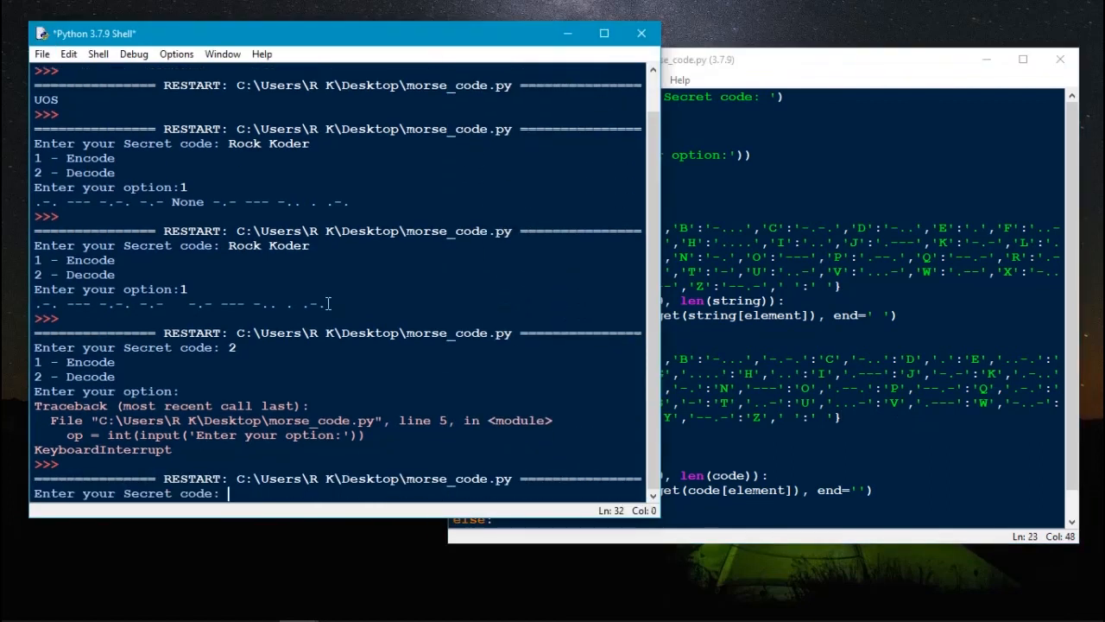
{"action": "triple_click", "coordinate": [172, 303]}
{"action": "type", "text": "2"}
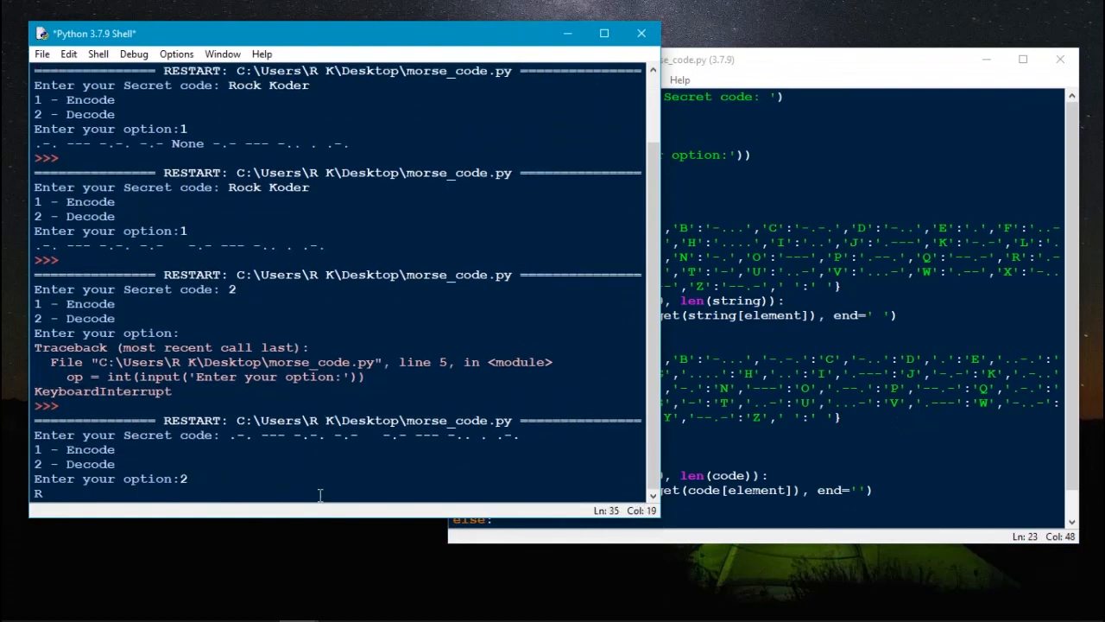
{"action": "key", "text": "enter"}
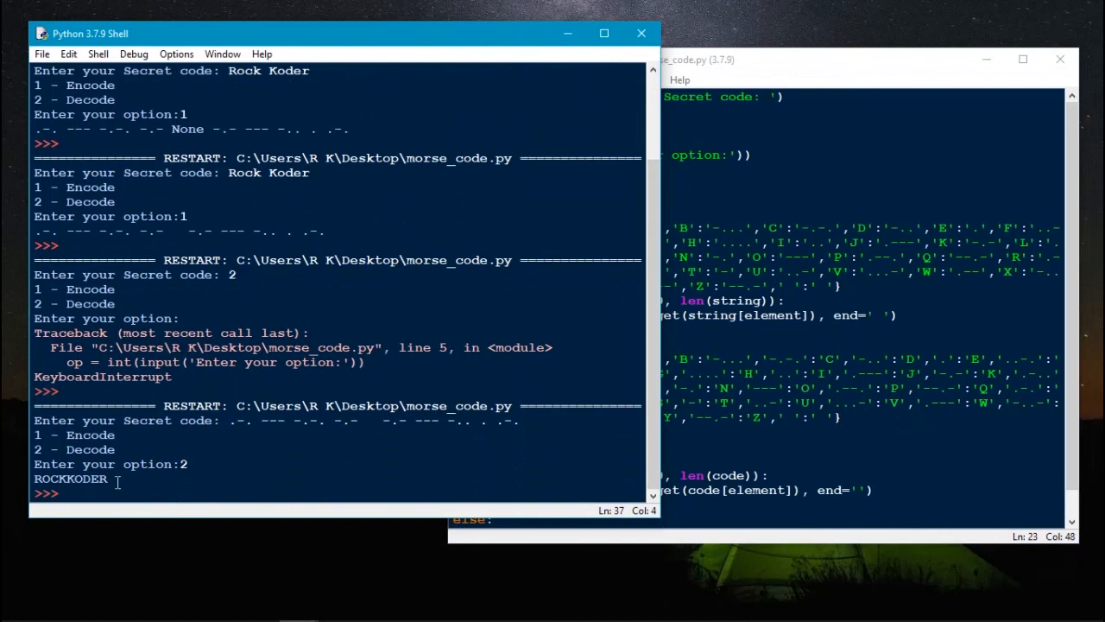